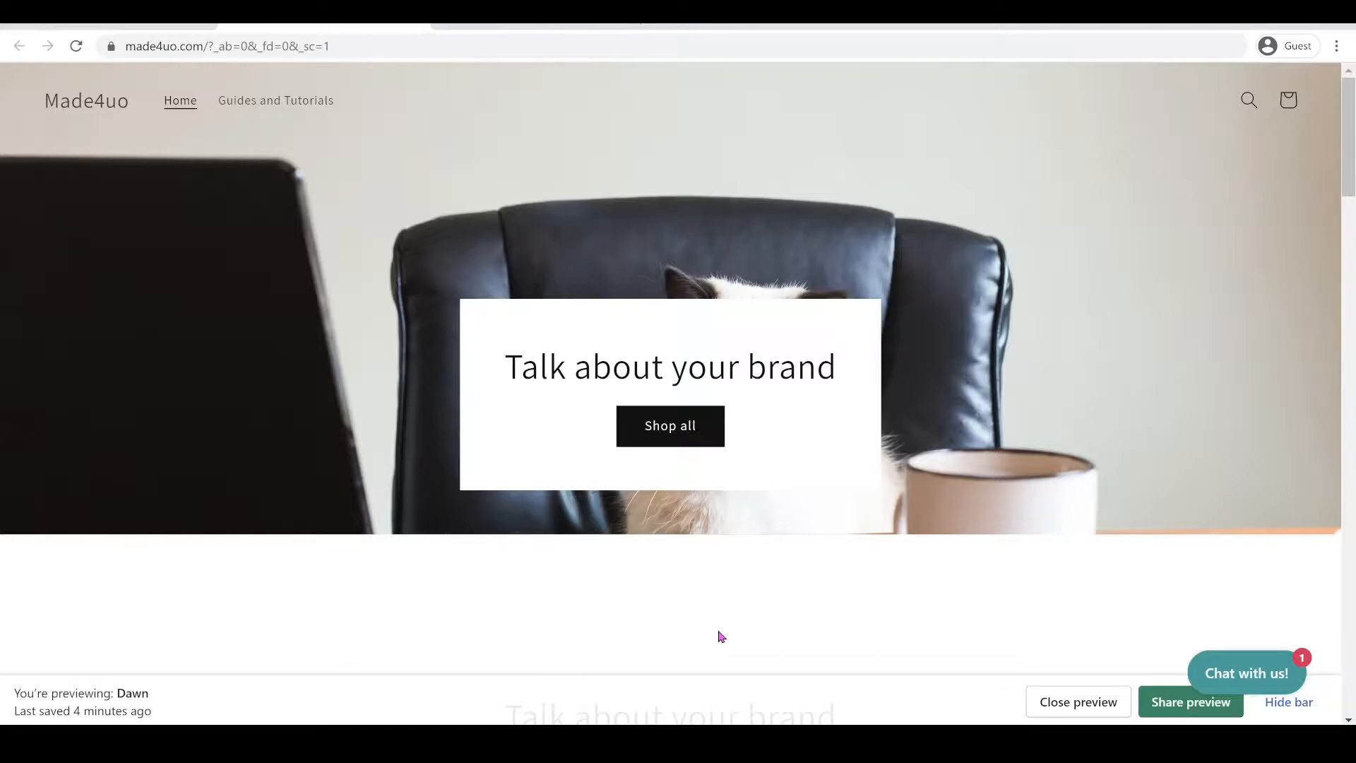
mouse_move(364, 433)
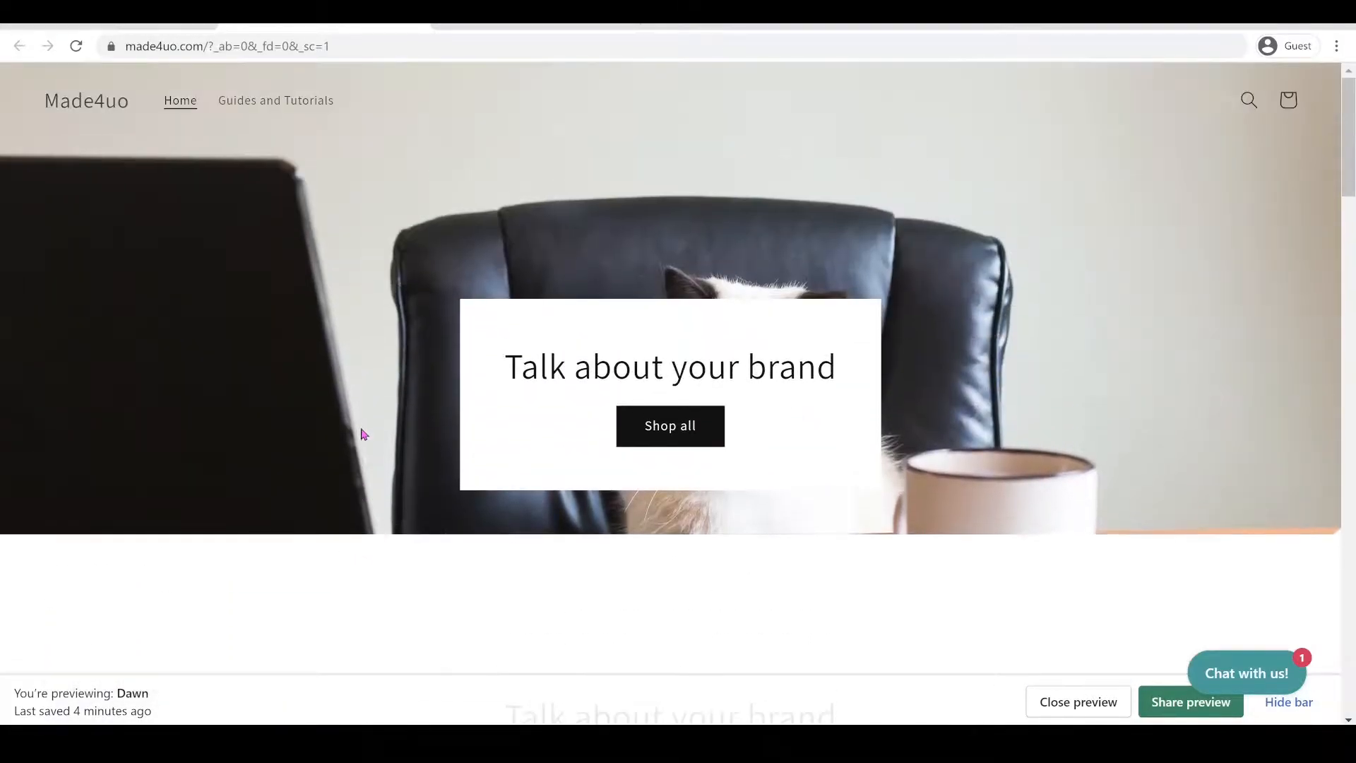
Navigate from the store home to the Online Store themes management page
scroll("down", 3)
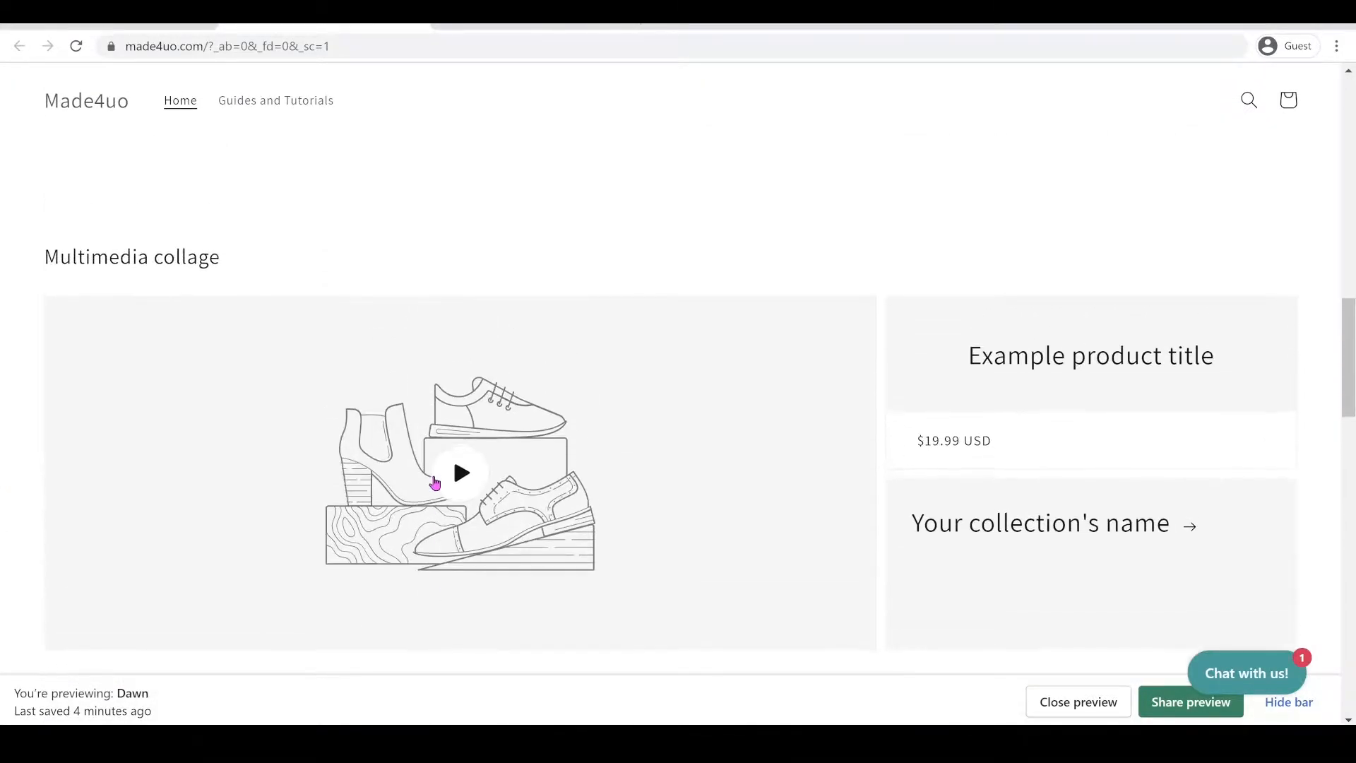
scroll("up", 3)
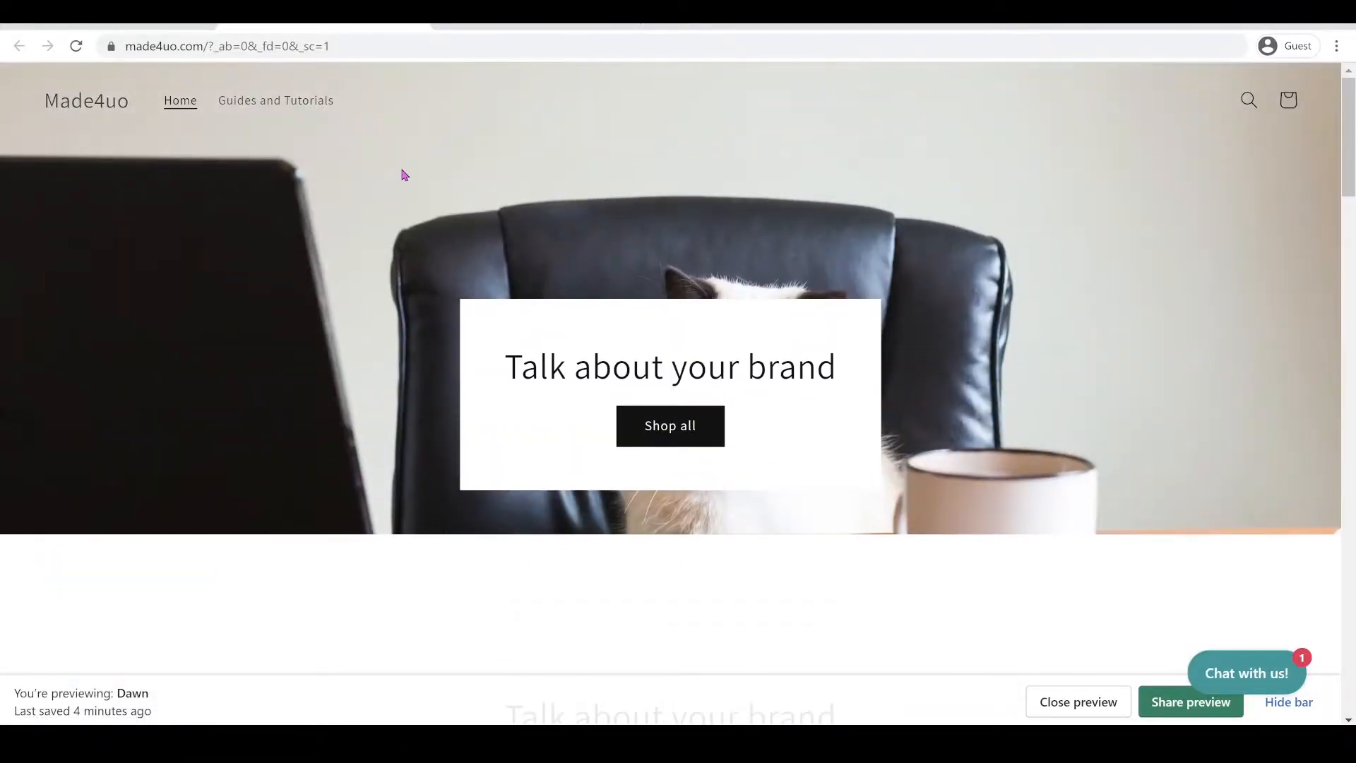
mouse_move(627, 119)
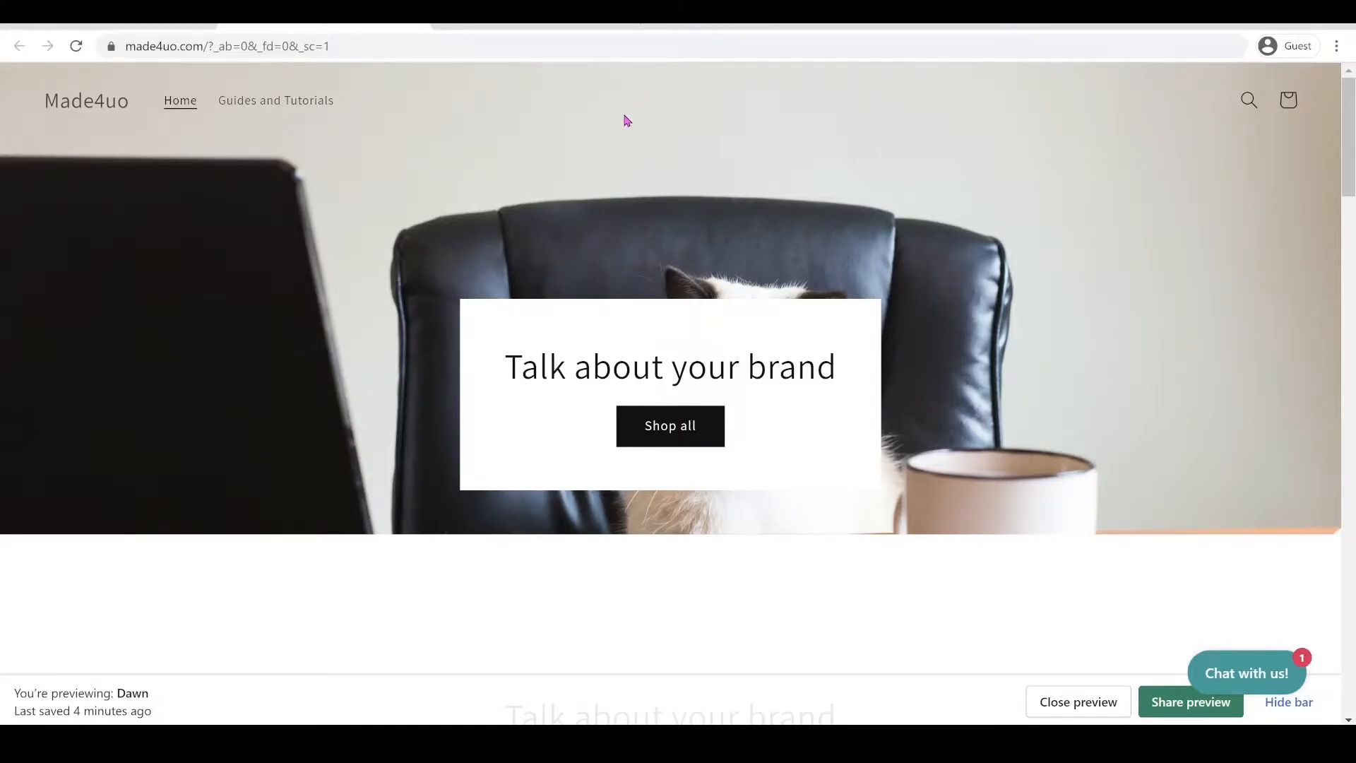
scroll("down", 3)
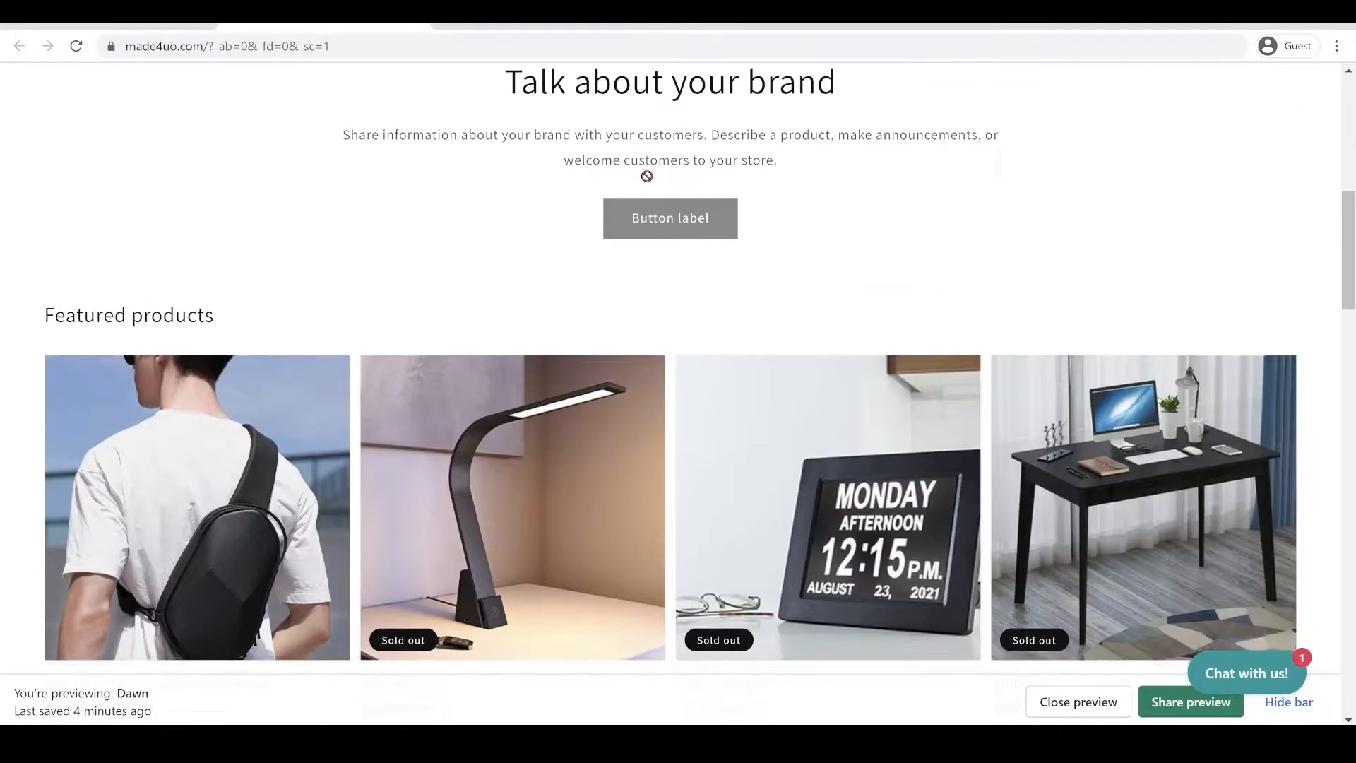
scroll("up", 3)
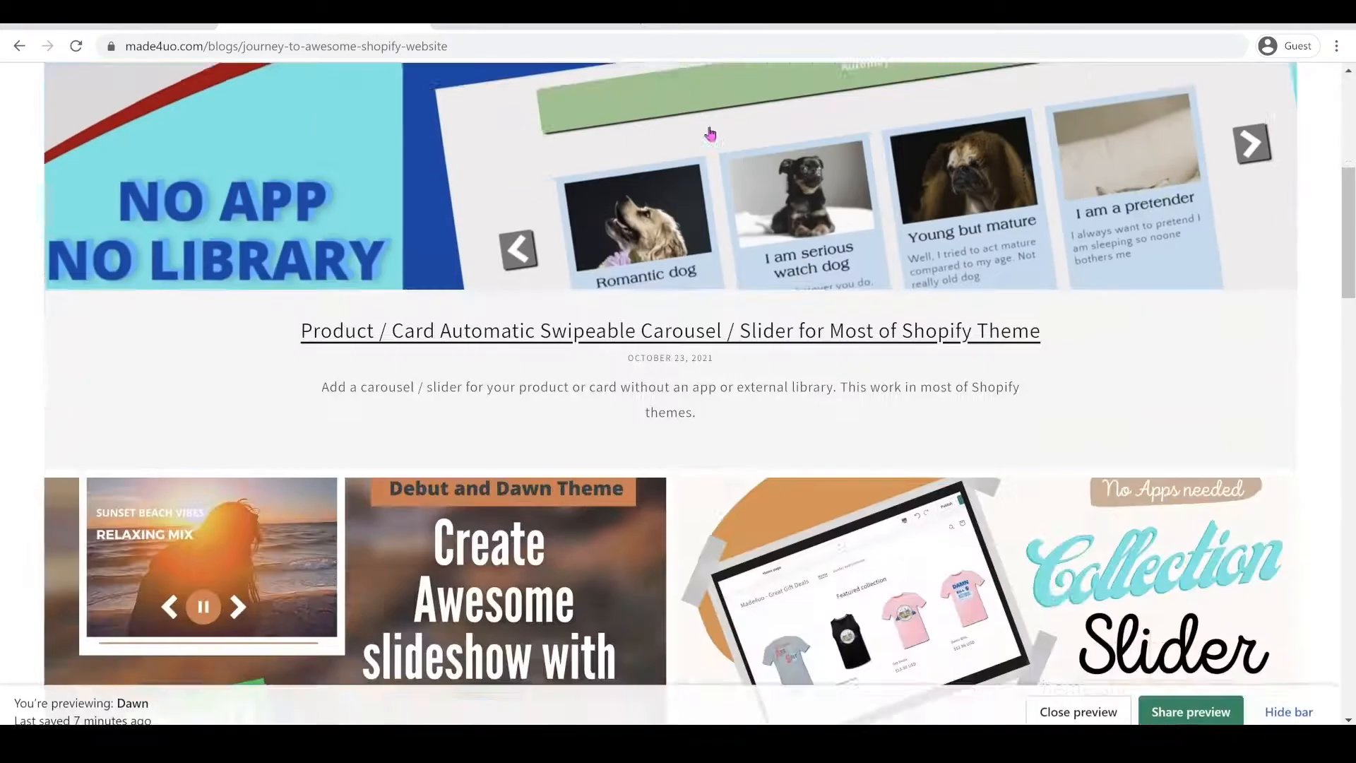
scroll("down", 3)
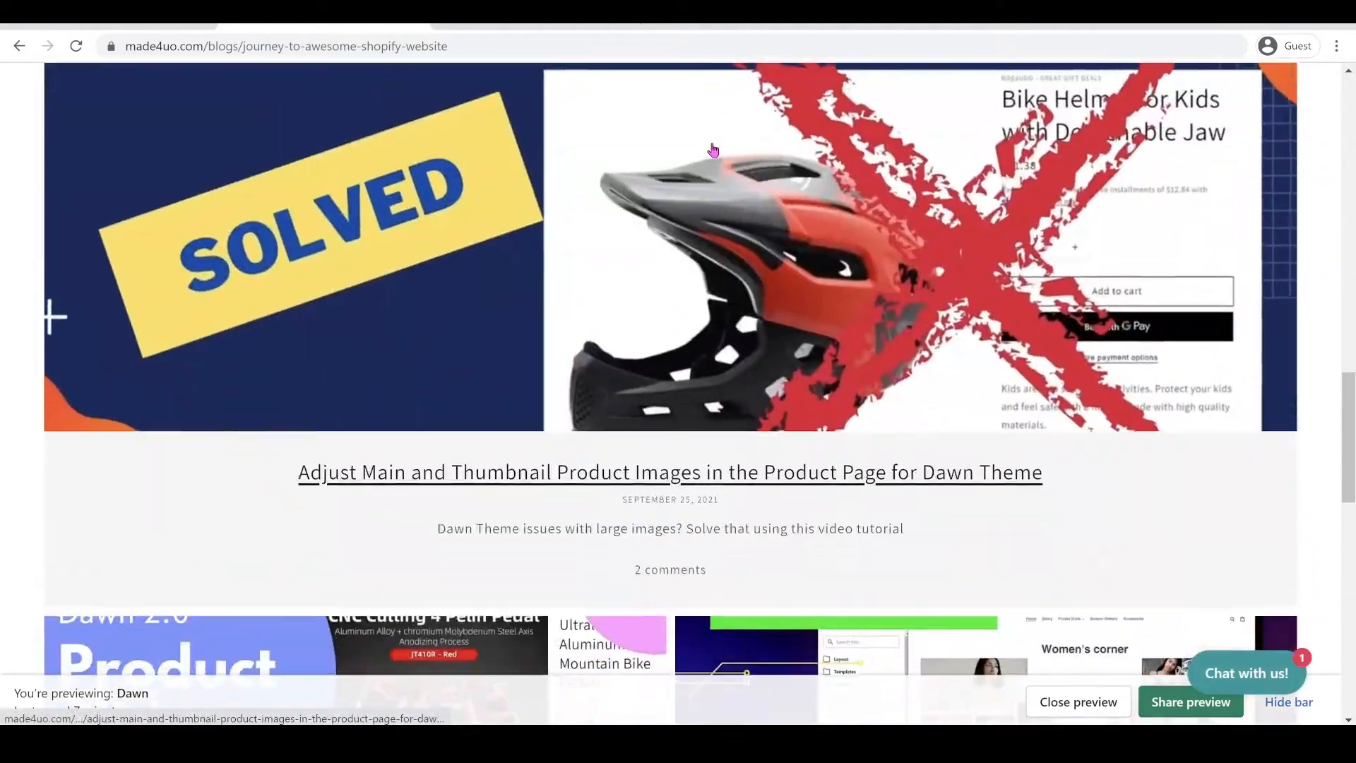
scroll("up", 3)
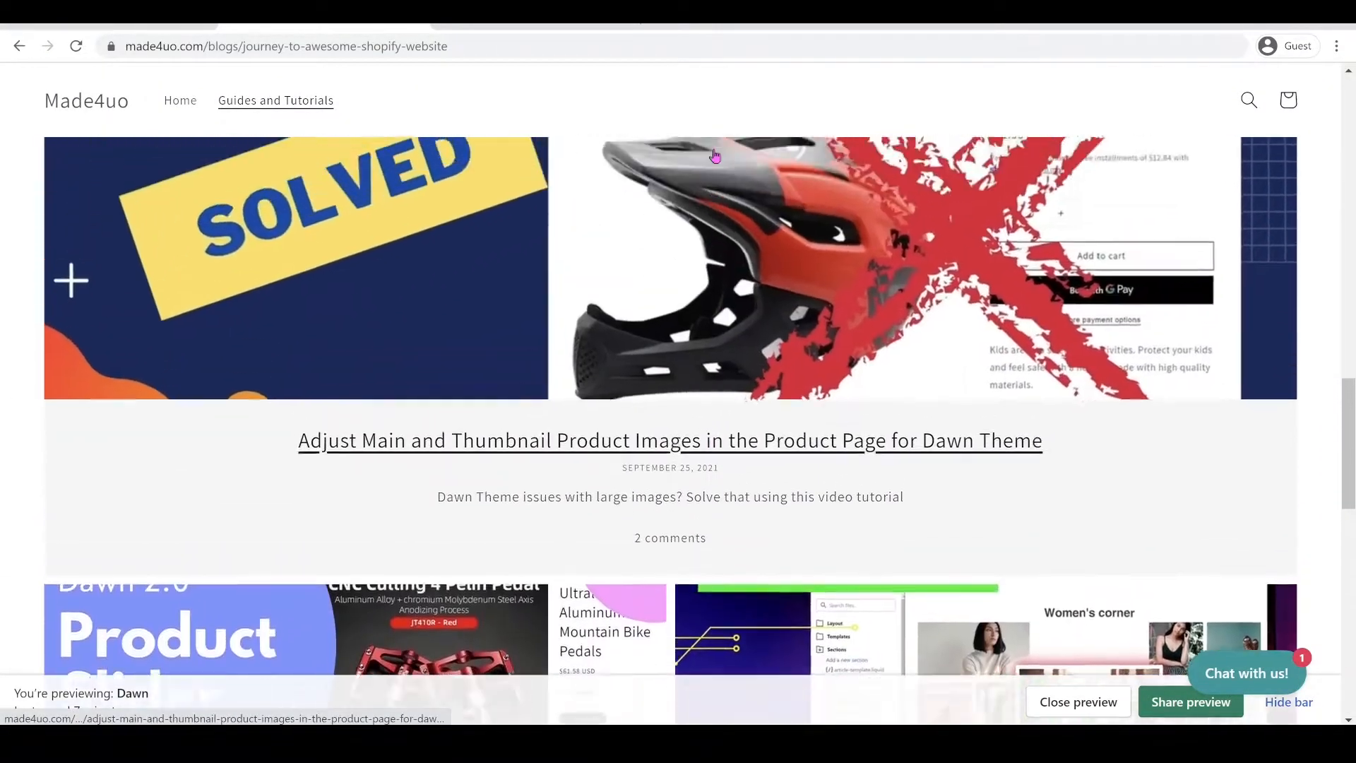
left_click(180, 101)
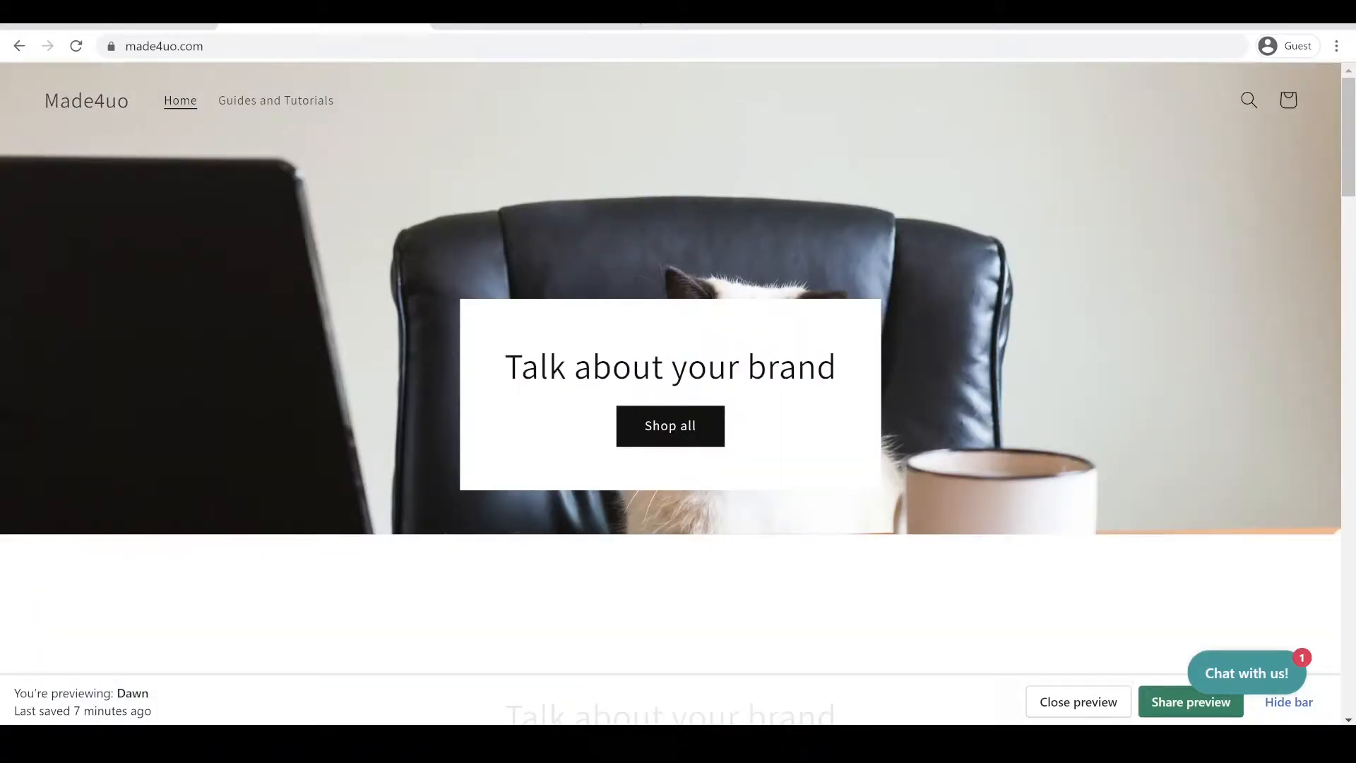
left_click(1078, 702)
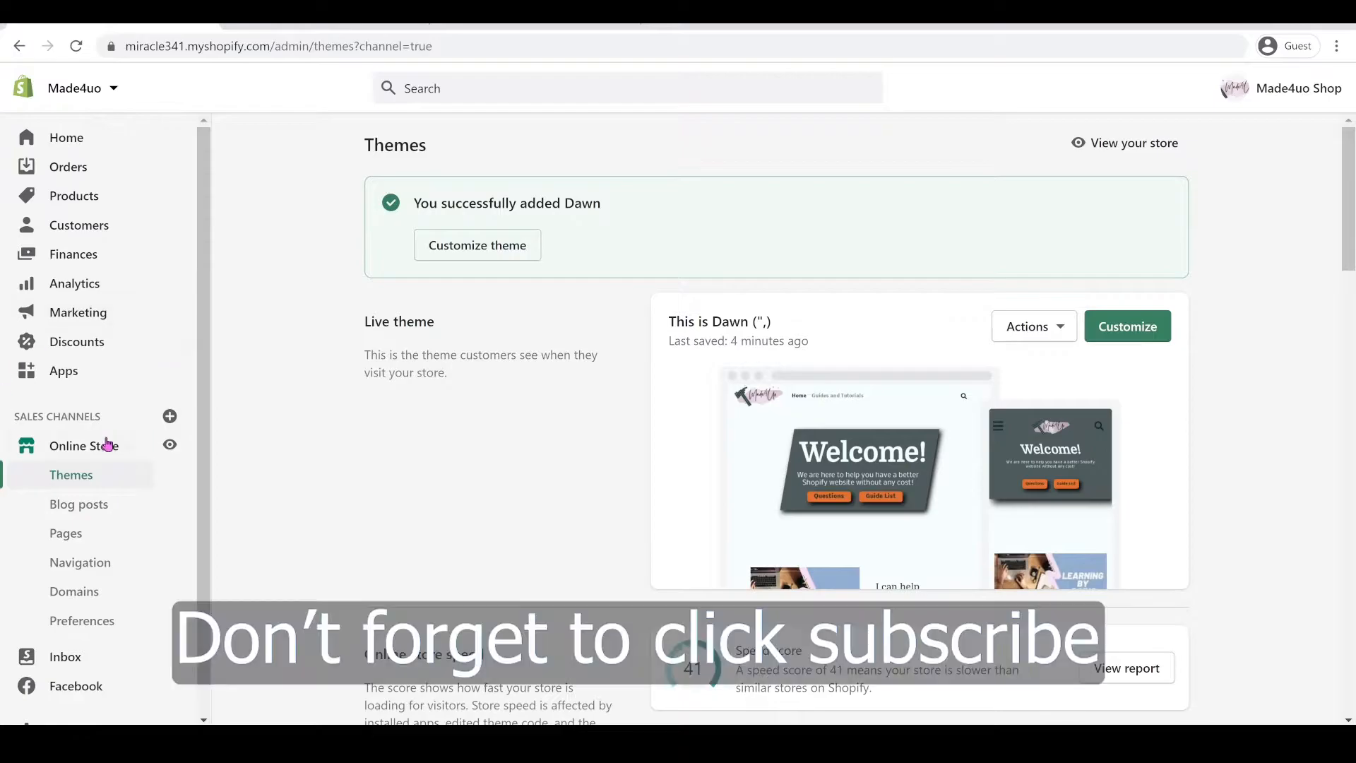
mouse_move(675, 338)
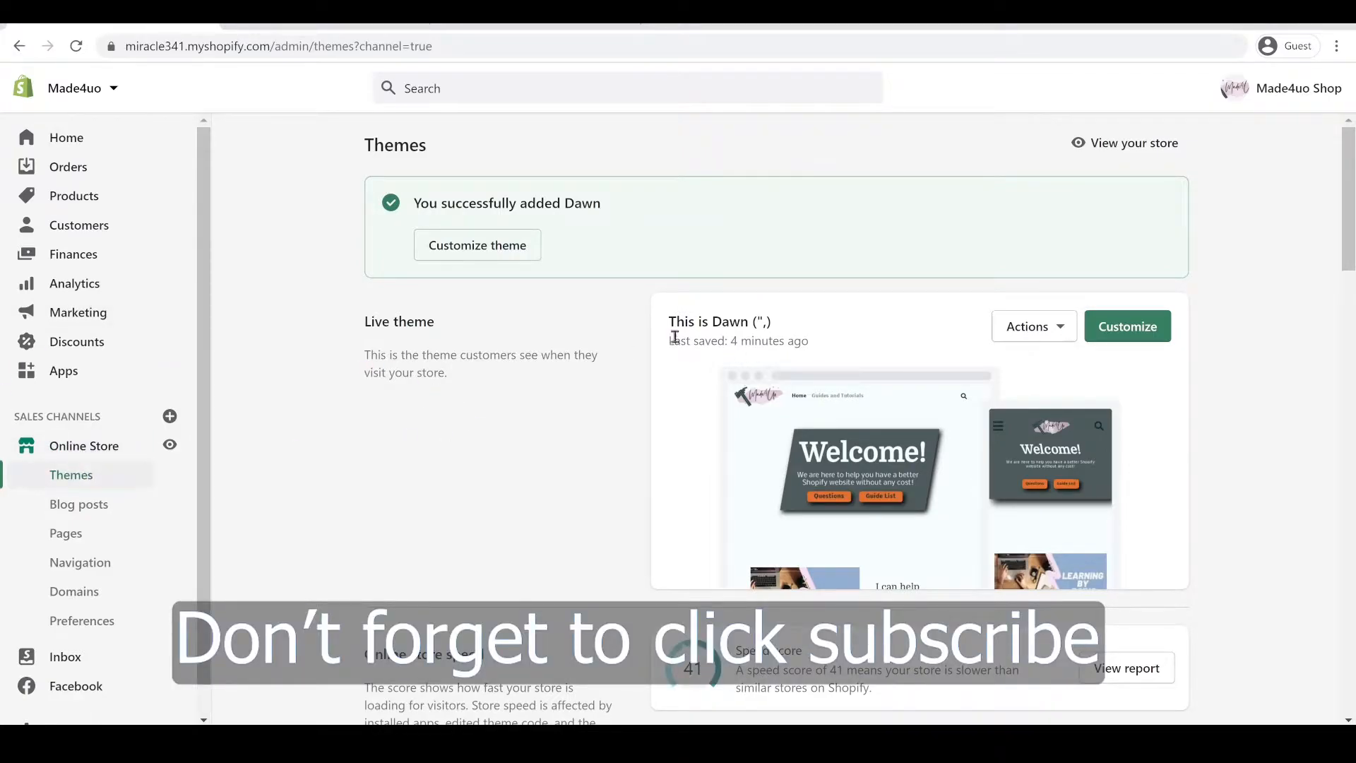
mouse_move(1026, 314)
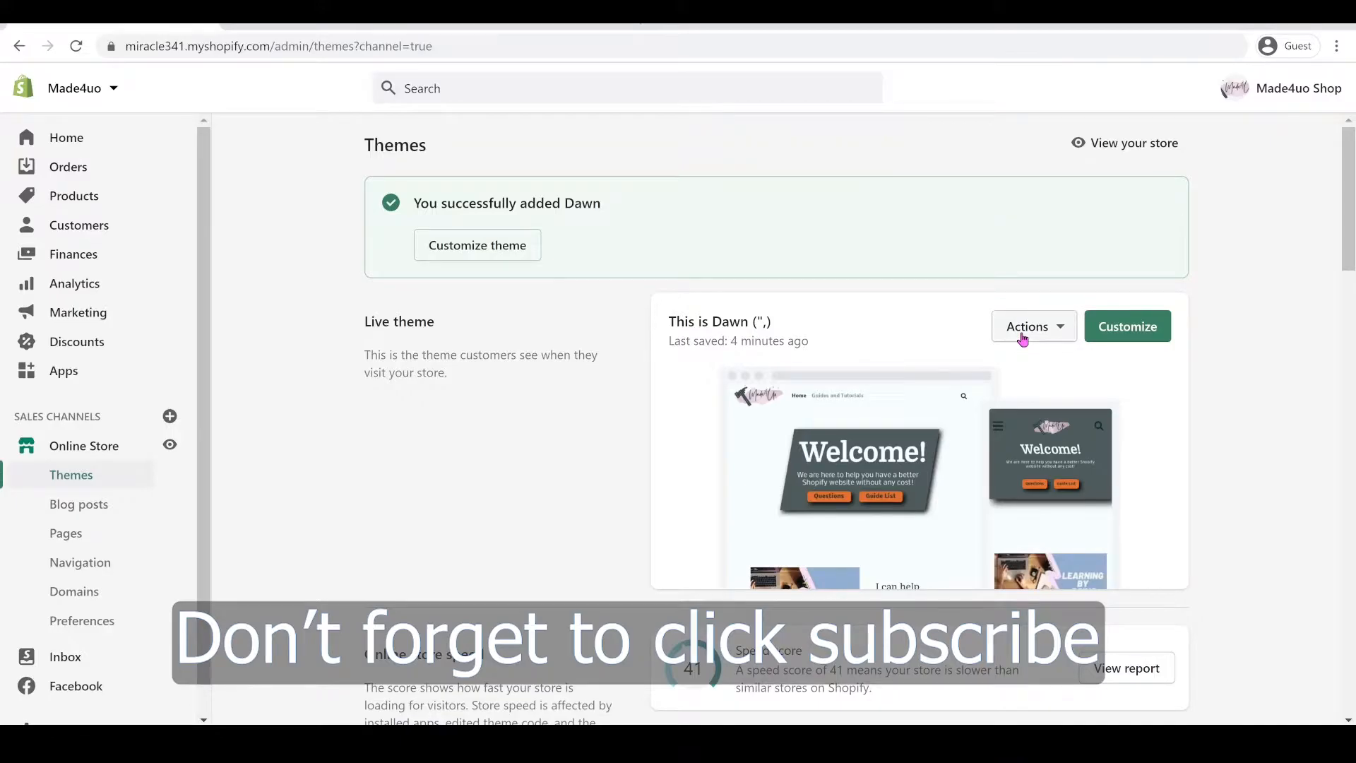
From the Theme library, choose Edit code on the just-added Dawn theme copy
left_click(1027, 326)
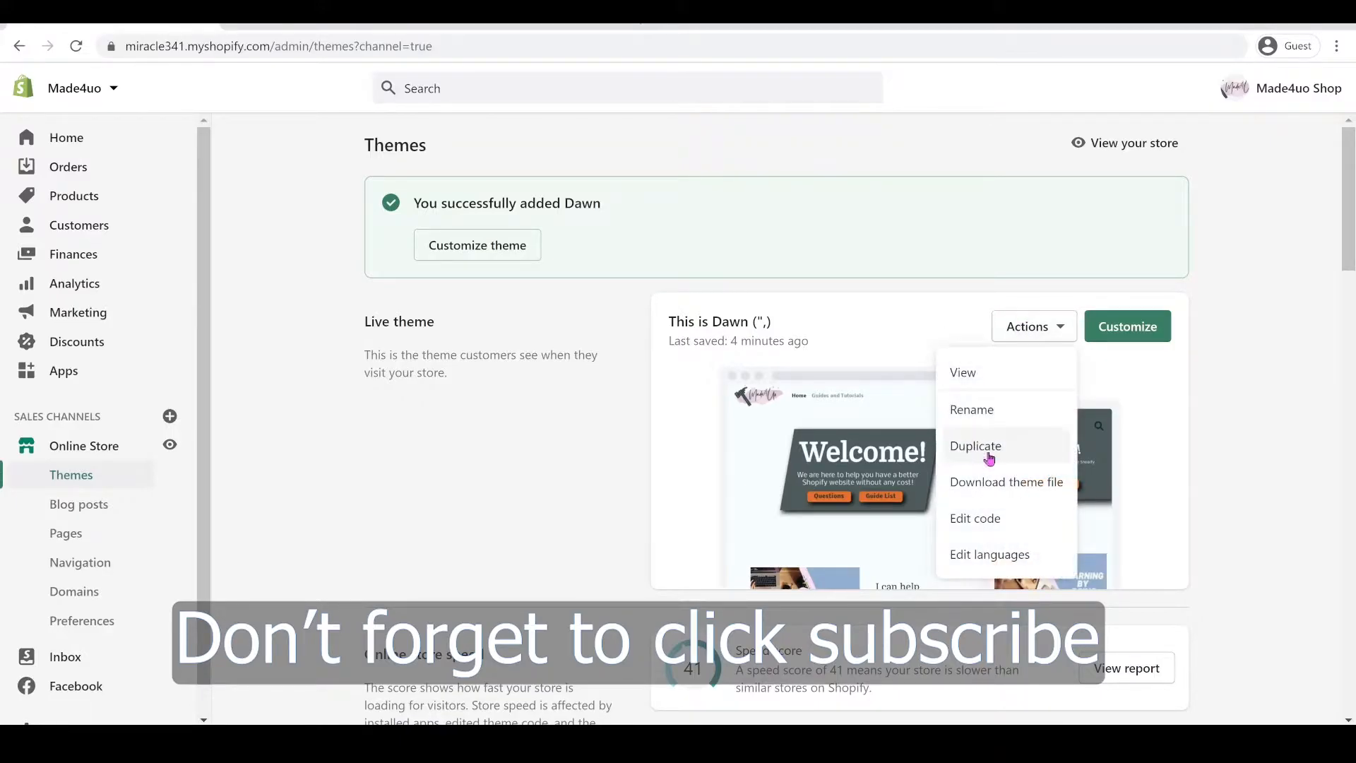
mouse_move(731, 468)
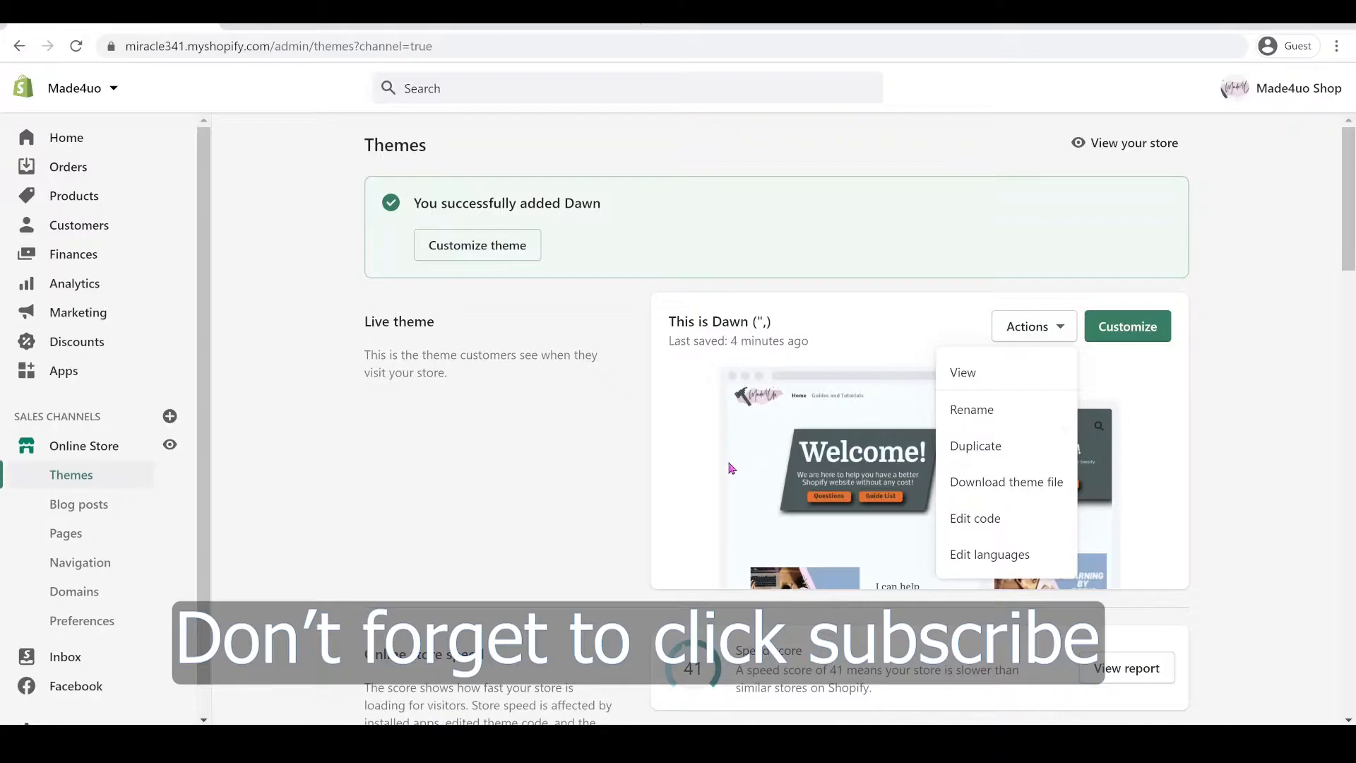
scroll("down", 3)
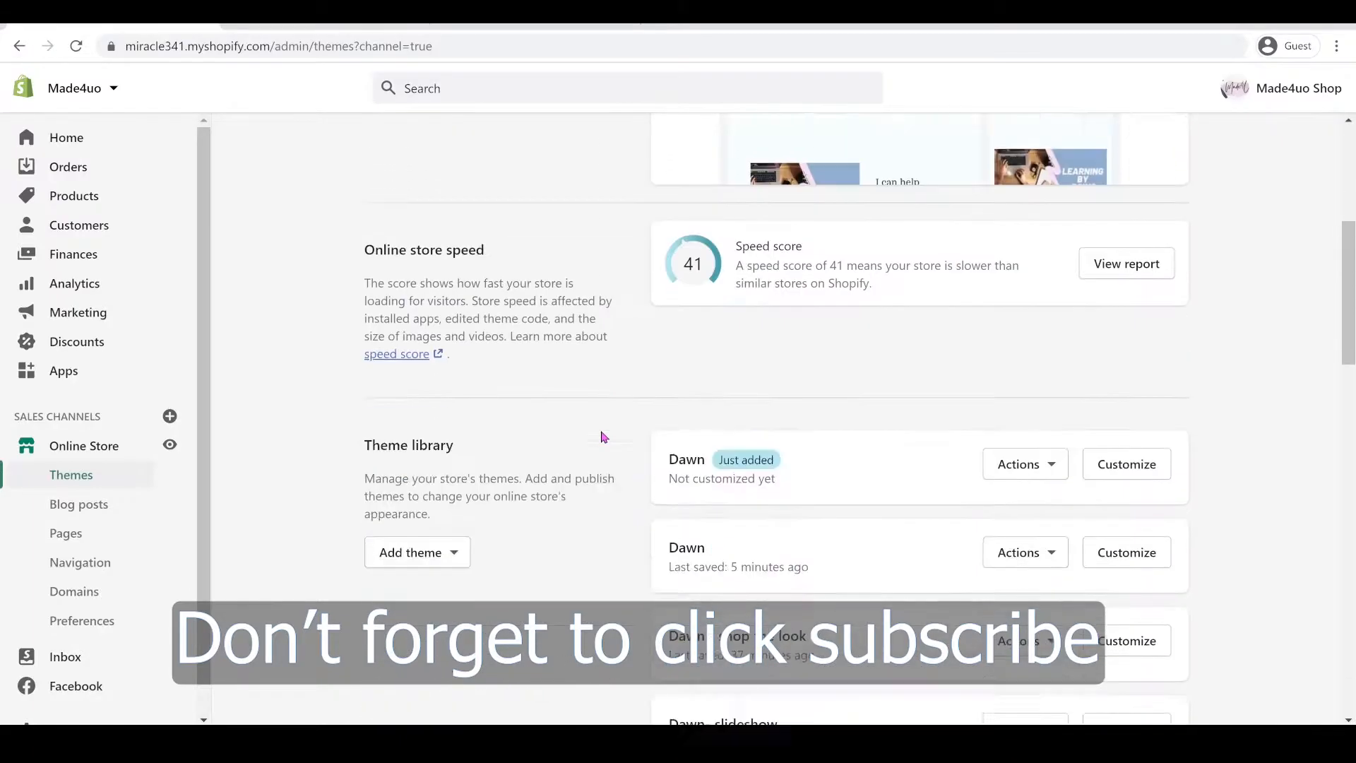
scroll("down", 3)
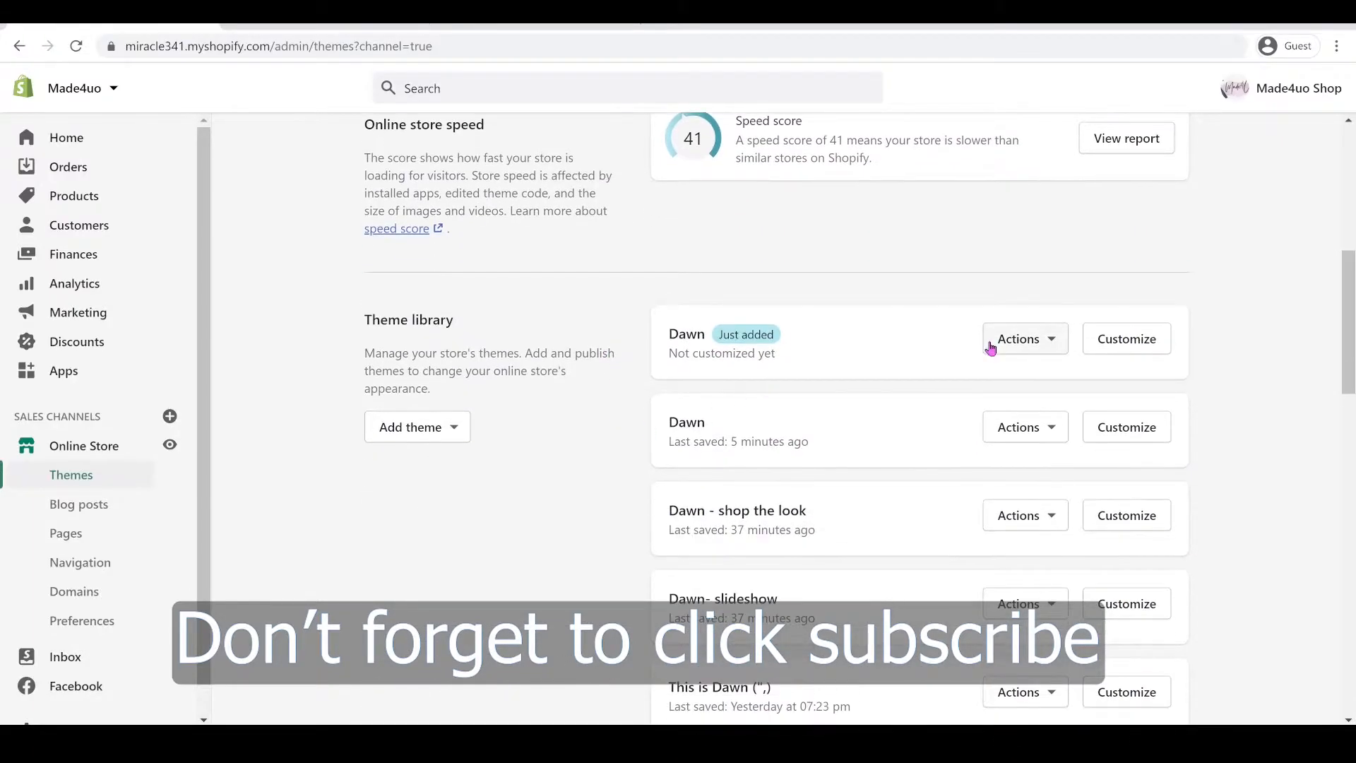
left_click(1024, 338)
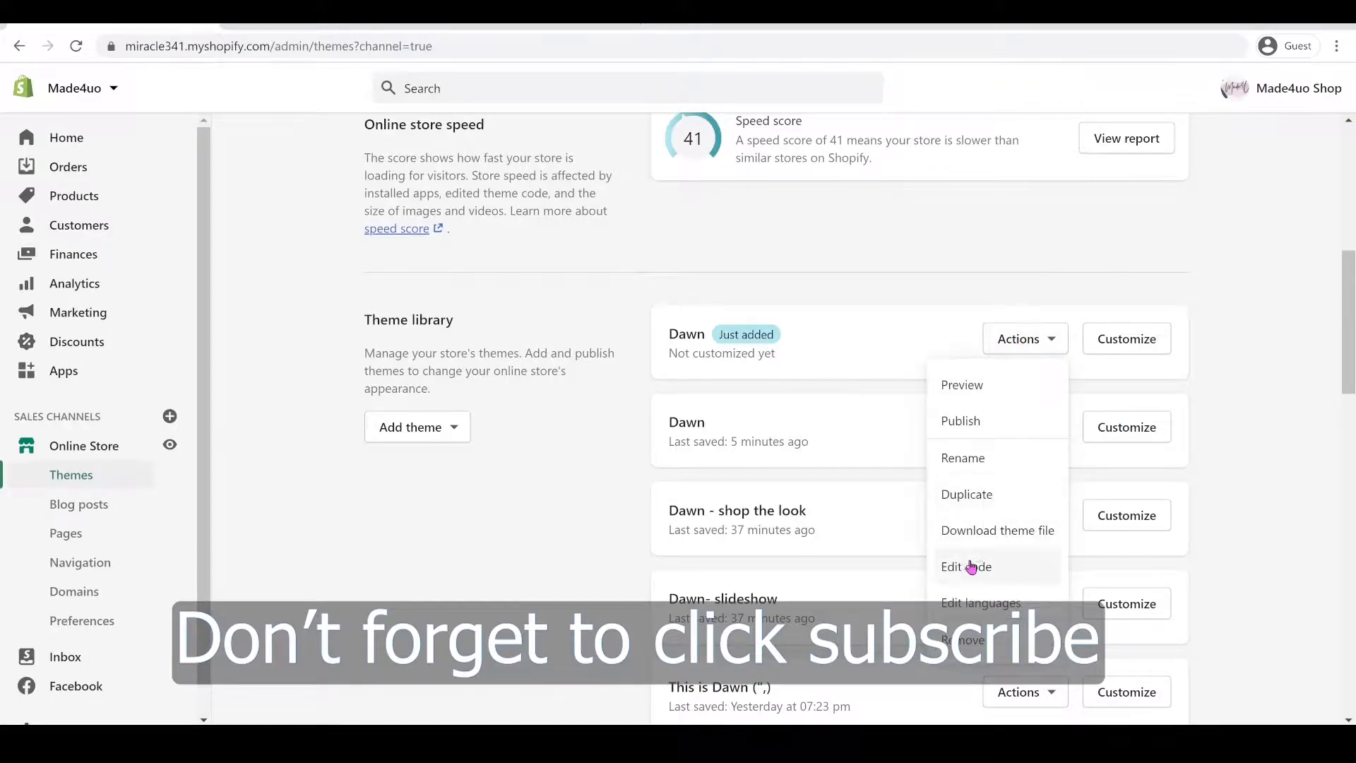
left_click(967, 566)
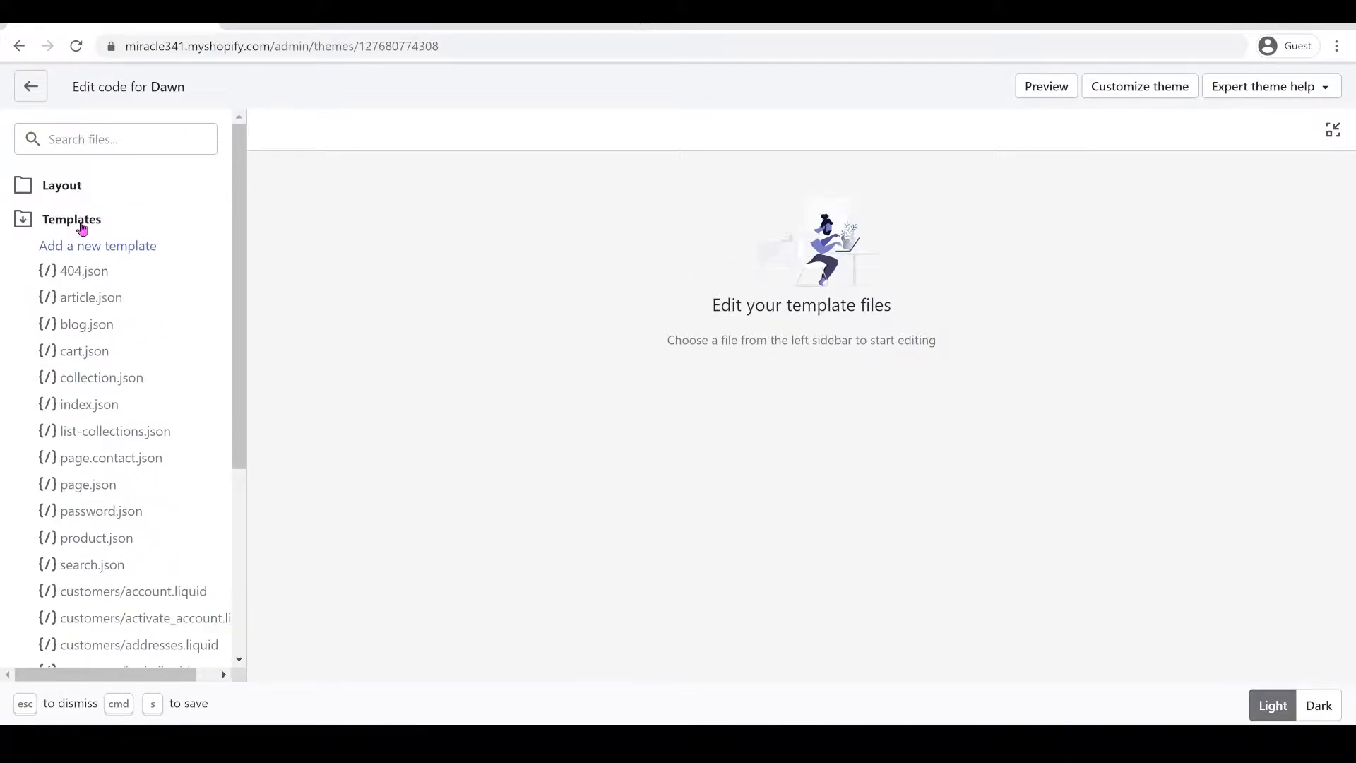
Open header.liquid from the Sections folder and place the cursor on the header-wrapper class line
left_click(72, 219)
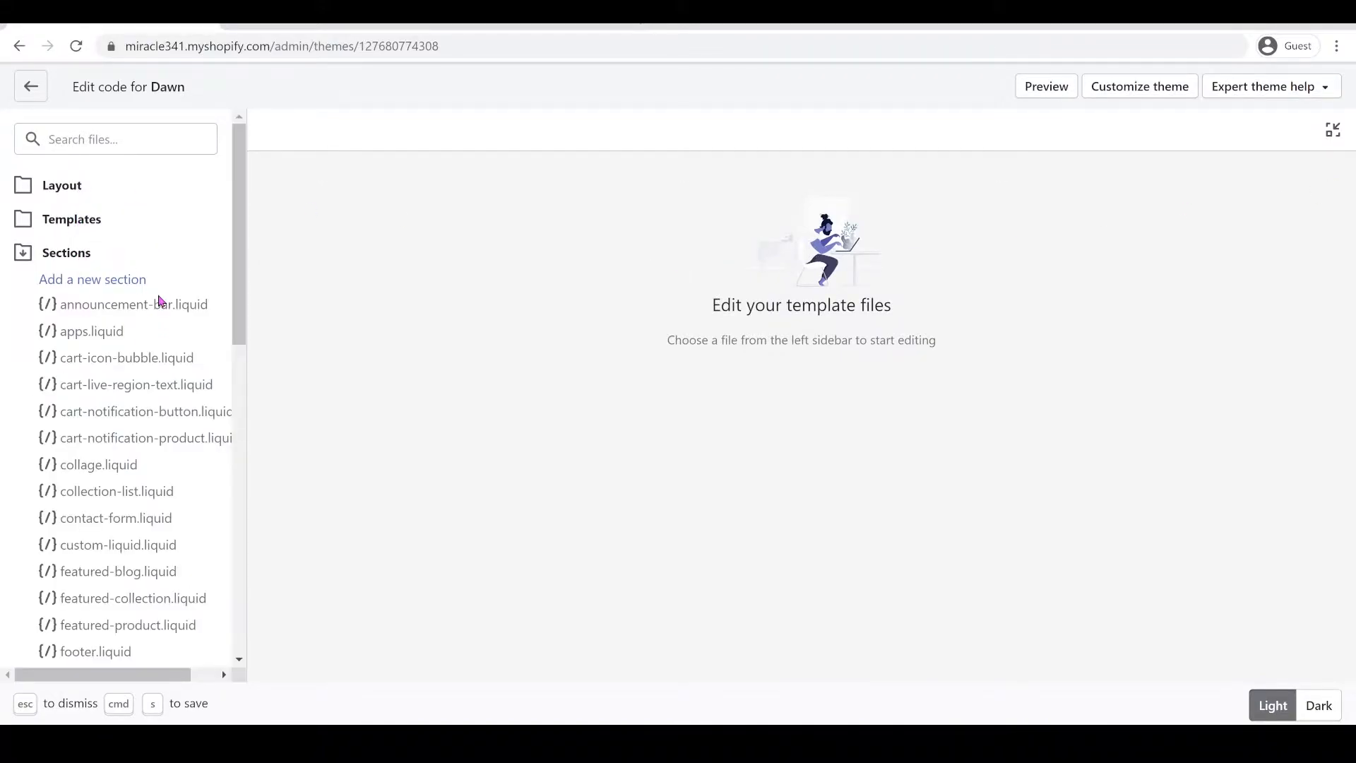
scroll("down", 3)
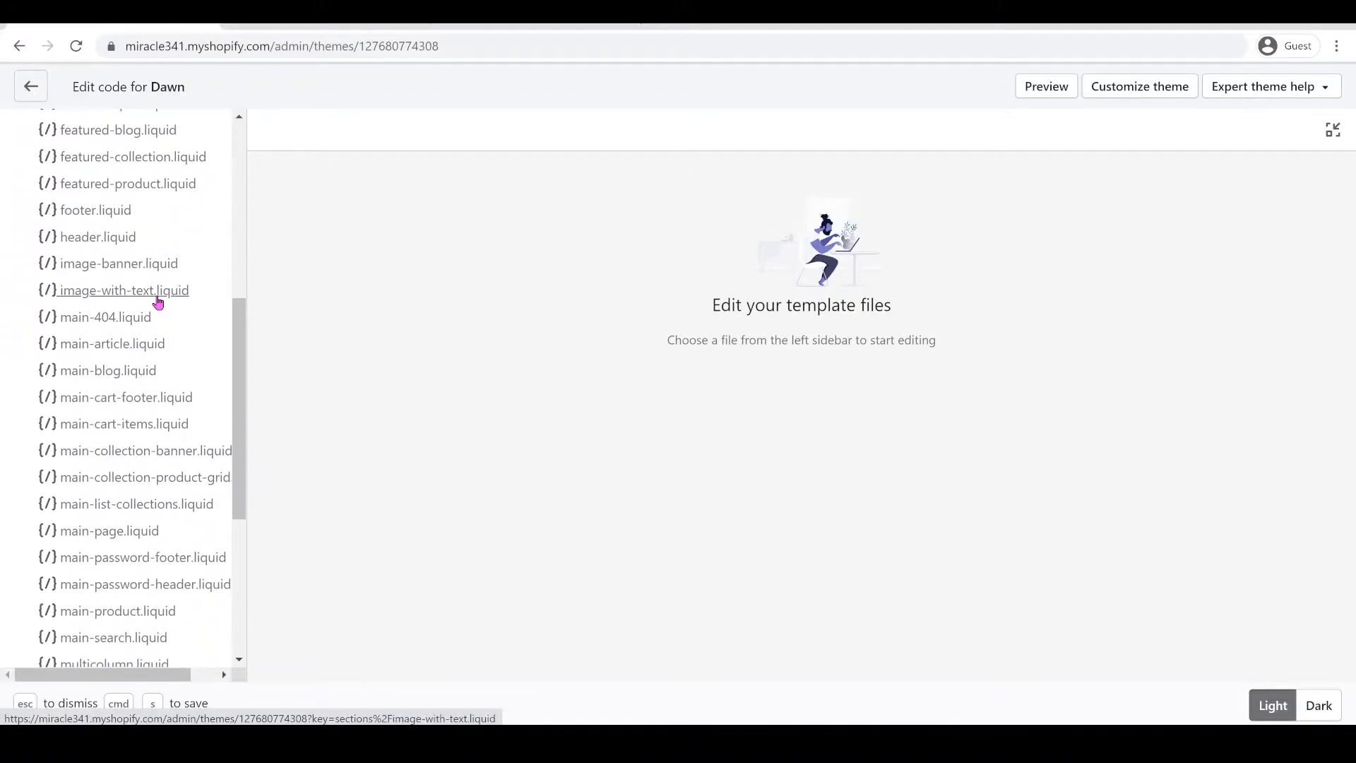
left_click(97, 236)
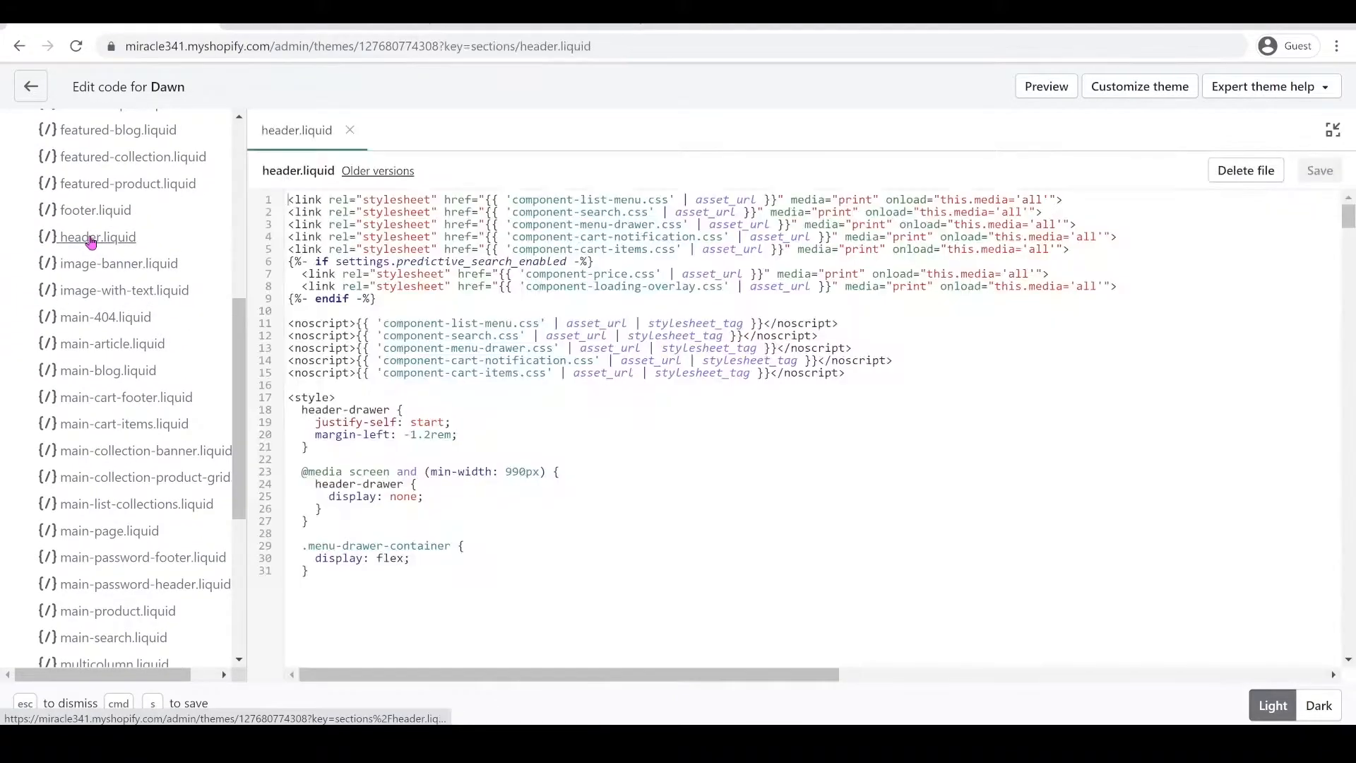
left_click(510, 287)
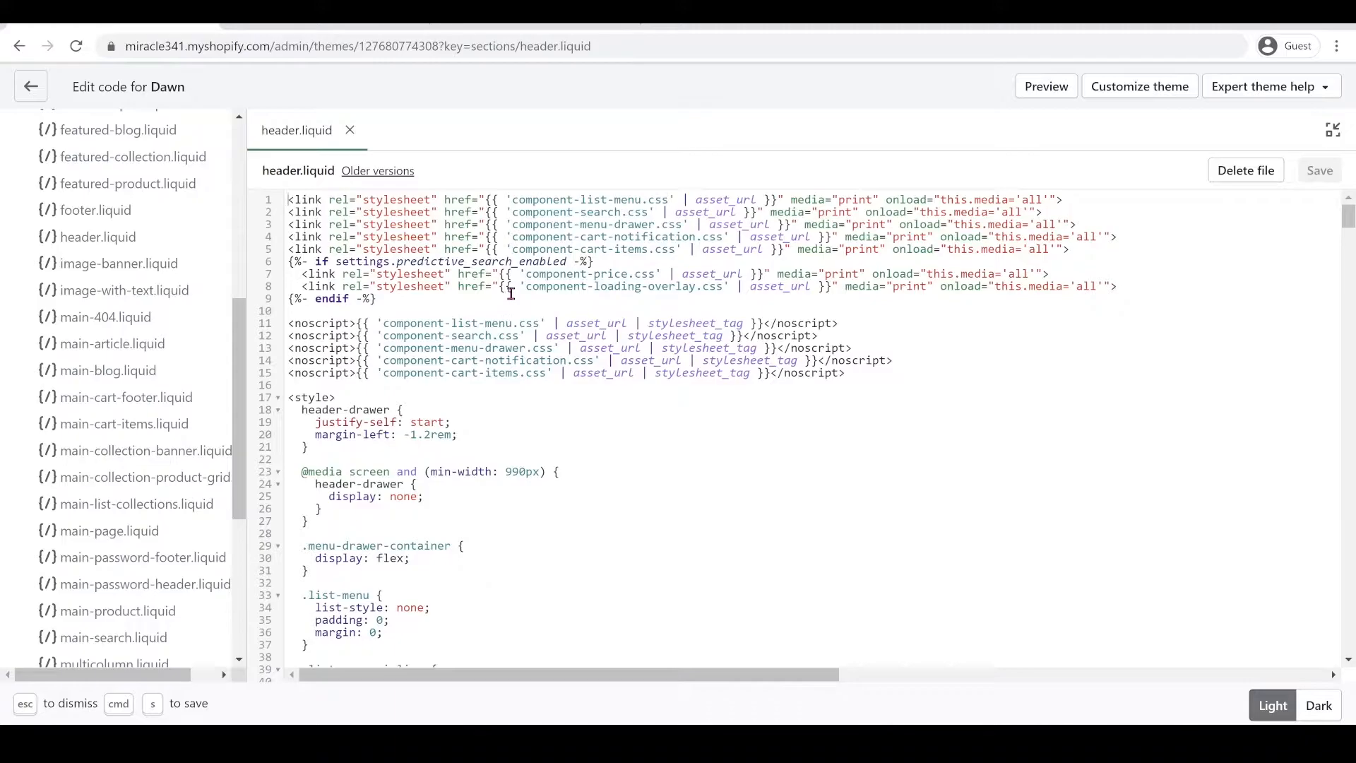
Add the show_line_separator condition to the header-wrapper class and move down the file
scroll("down", 3)
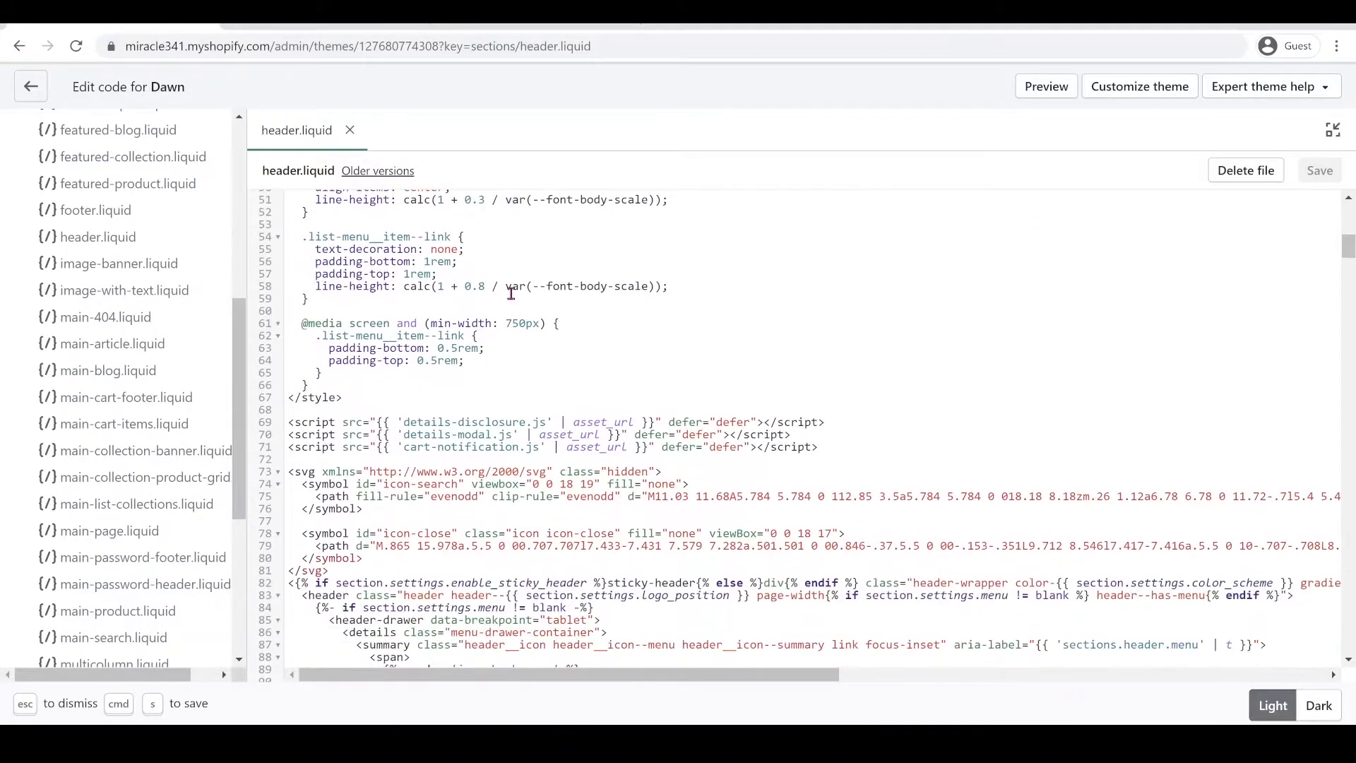
scroll("down", 3)
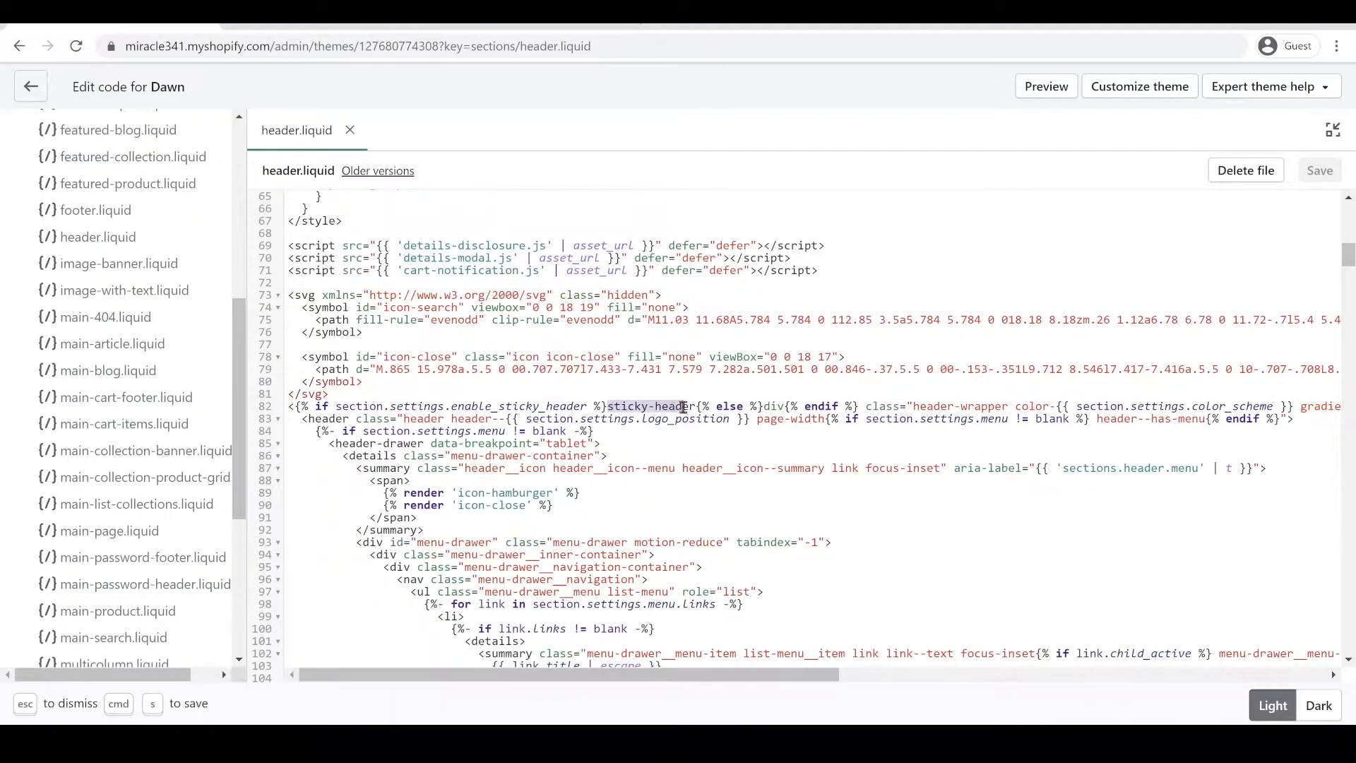
mouse_move(612, 674)
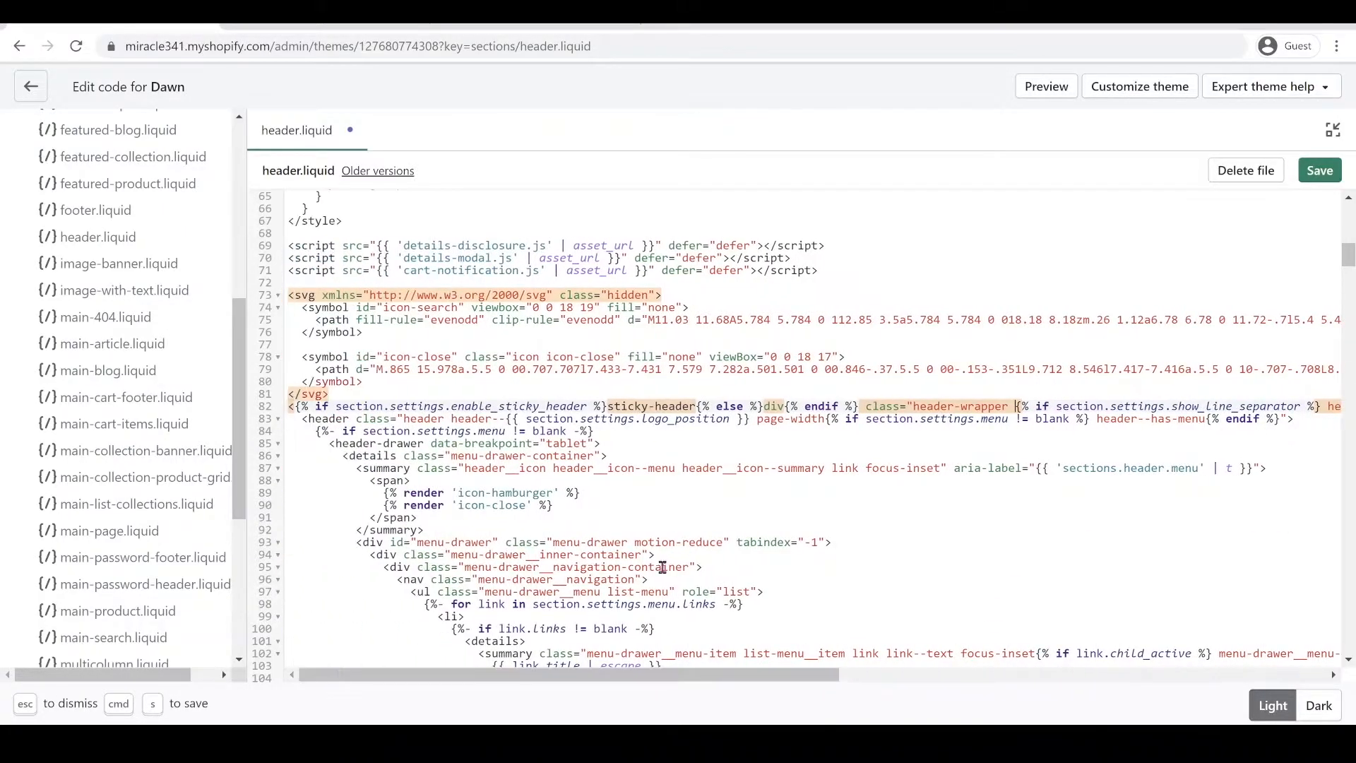
scroll("down", 3)
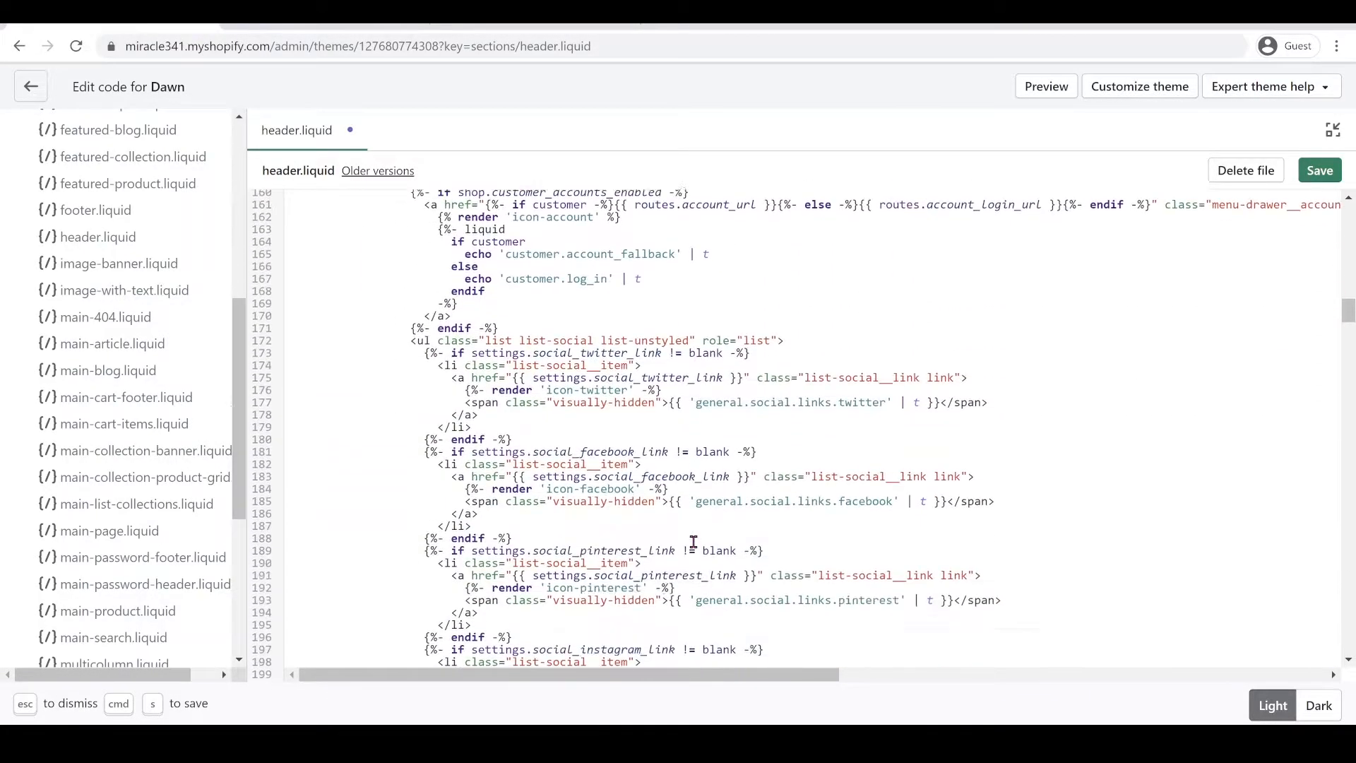
scroll("down", 3)
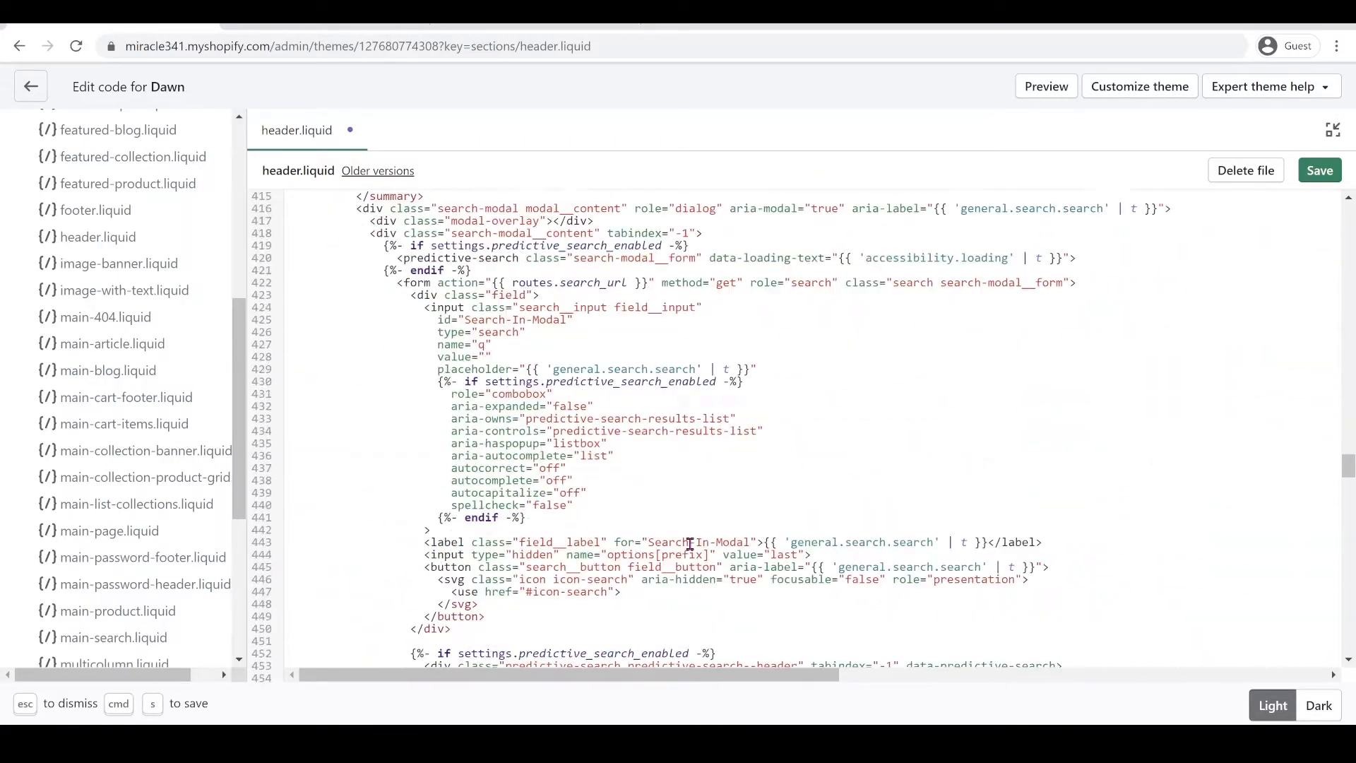
Add a new mainSection querySelector line with a placeholder section id after the createObserver call
scroll("down", 3)
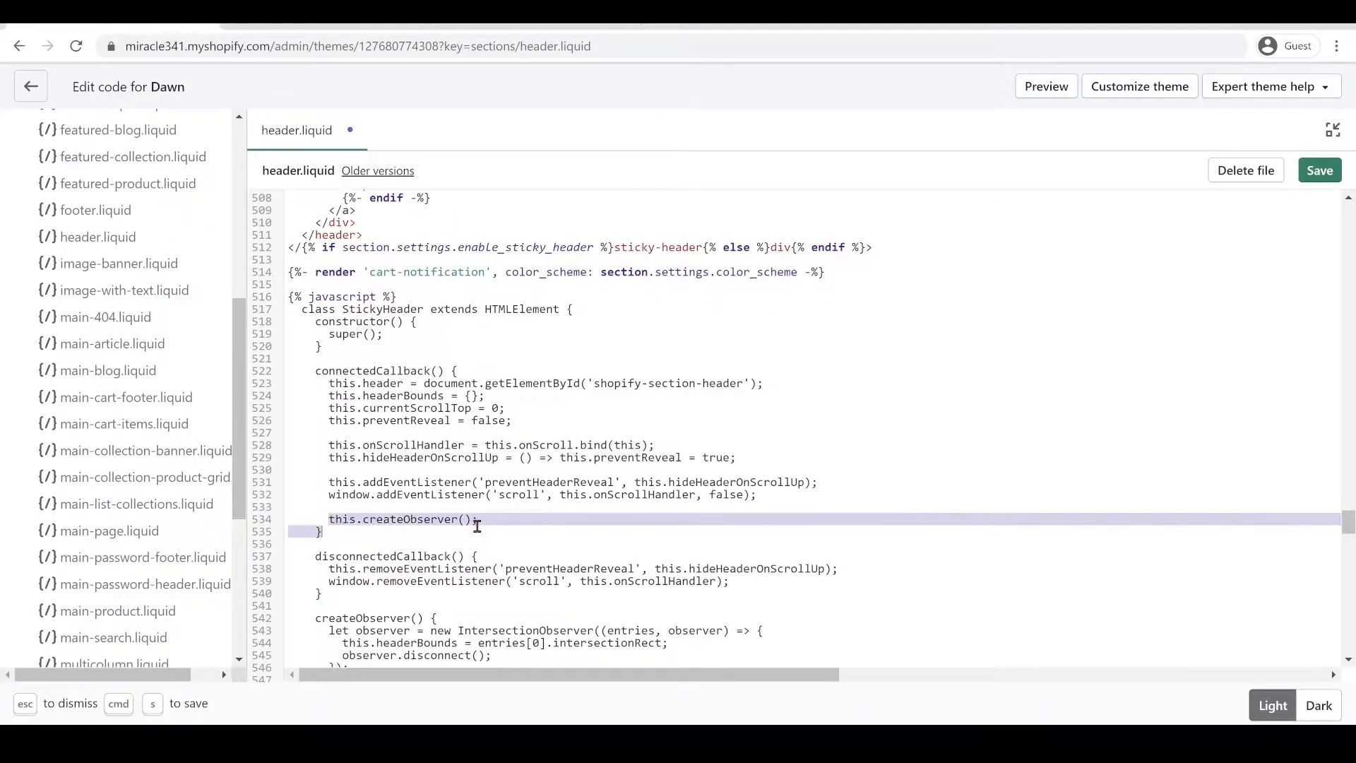
key("enter")
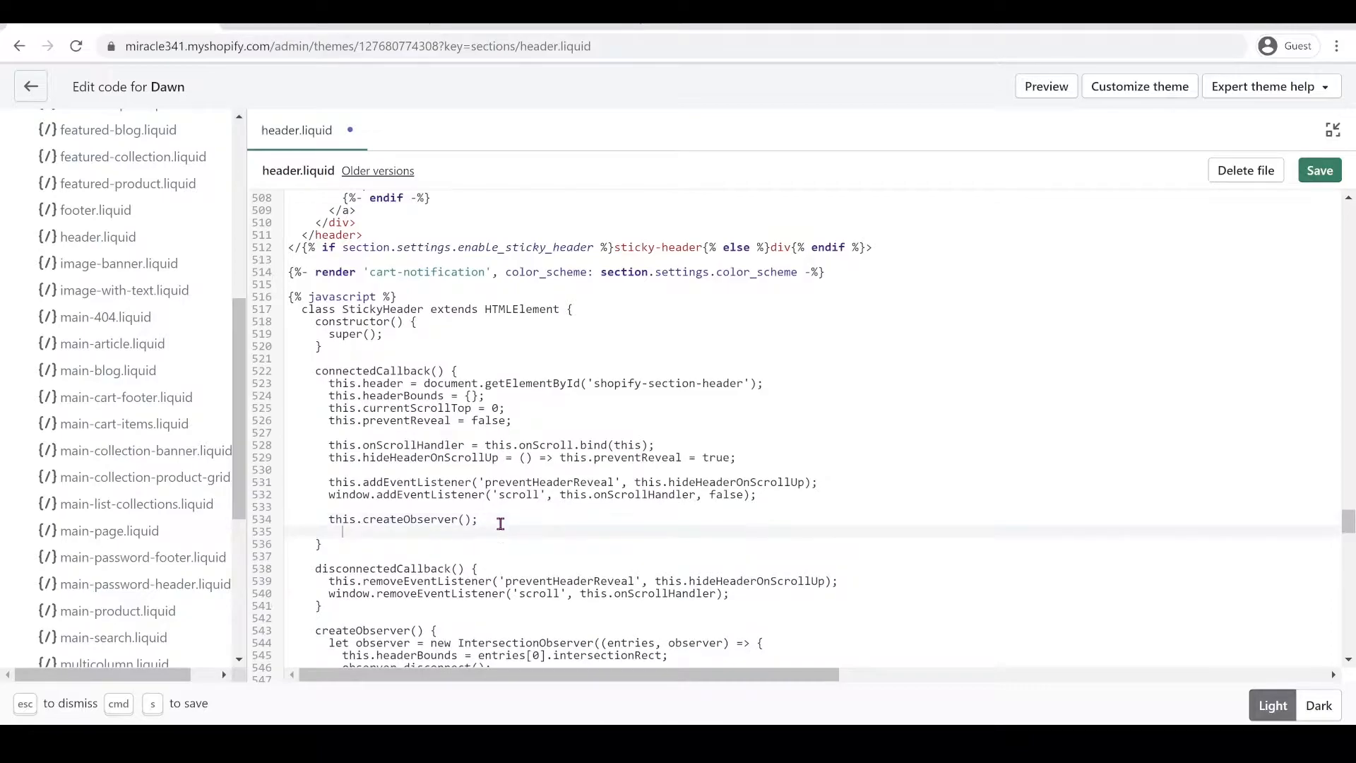
type("this.mainSection = document.querySelector(\"#shopify-section-template--this is different in yours\")")
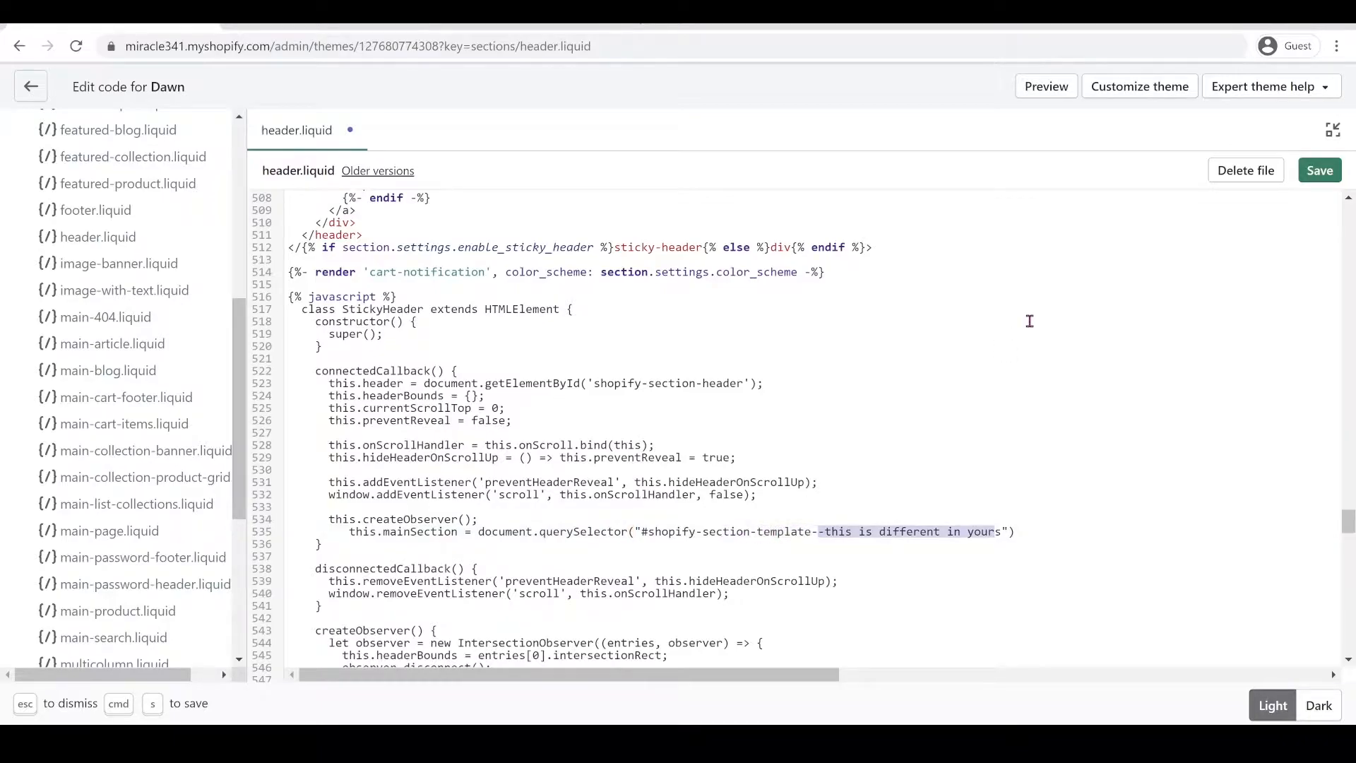
mouse_move(1139, 86)
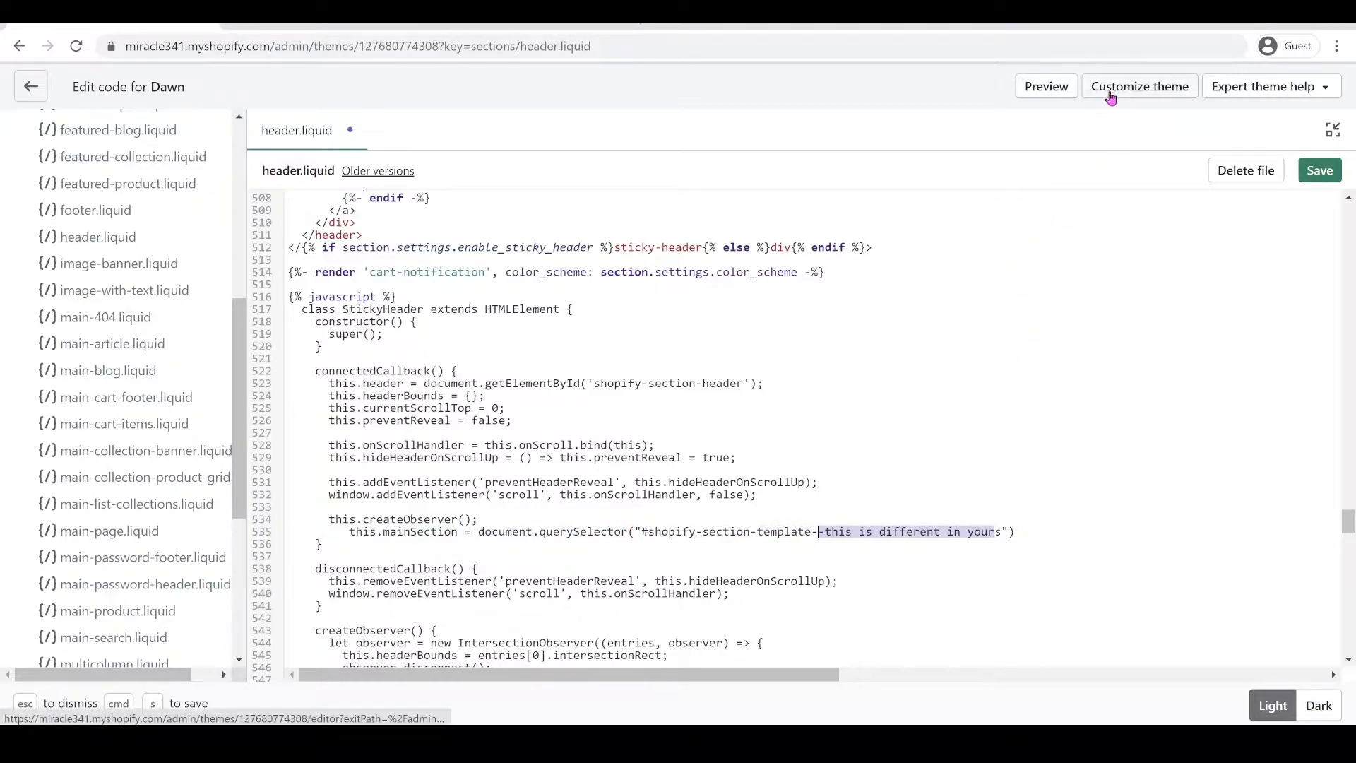
Open the theme customizer in a new tab and inspect the home page image banner
right_click(1139, 87)
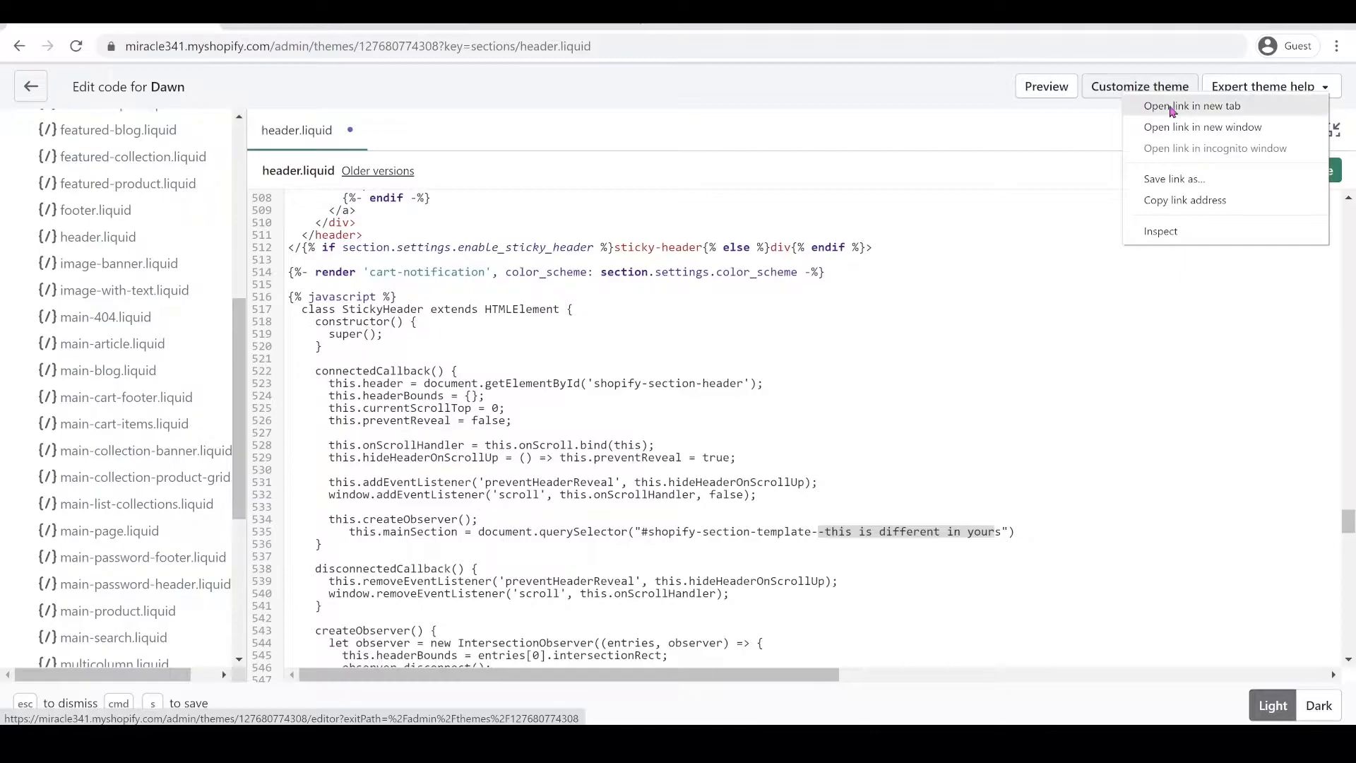
mouse_move(1170, 113)
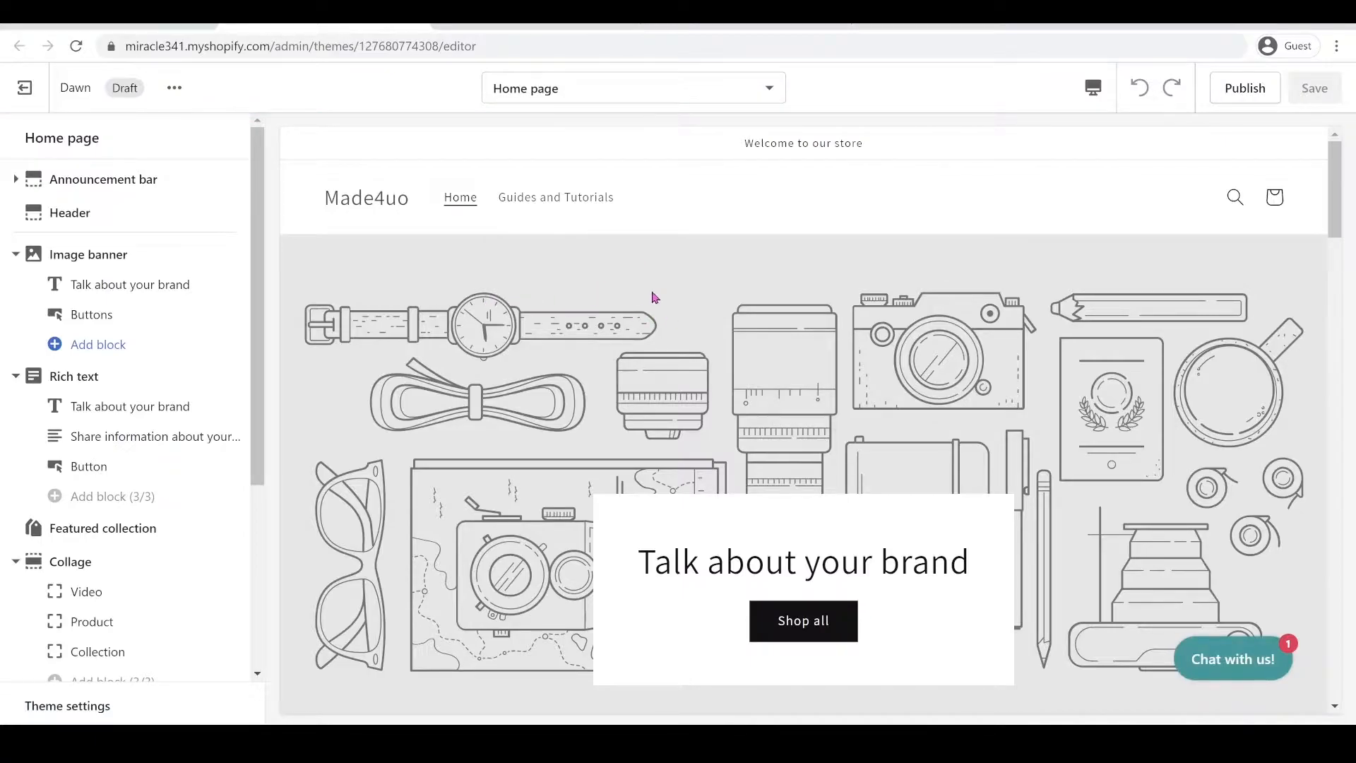
right_click(653, 297)
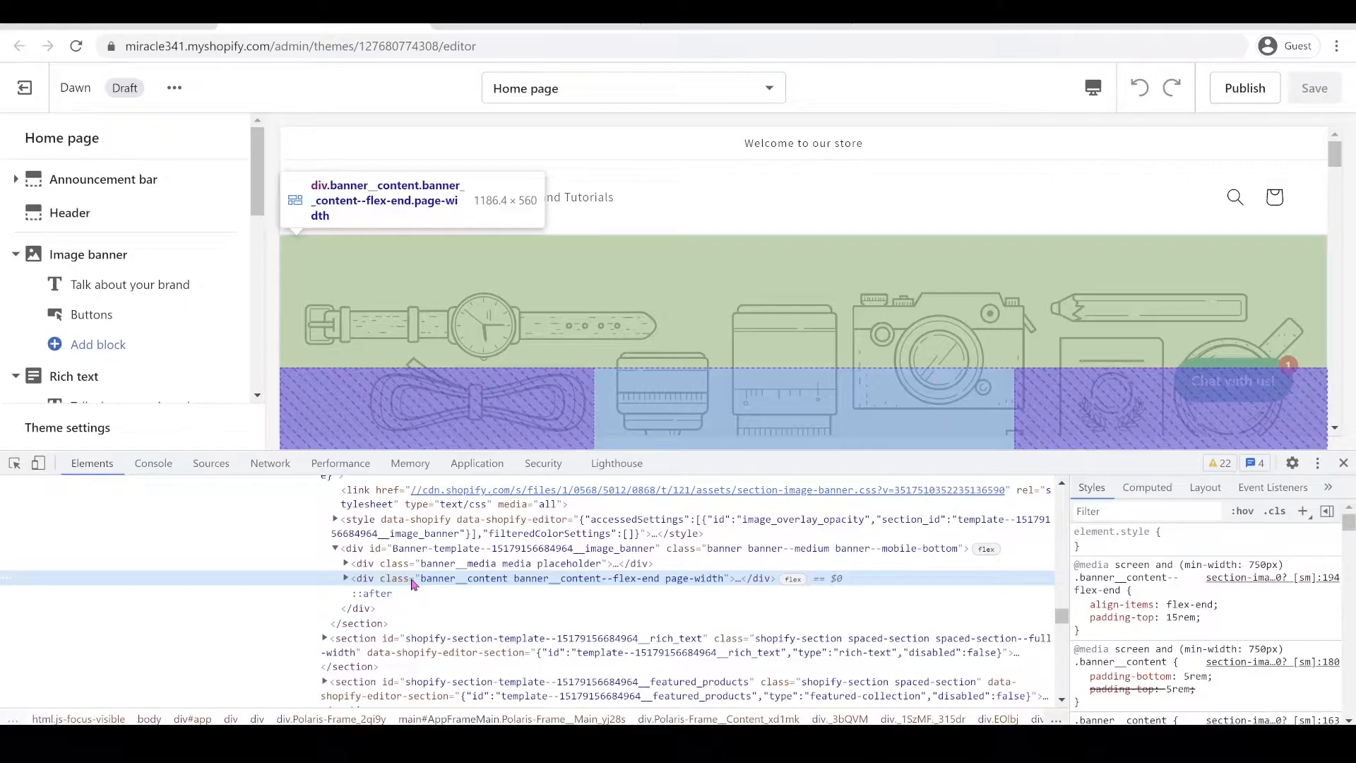
mouse_move(484, 578)
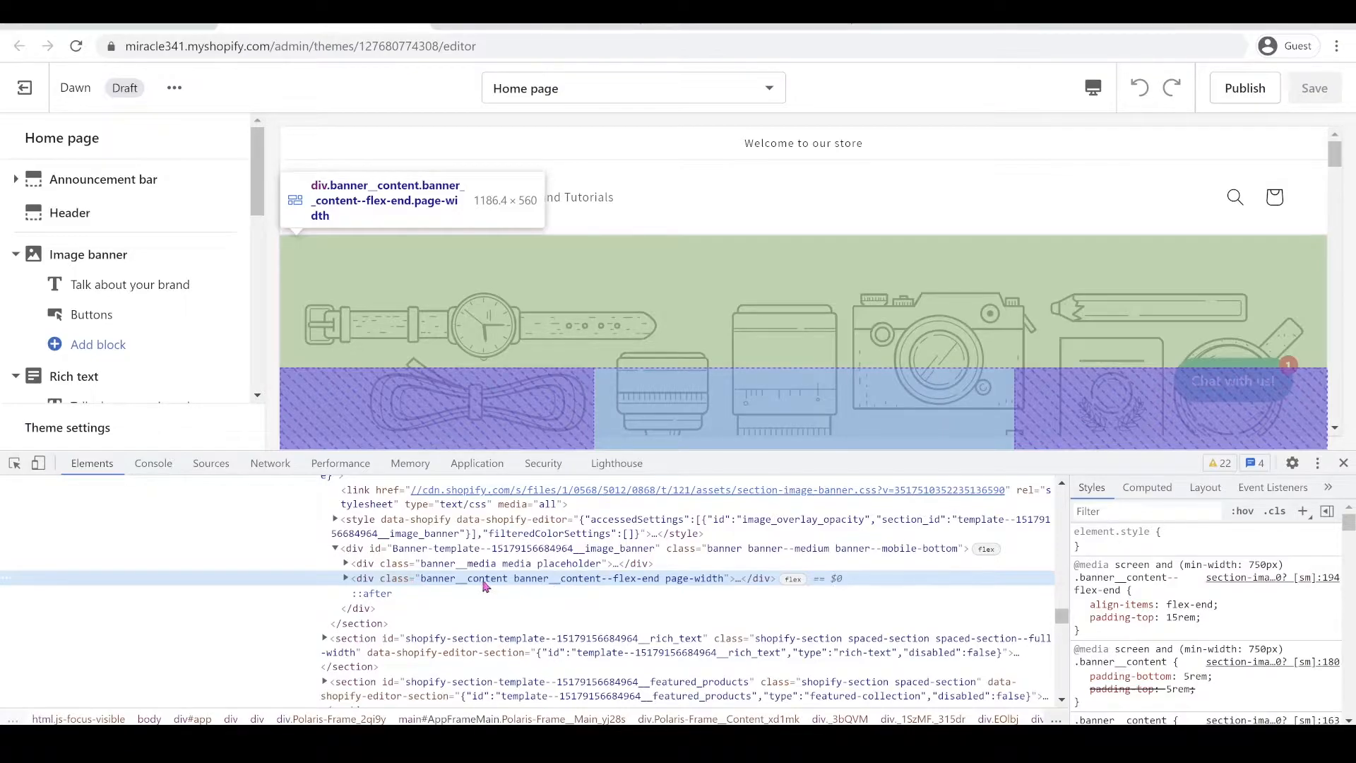
mouse_move(475, 586)
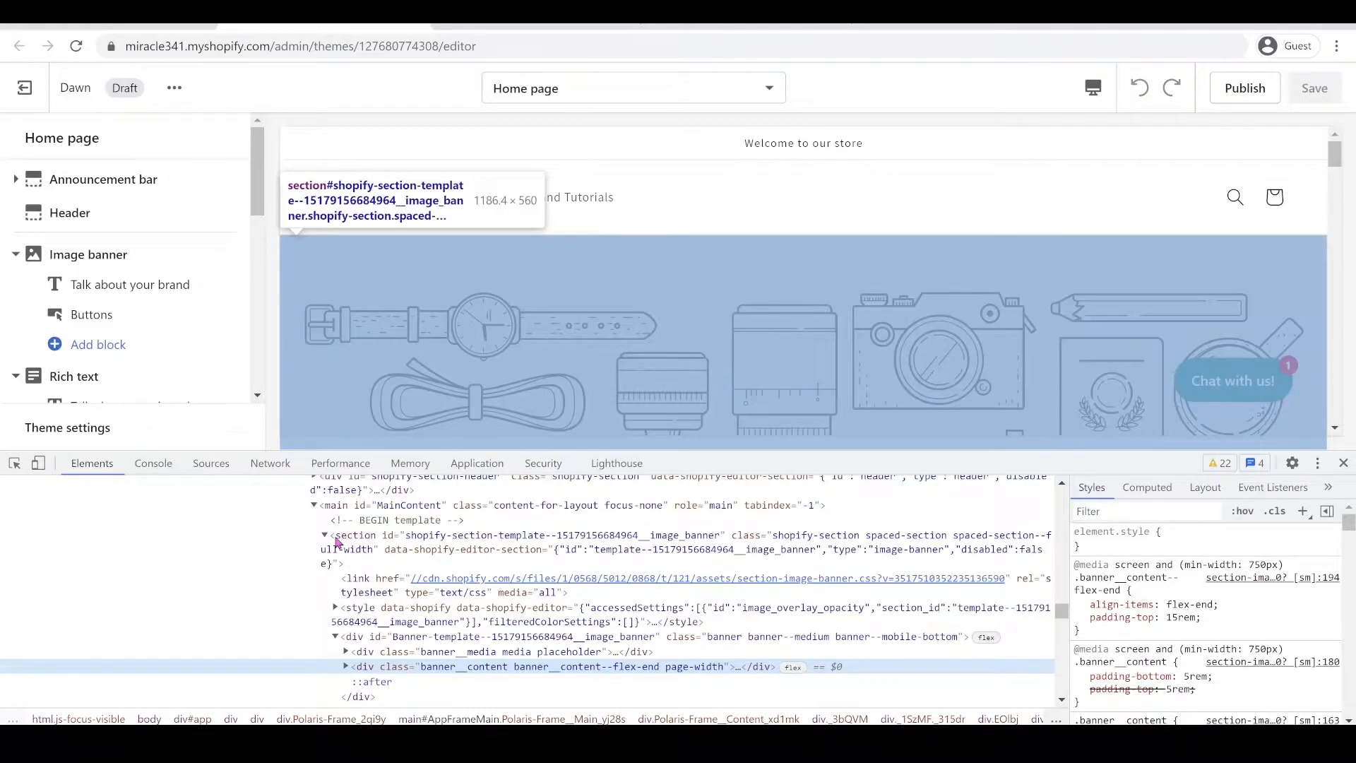
Select the image_banner section element in the inspector and bring up its copy options
left_click(344, 535)
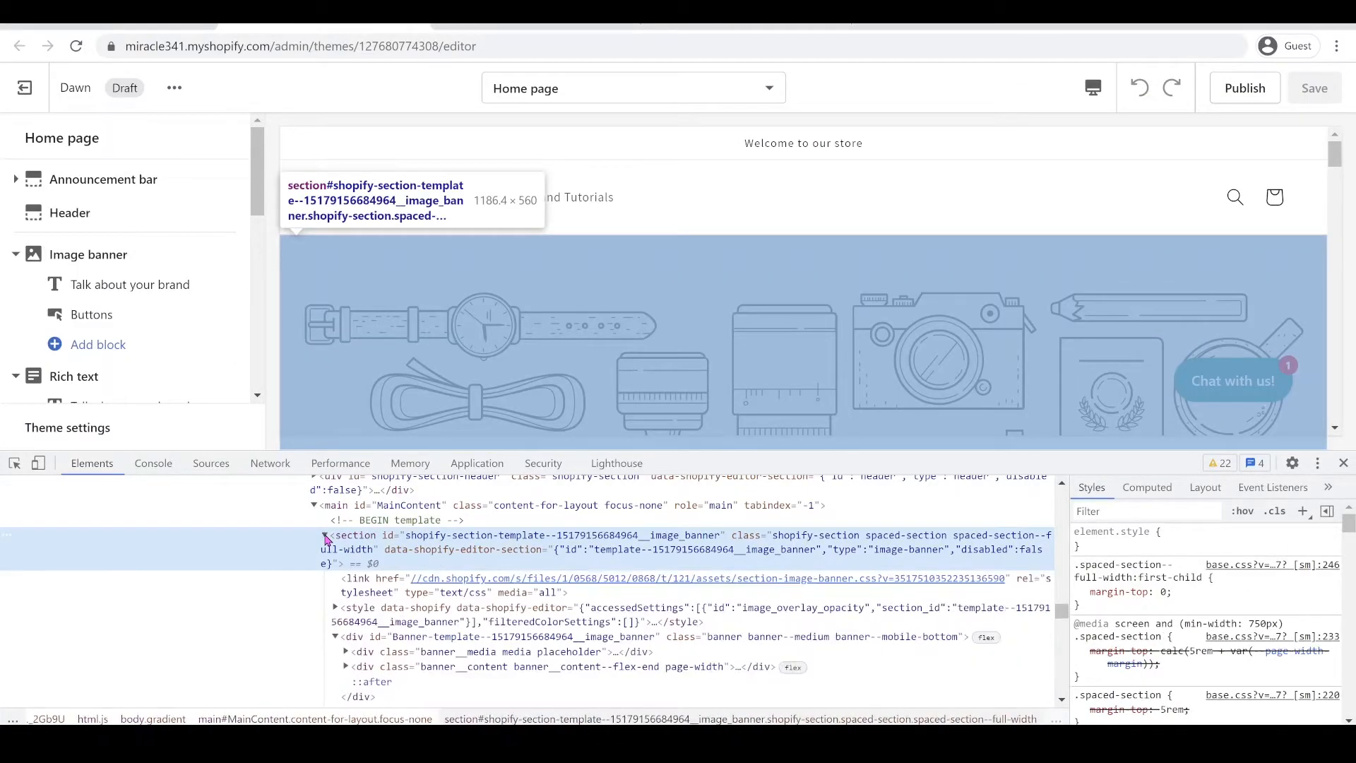
left_click(325, 534)
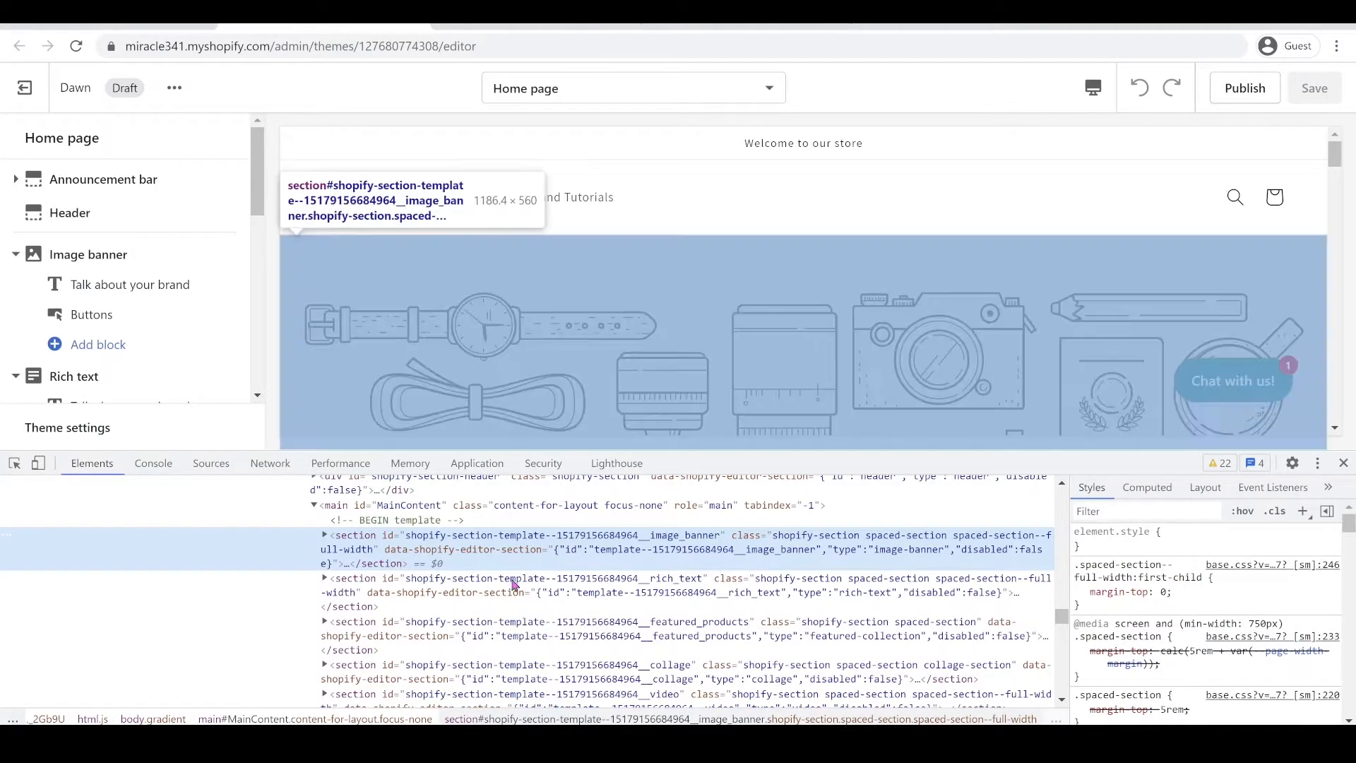
mouse_move(476, 542)
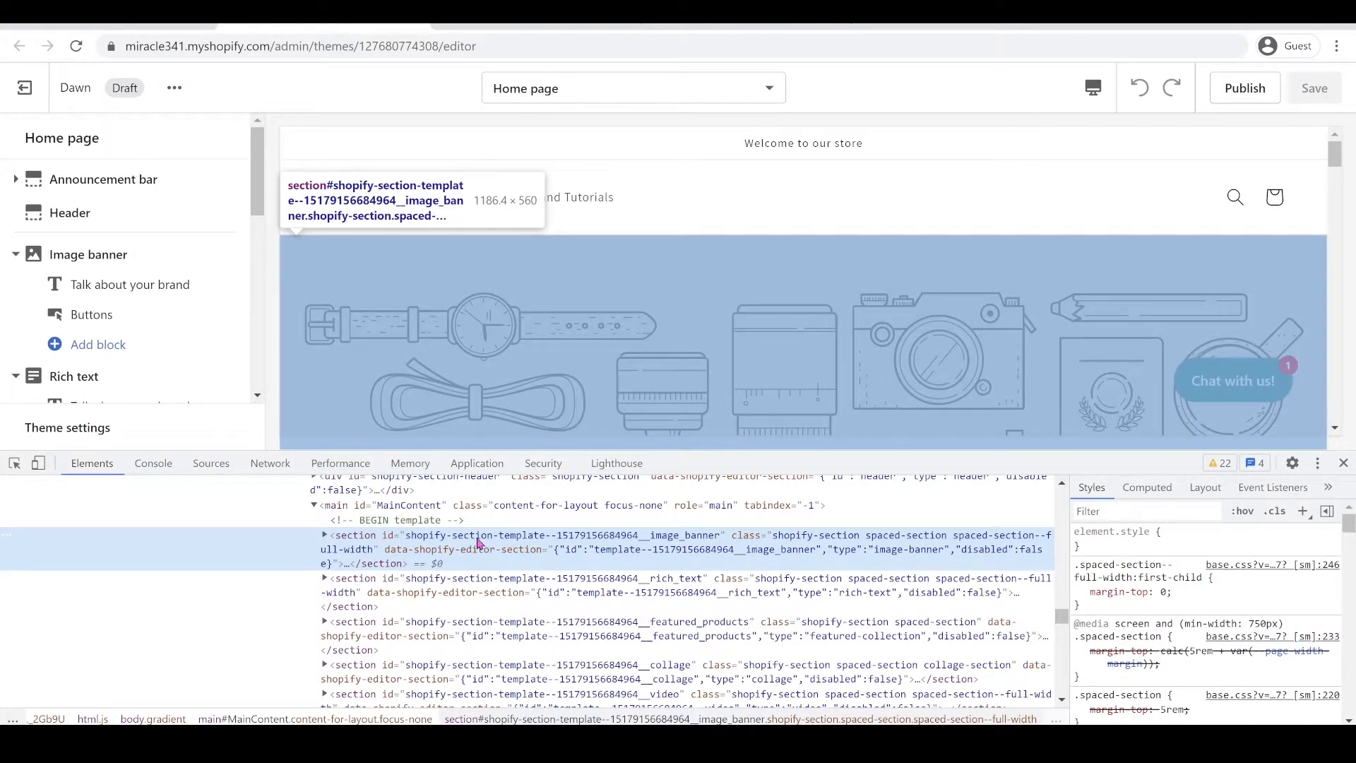
right_click(476, 543)
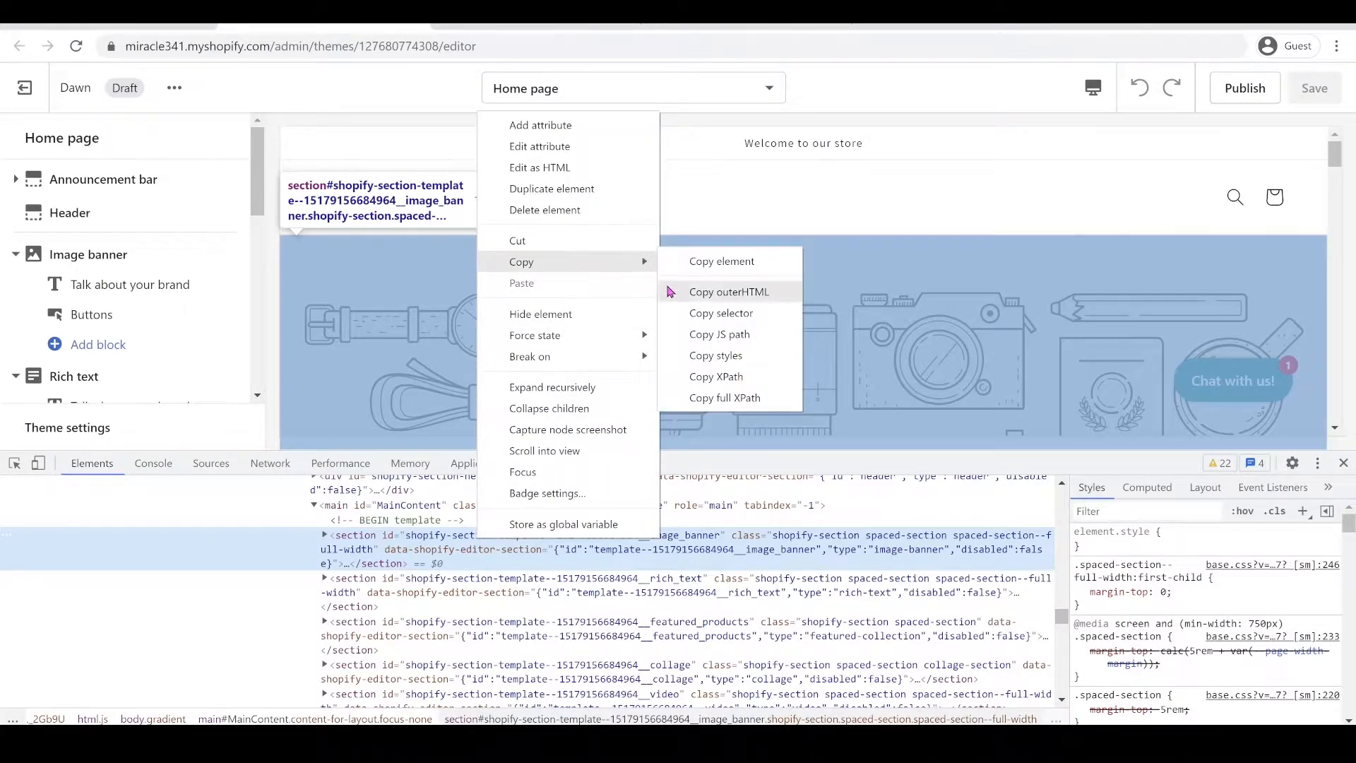
mouse_move(720, 335)
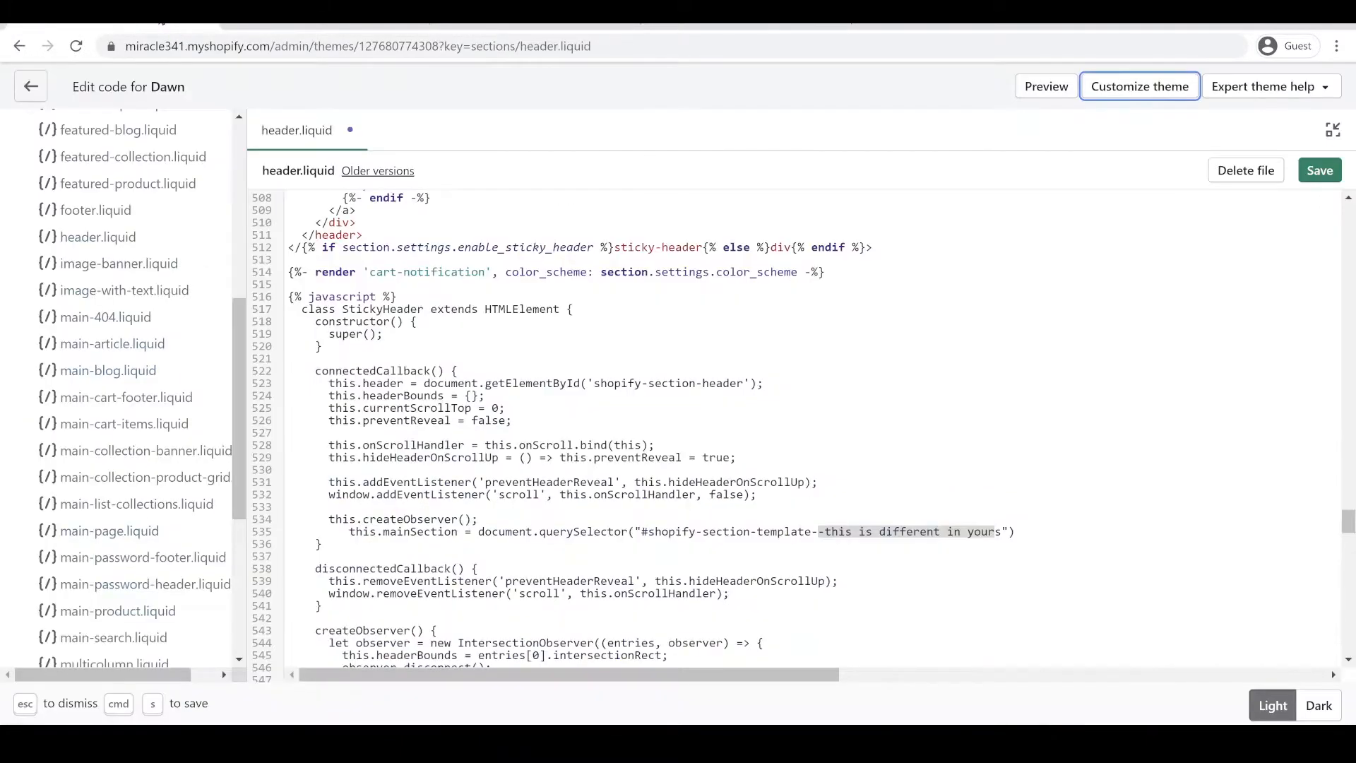
mouse_move(648, 557)
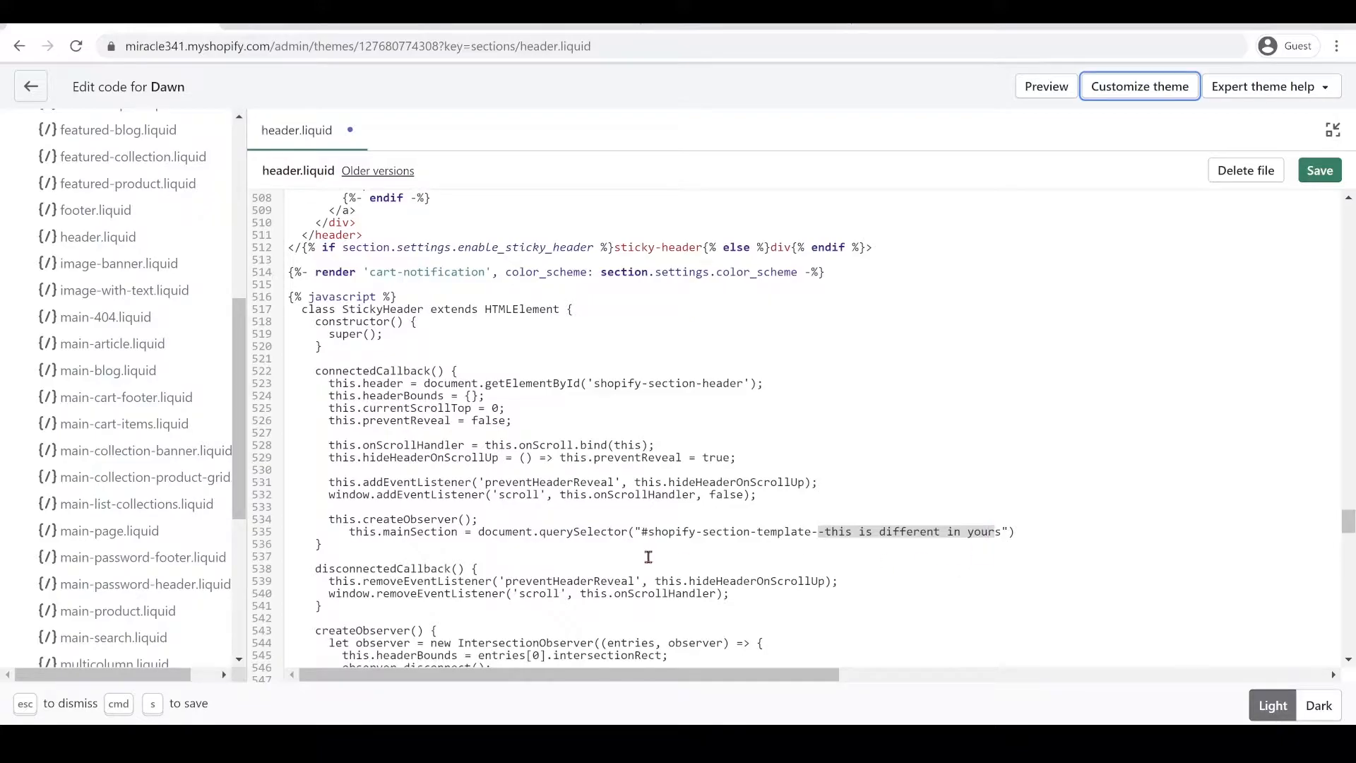
Paste the copied image banner section id over the placeholder in the mainSection selector
left_click(1015, 531)
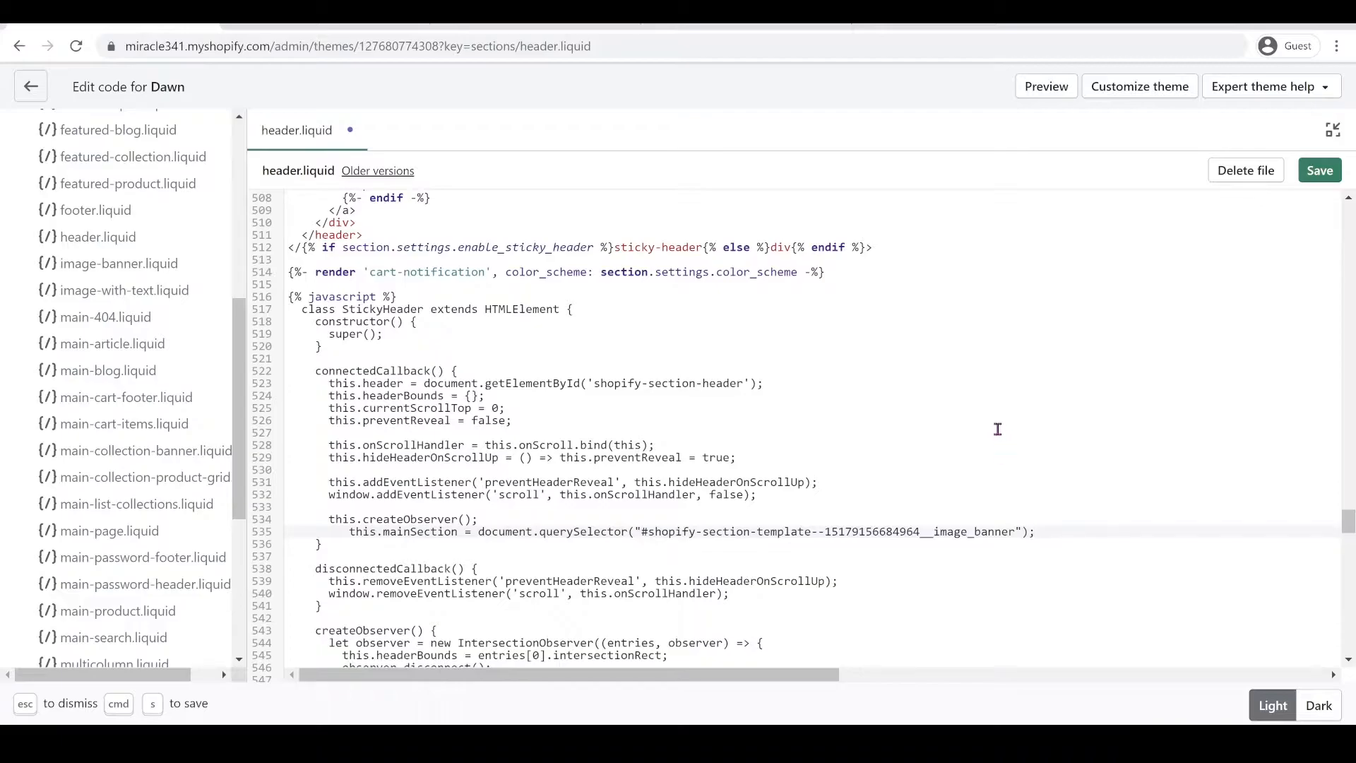
scroll("down", 3)
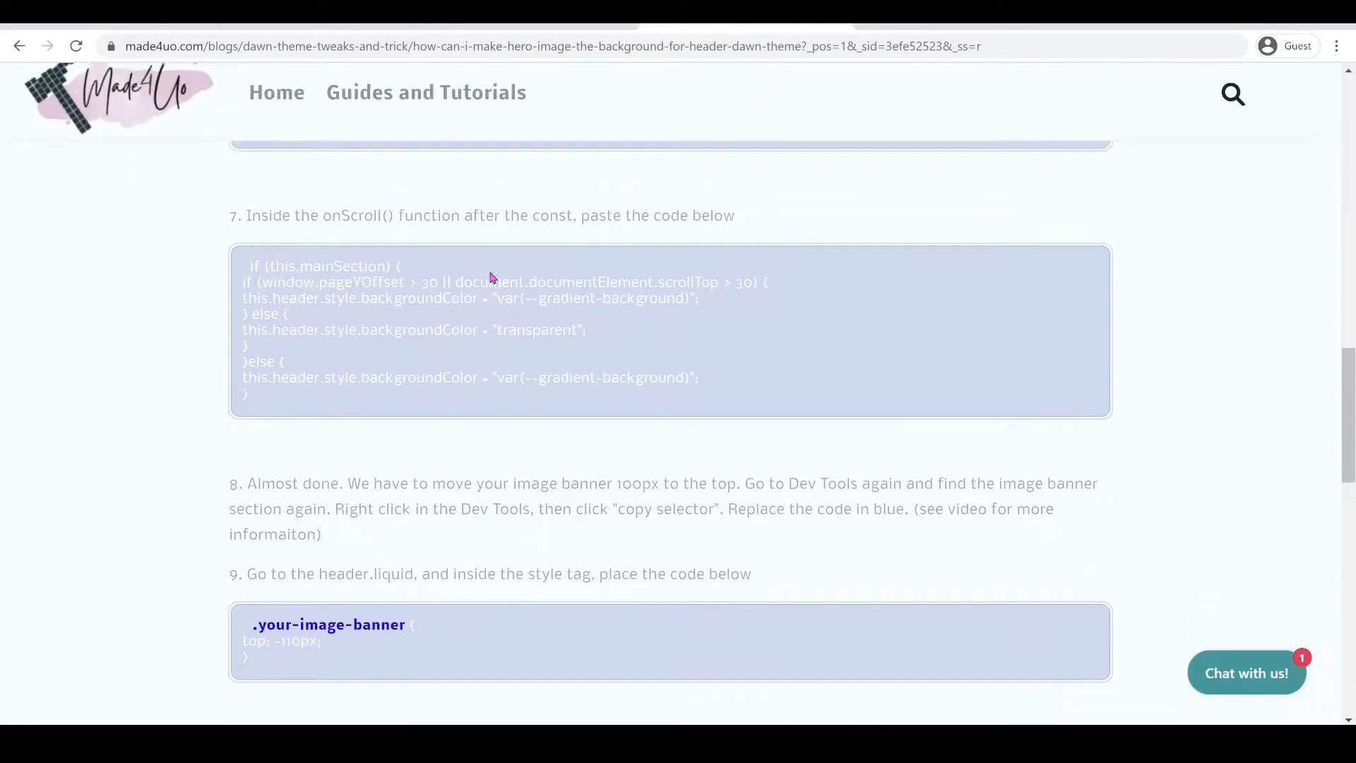
Locate the step 7 onScroll snippet in the Made4uo blog instructions
scroll("down", 3)
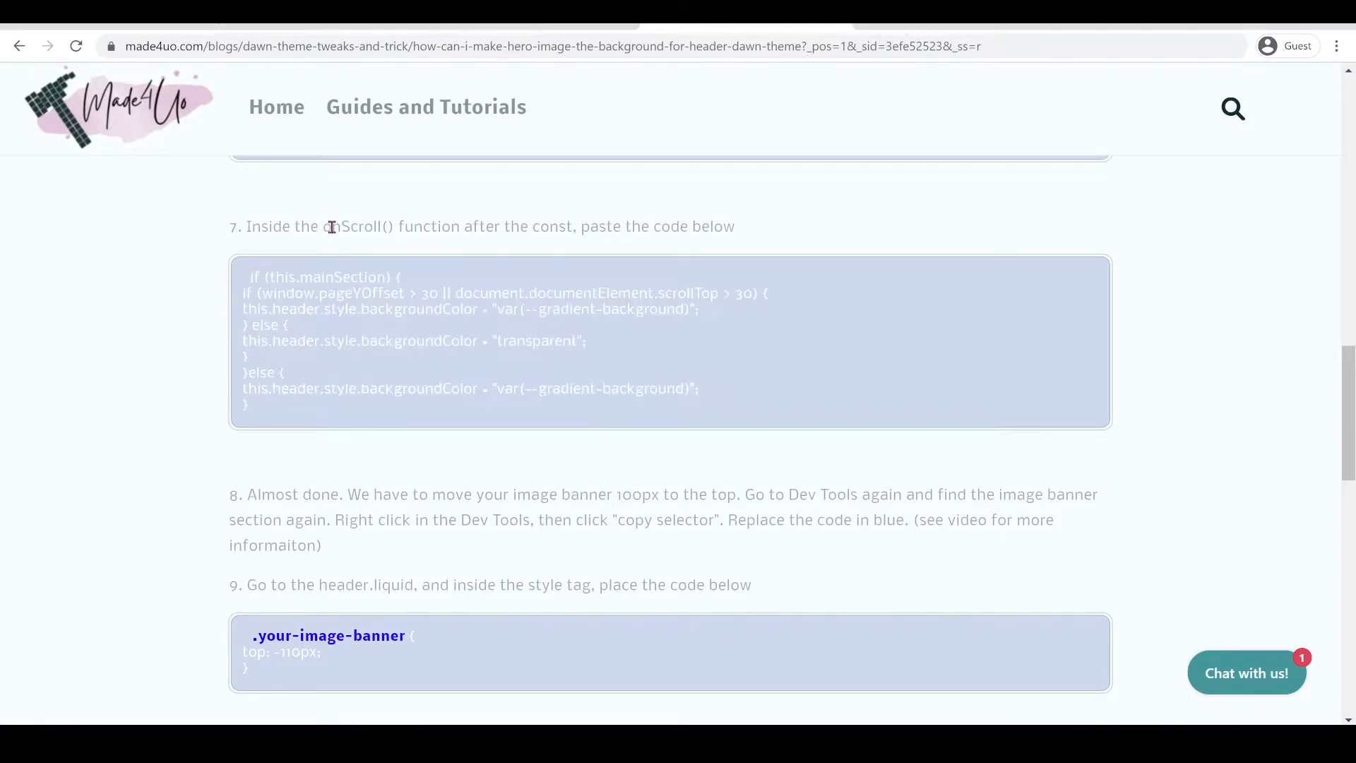
double_click(363, 226)
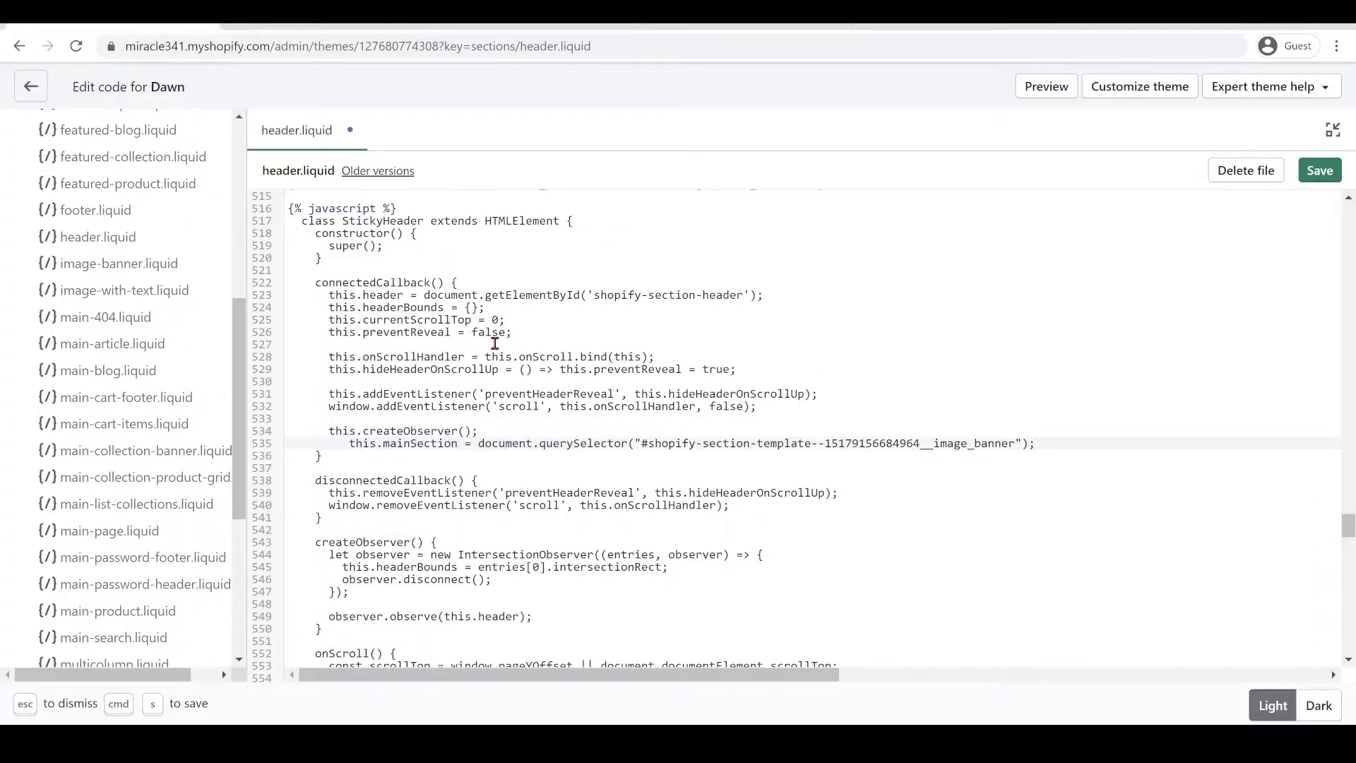
scroll("down", 3)
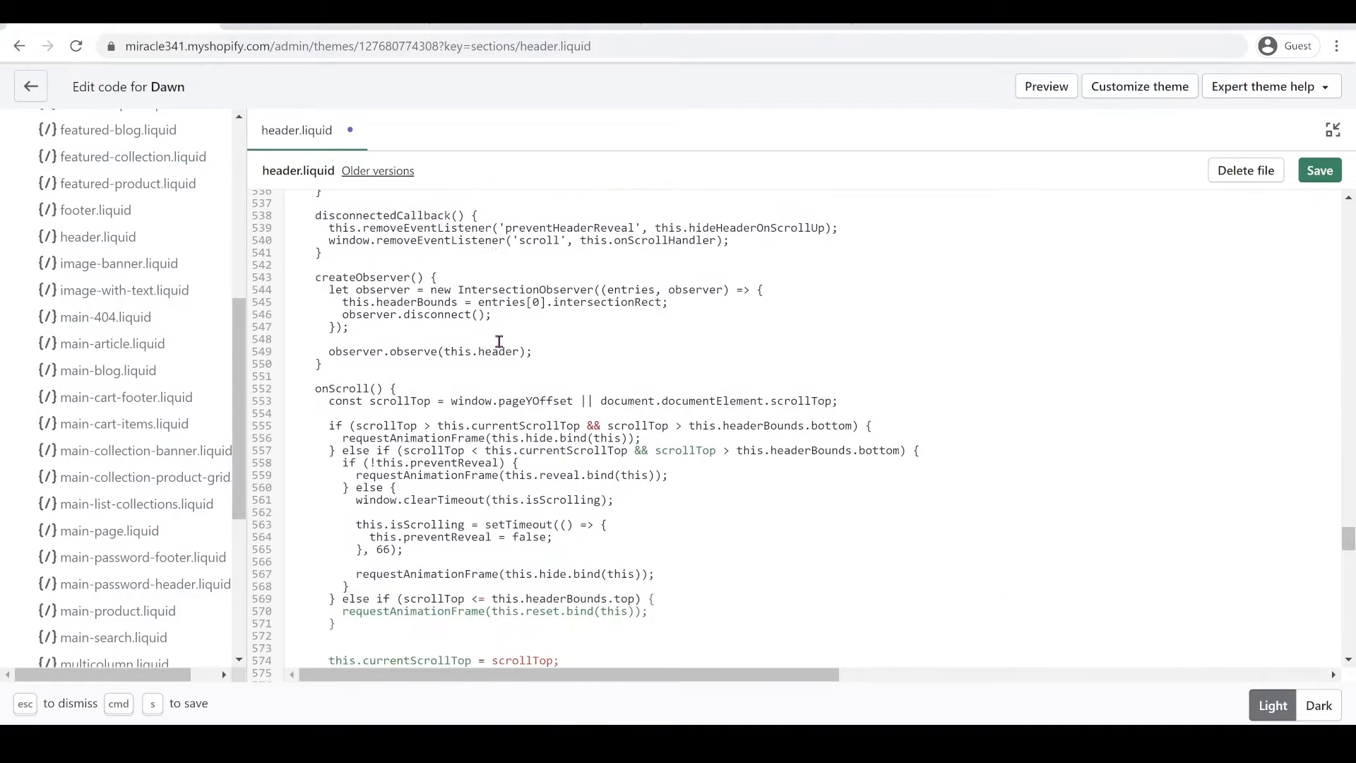
scroll("down", 3)
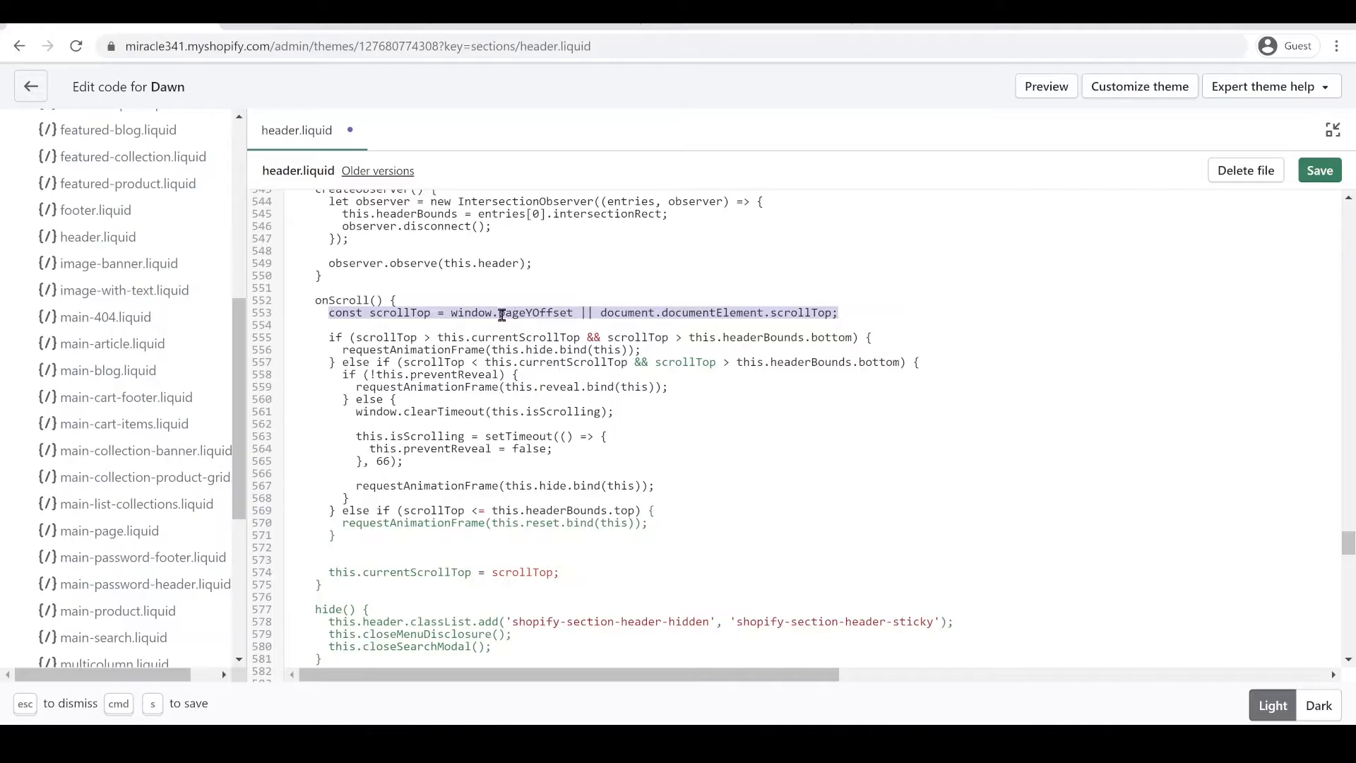
Paste the mainSection background-color condition after the const line in onScroll and save header.liquid
left_click(843, 312)
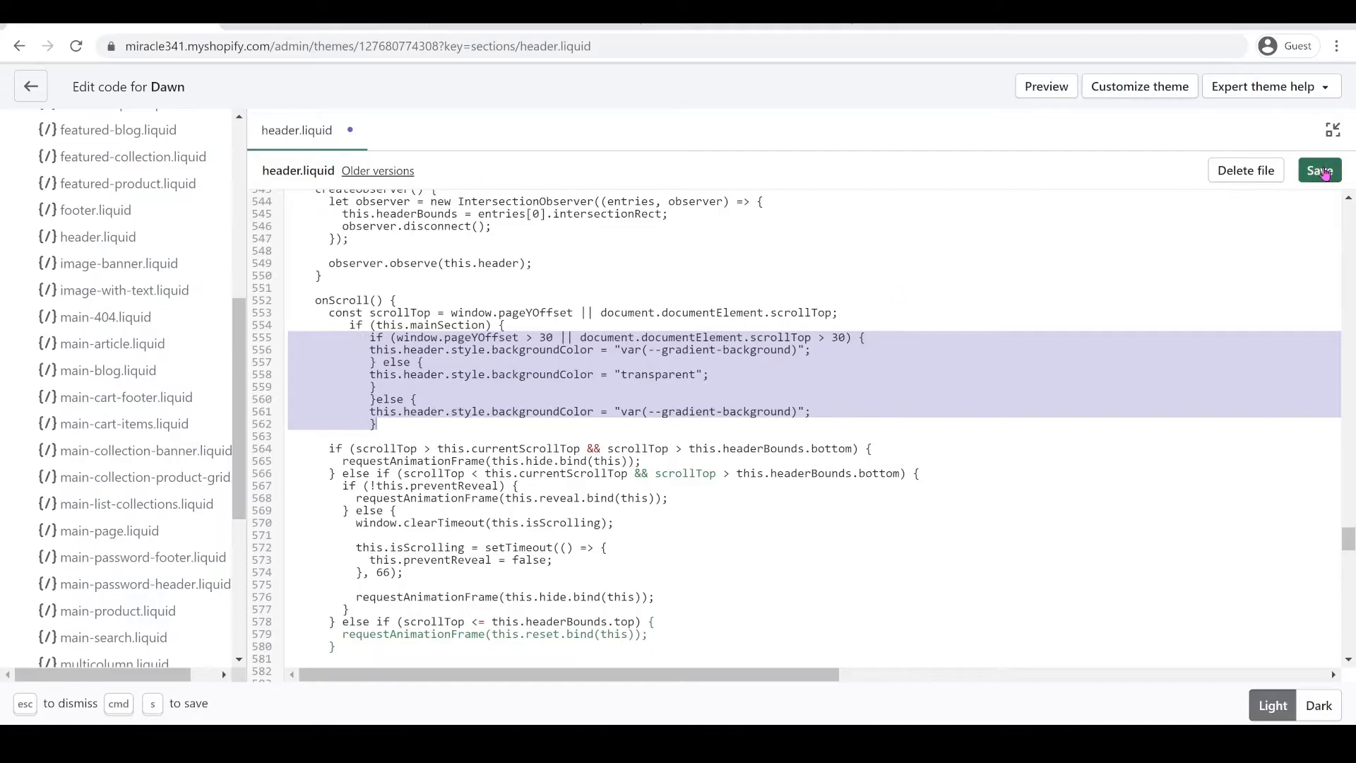
left_click(1320, 171)
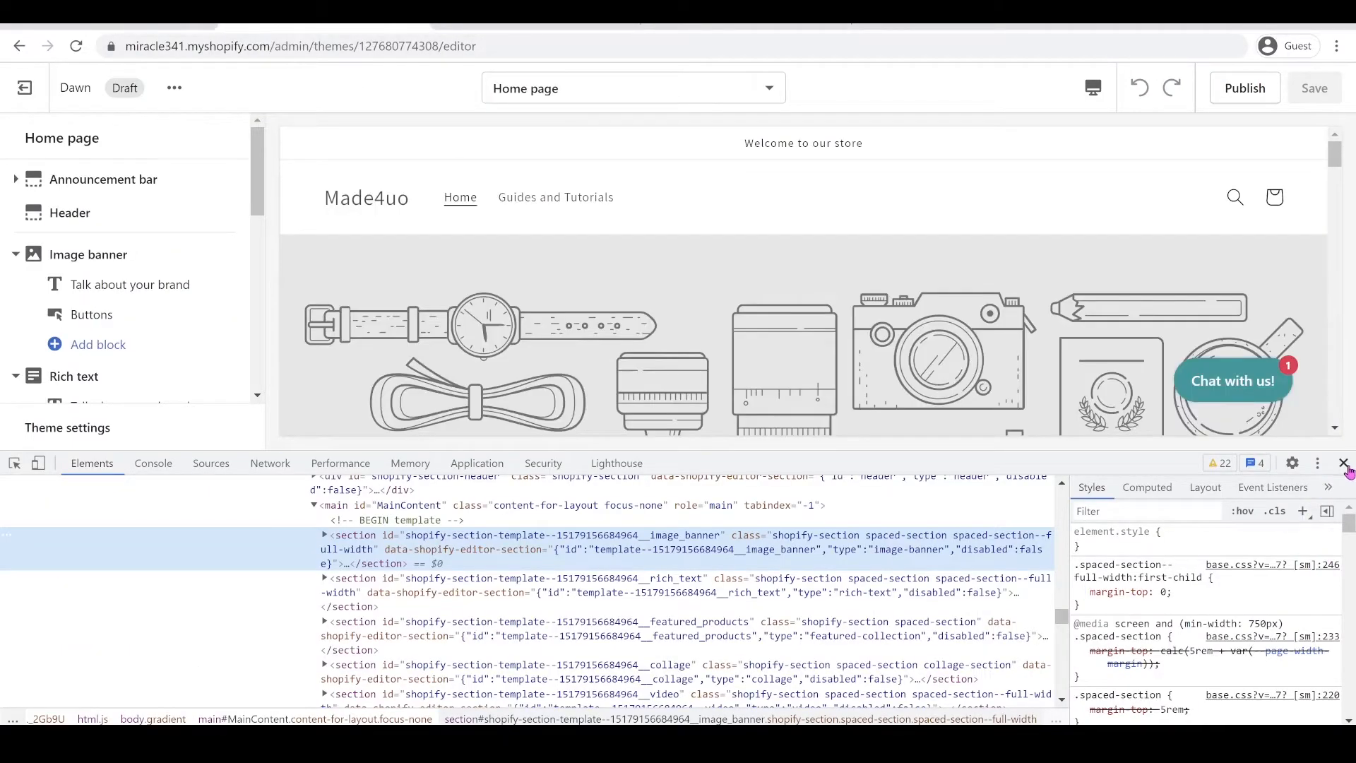
Re-inspect the banner image and copy the div#Banner-template element's selector
left_click(1344, 464)
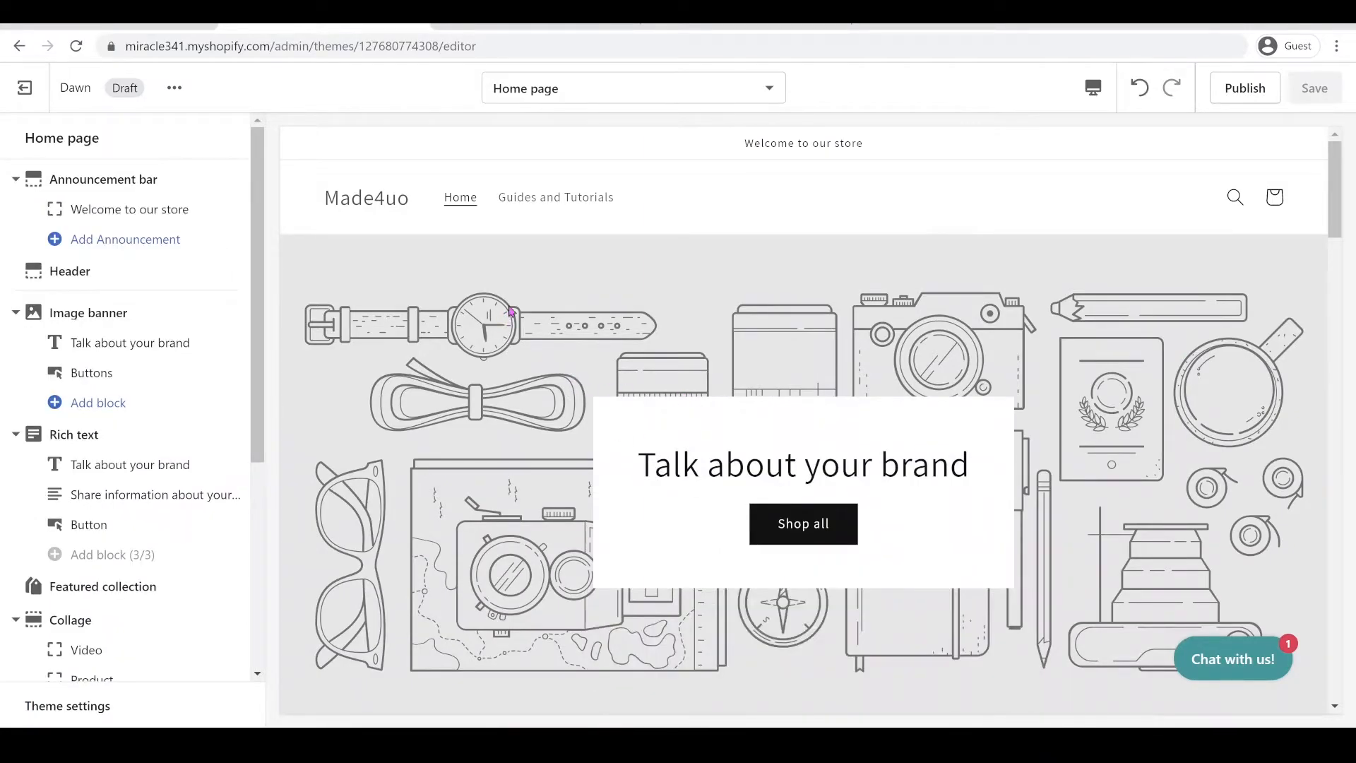
mouse_move(554, 336)
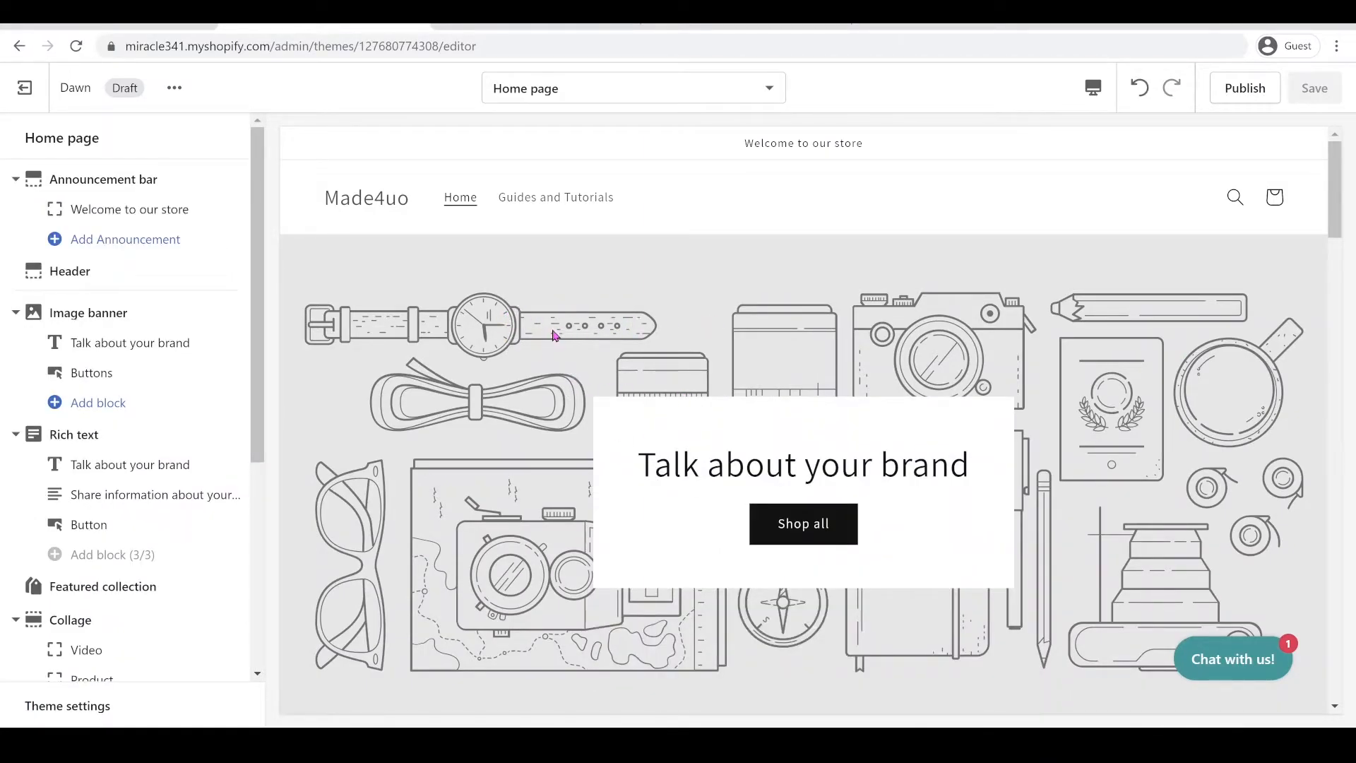
right_click(554, 337)
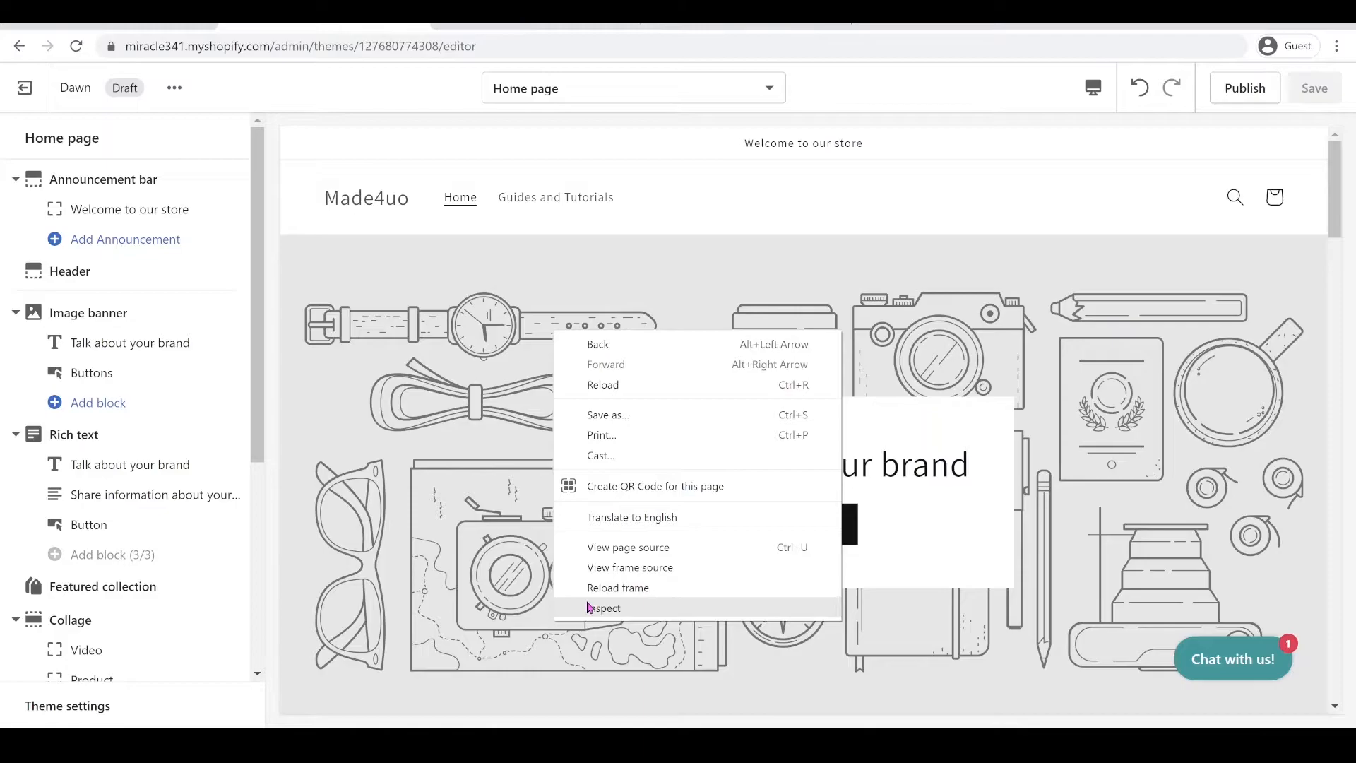
left_click(604, 608)
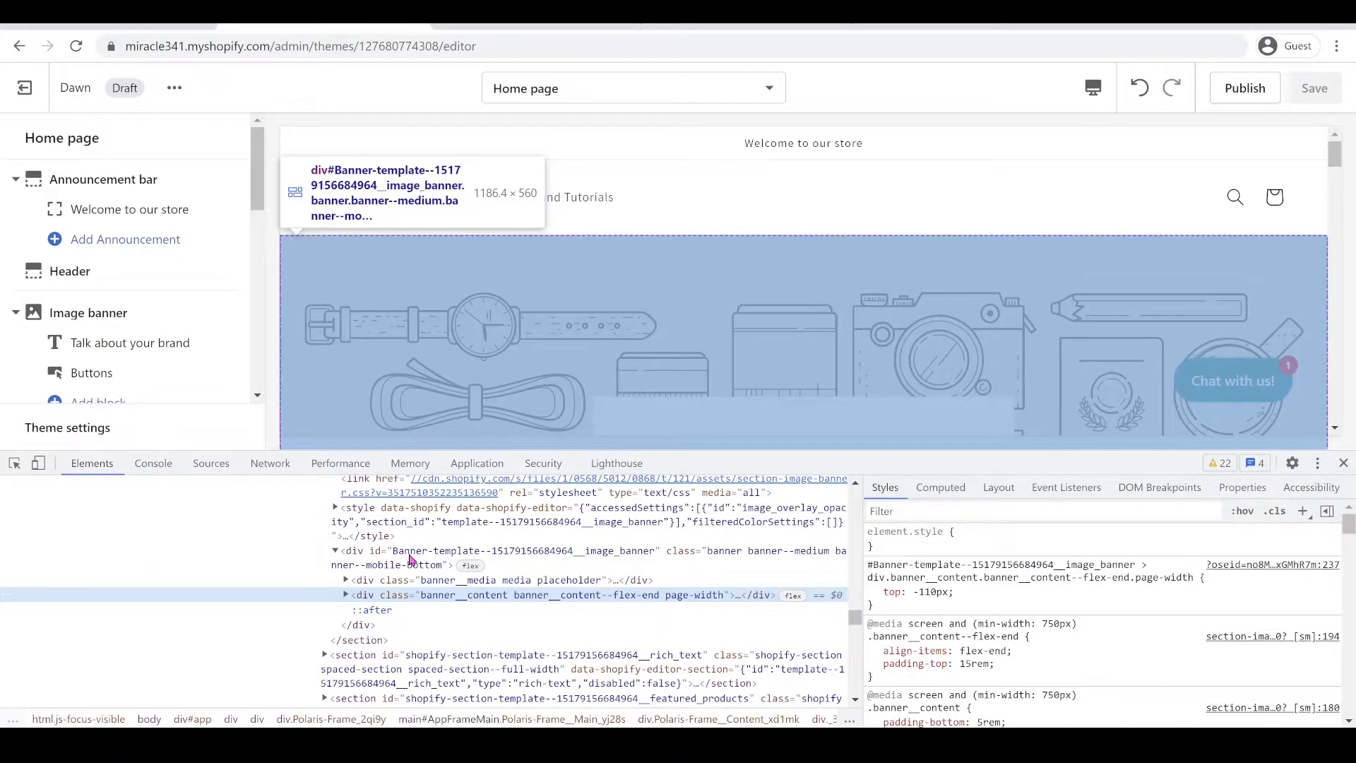
mouse_move(510, 559)
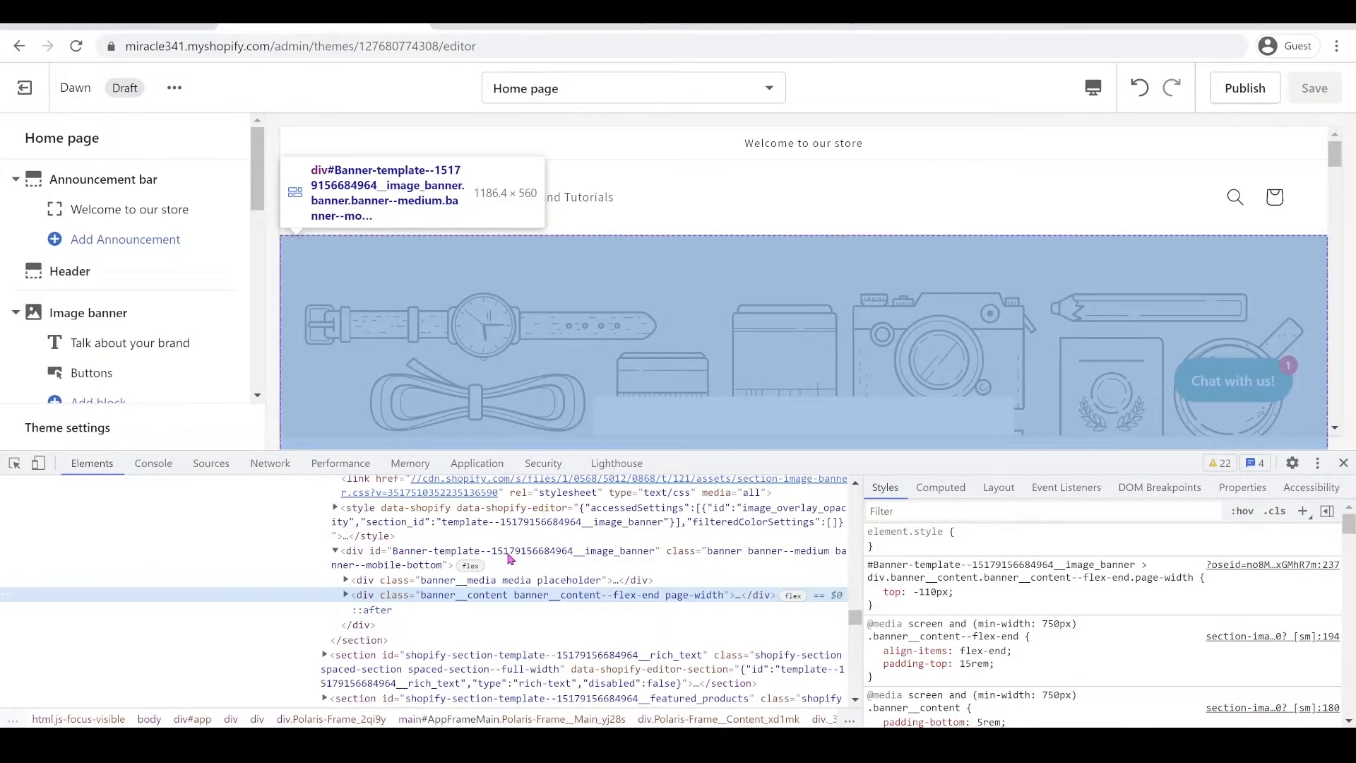
right_click(501, 550)
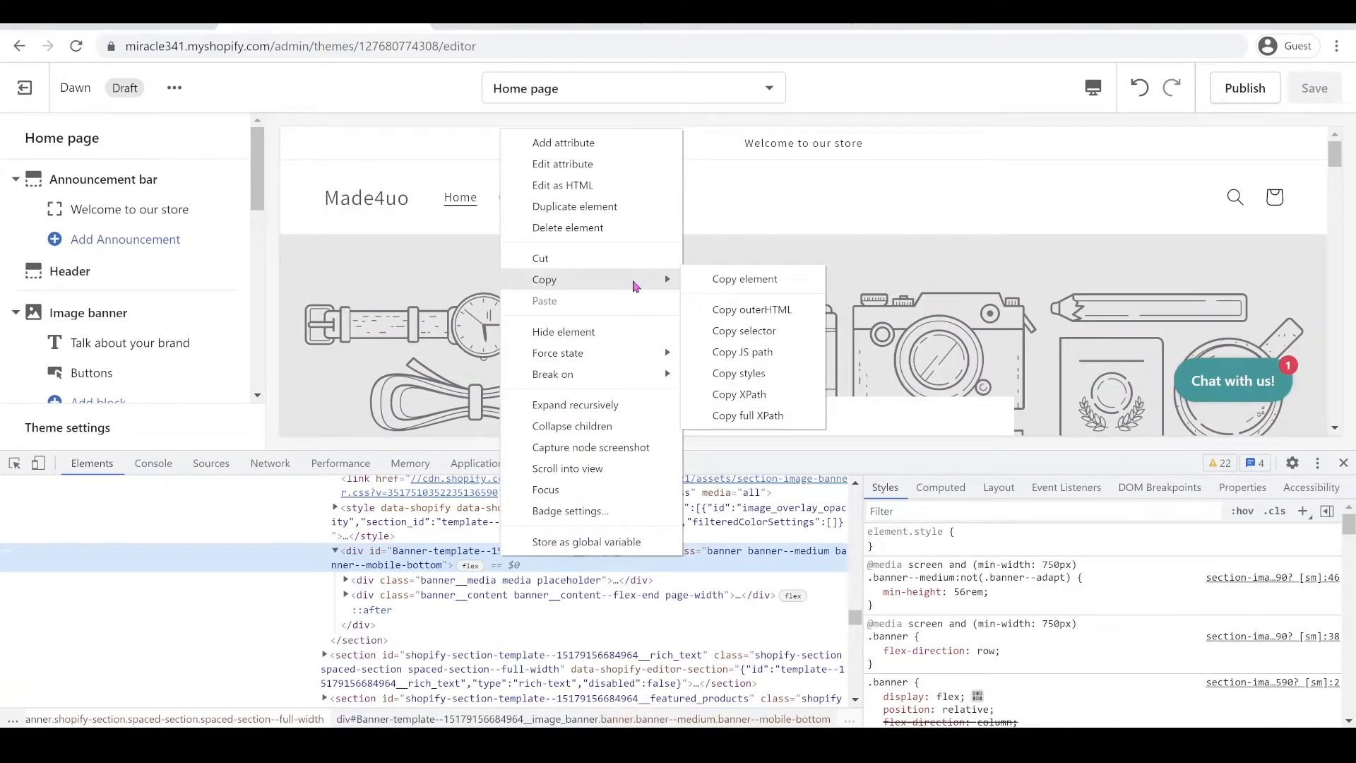
mouse_move(743, 331)
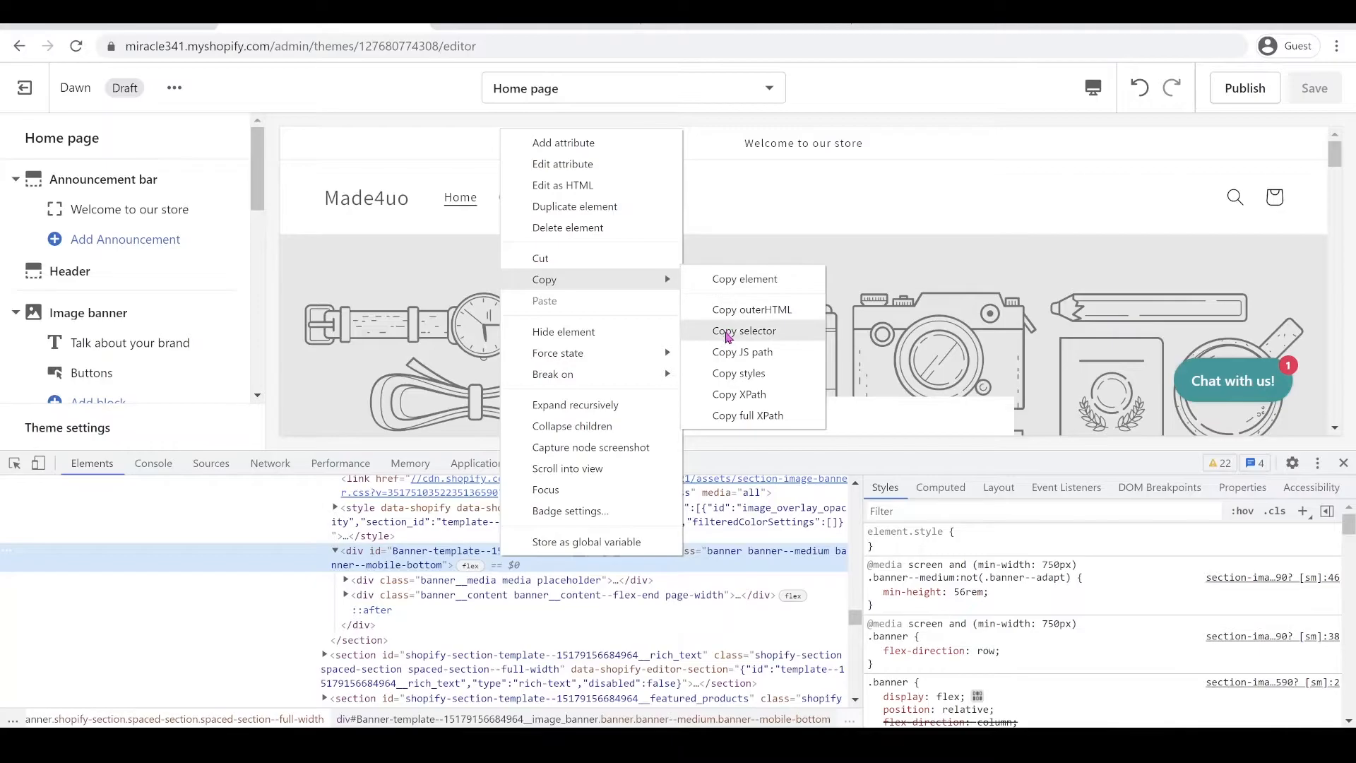
left_click(745, 331)
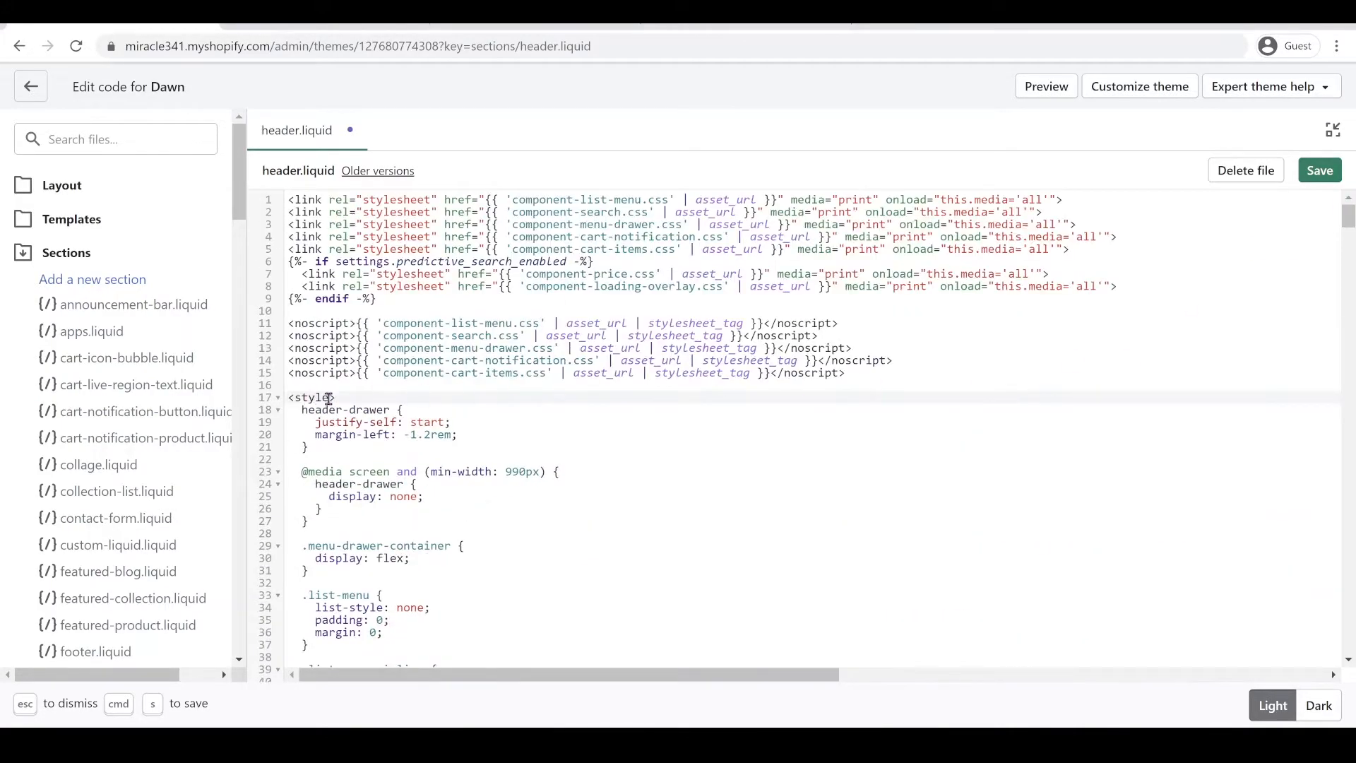
Give the #Banner-template image banner rule top: -110px and save header.liquid
left_click(339, 397)
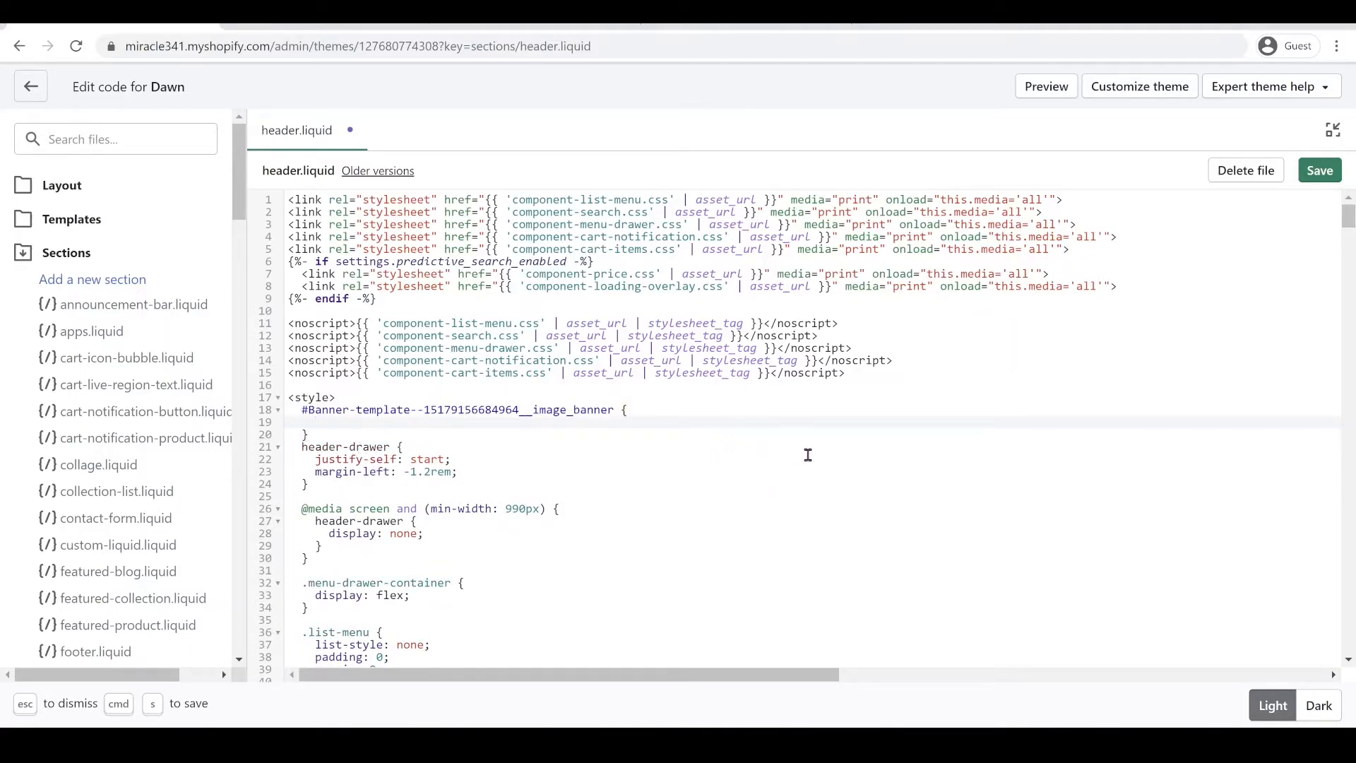
type("top:")
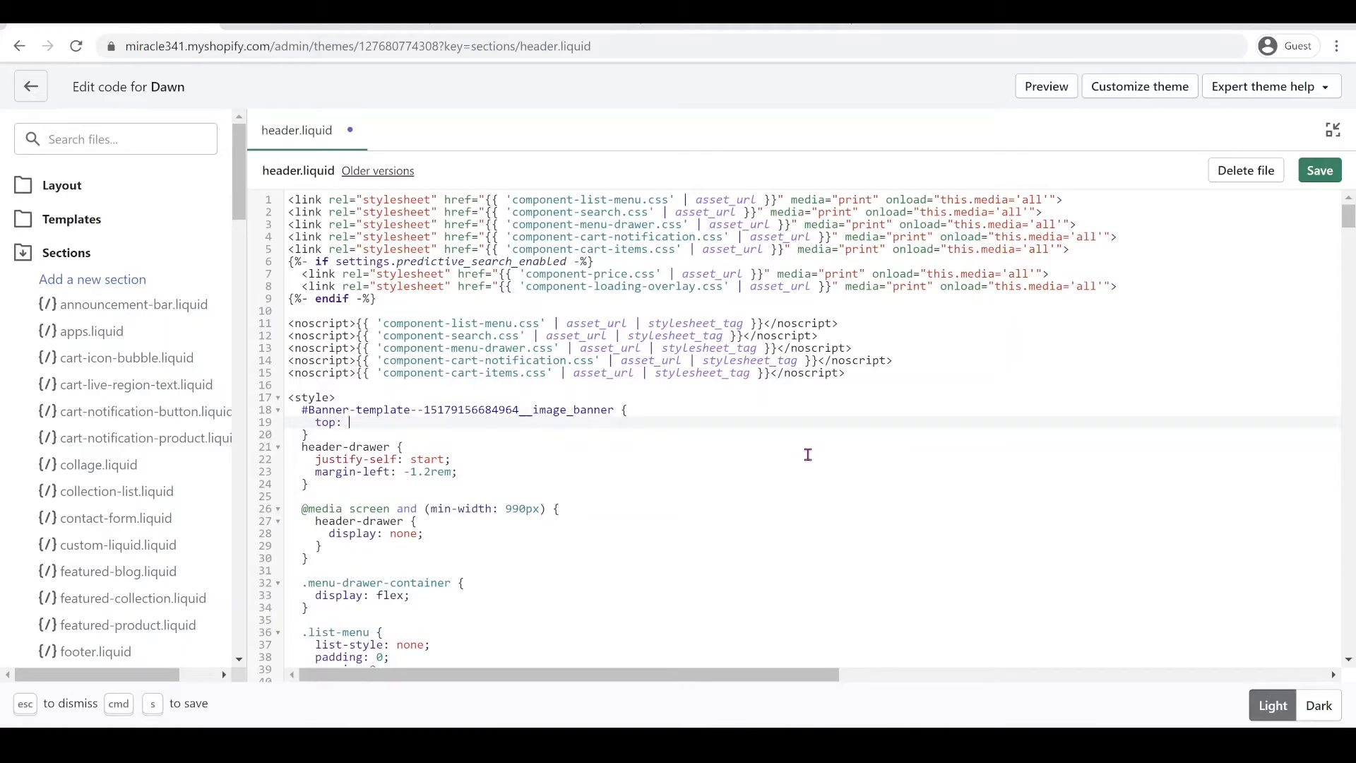
type("-110p")
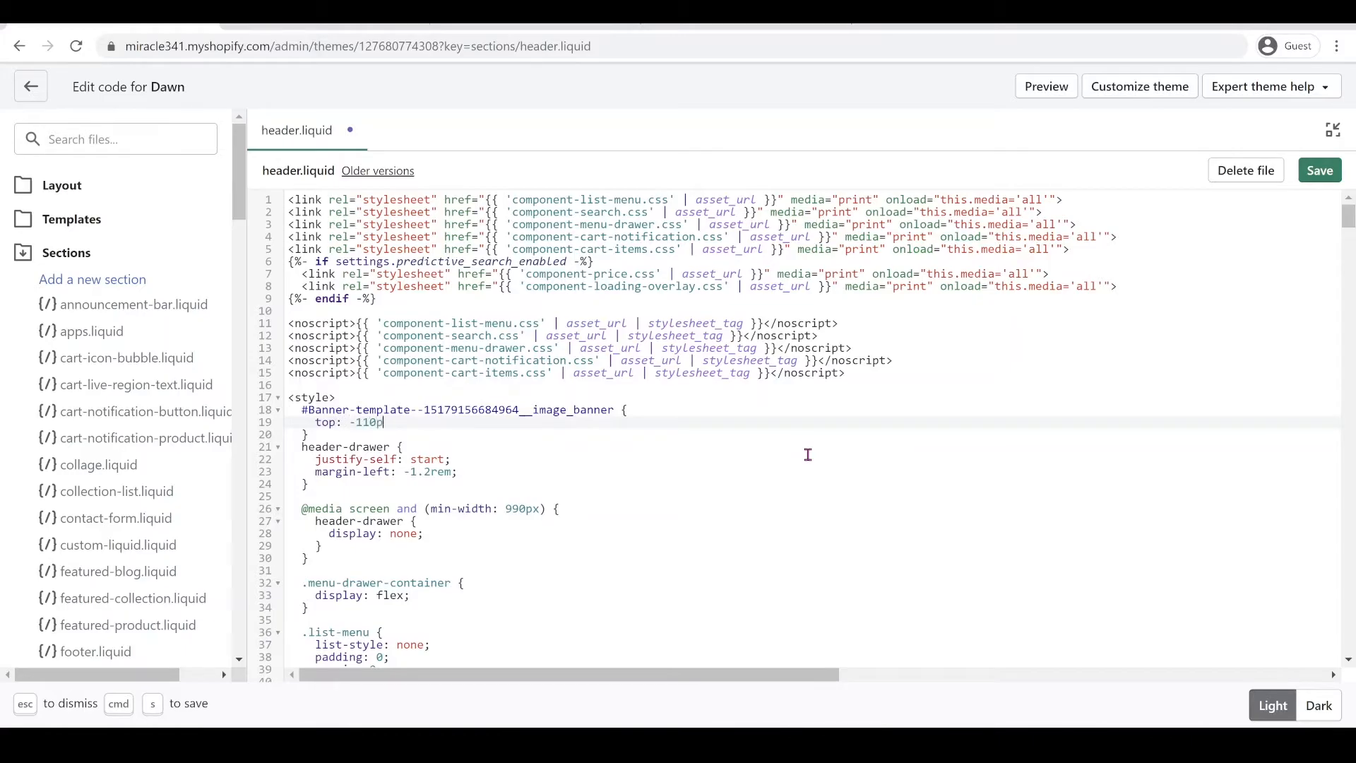
type("x;")
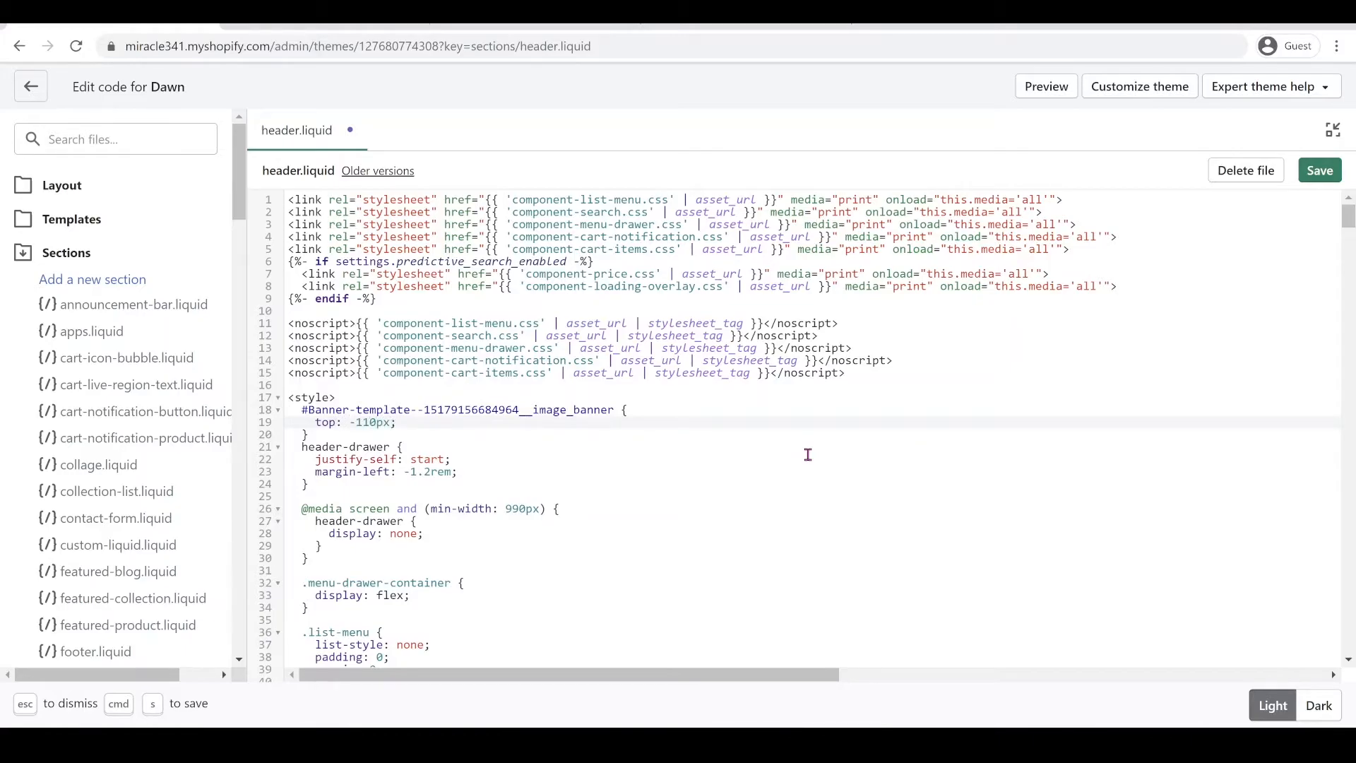
mouse_move(1298, 222)
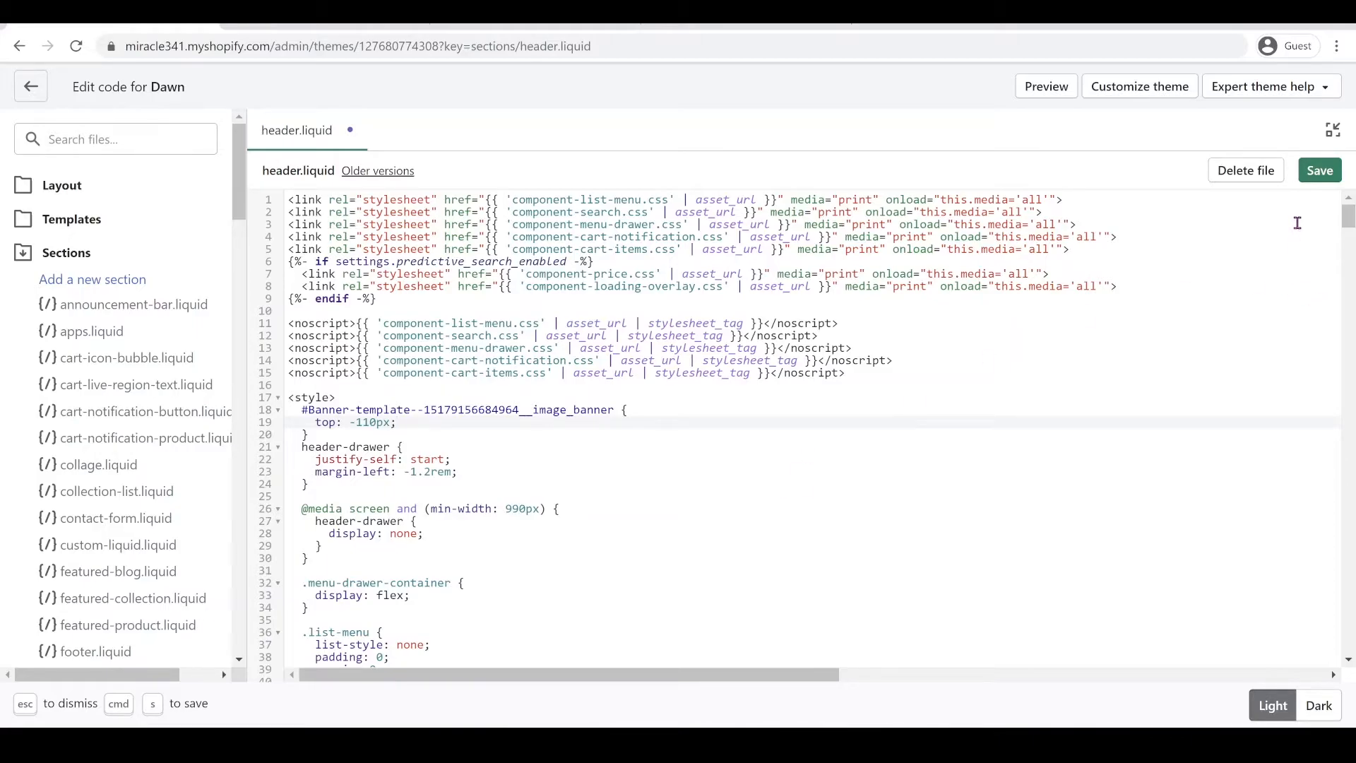
left_click(1319, 170)
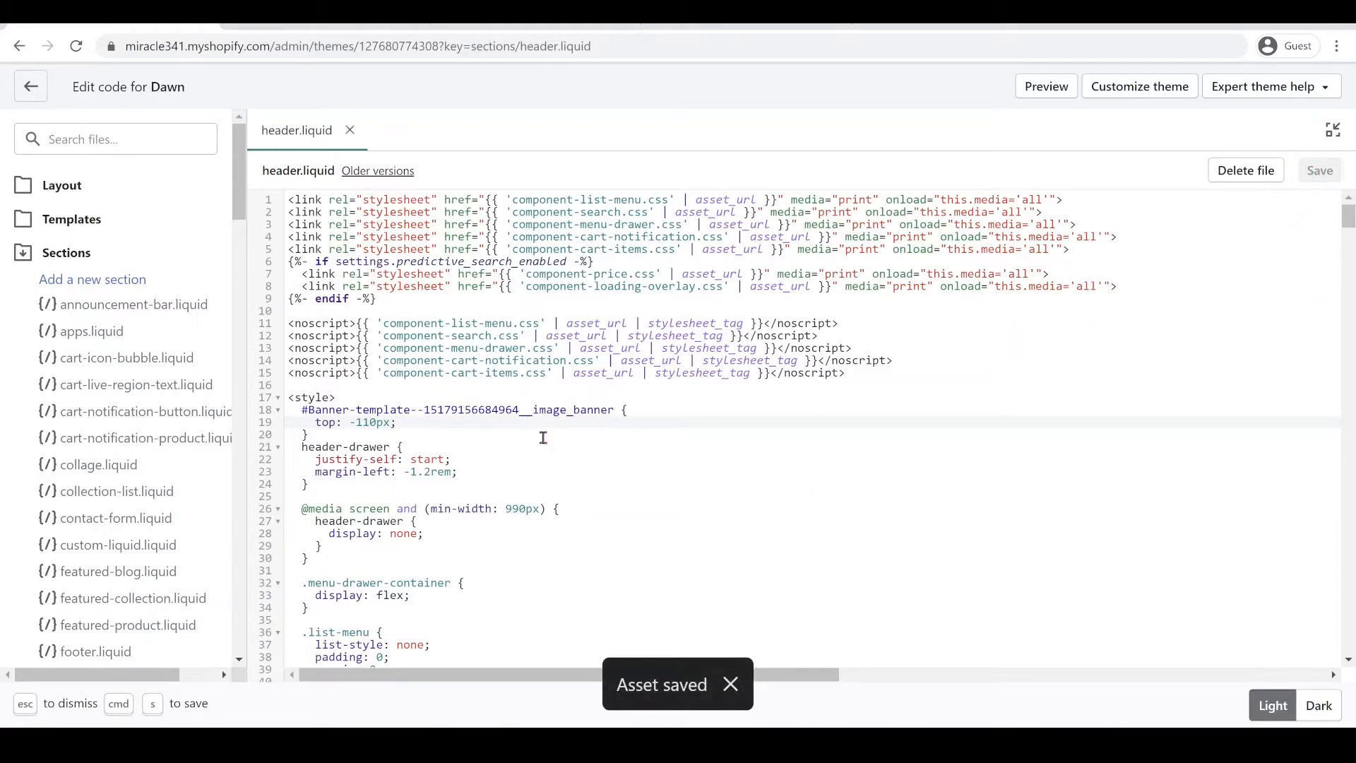
scroll("down", 3)
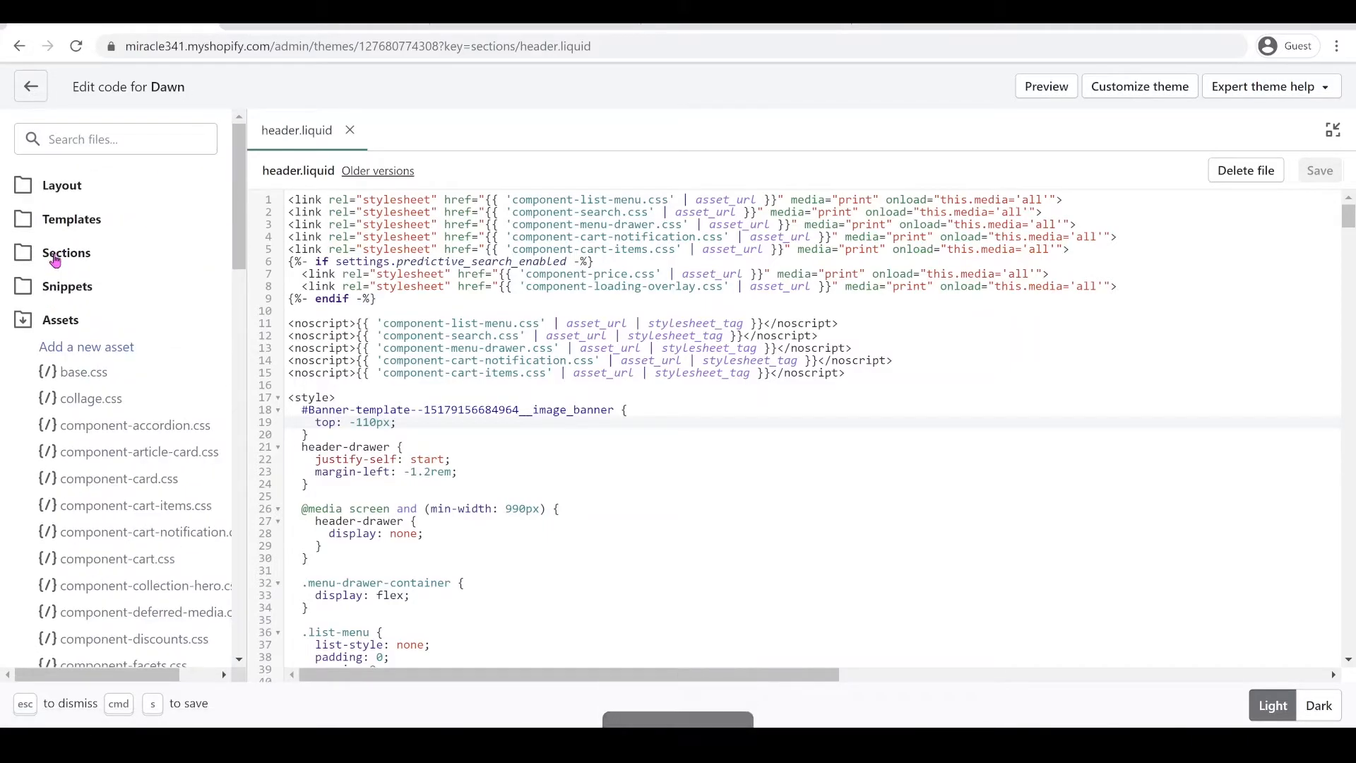
mouse_move(82, 372)
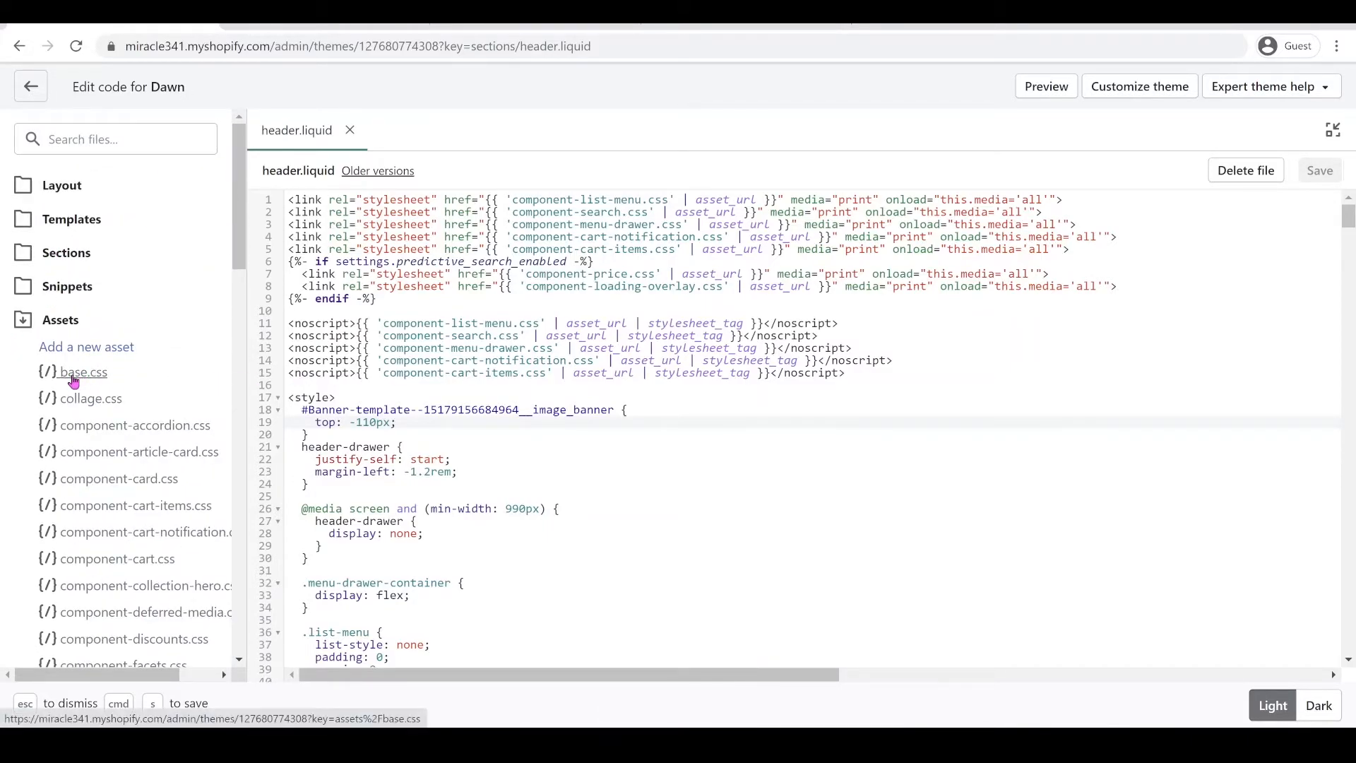
Open base.css from Assets and search for the header-wrapper rule
left_click(82, 371)
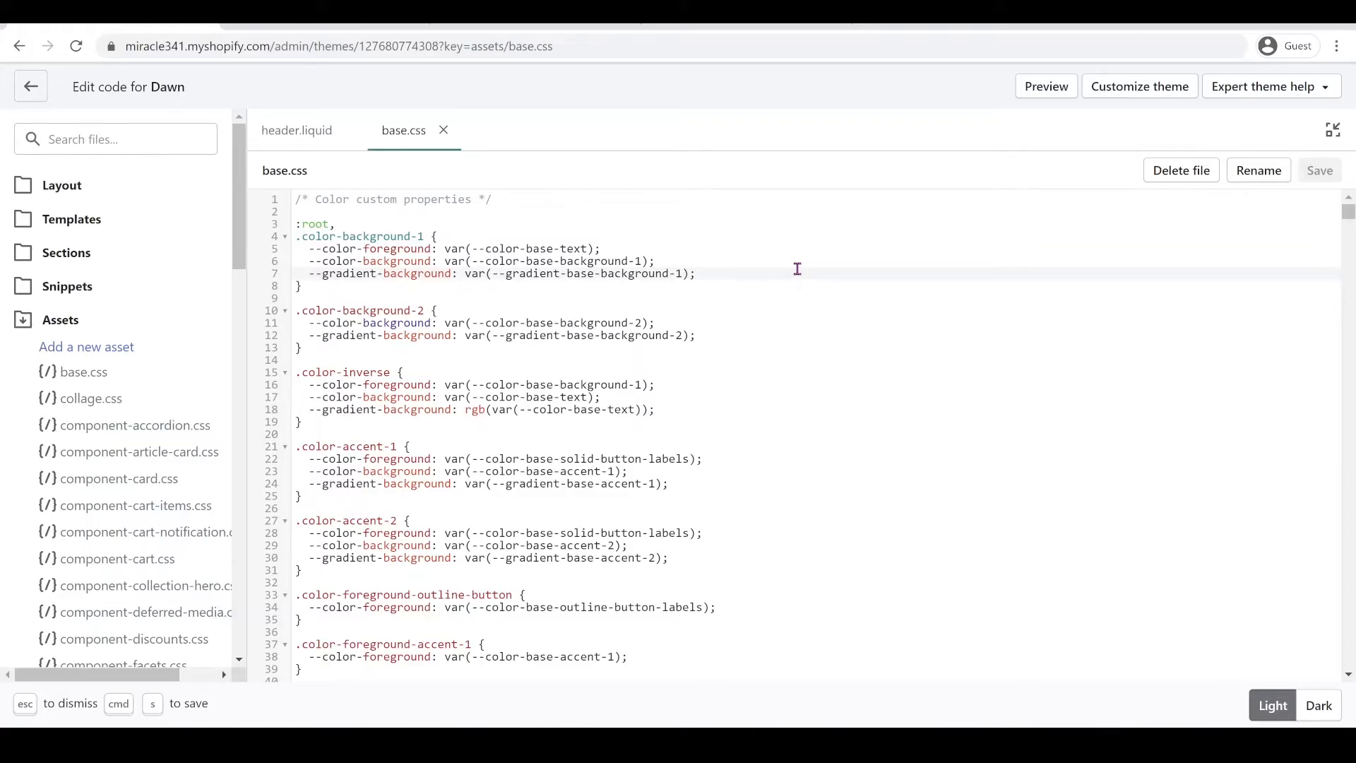
key("Ctrl+f")
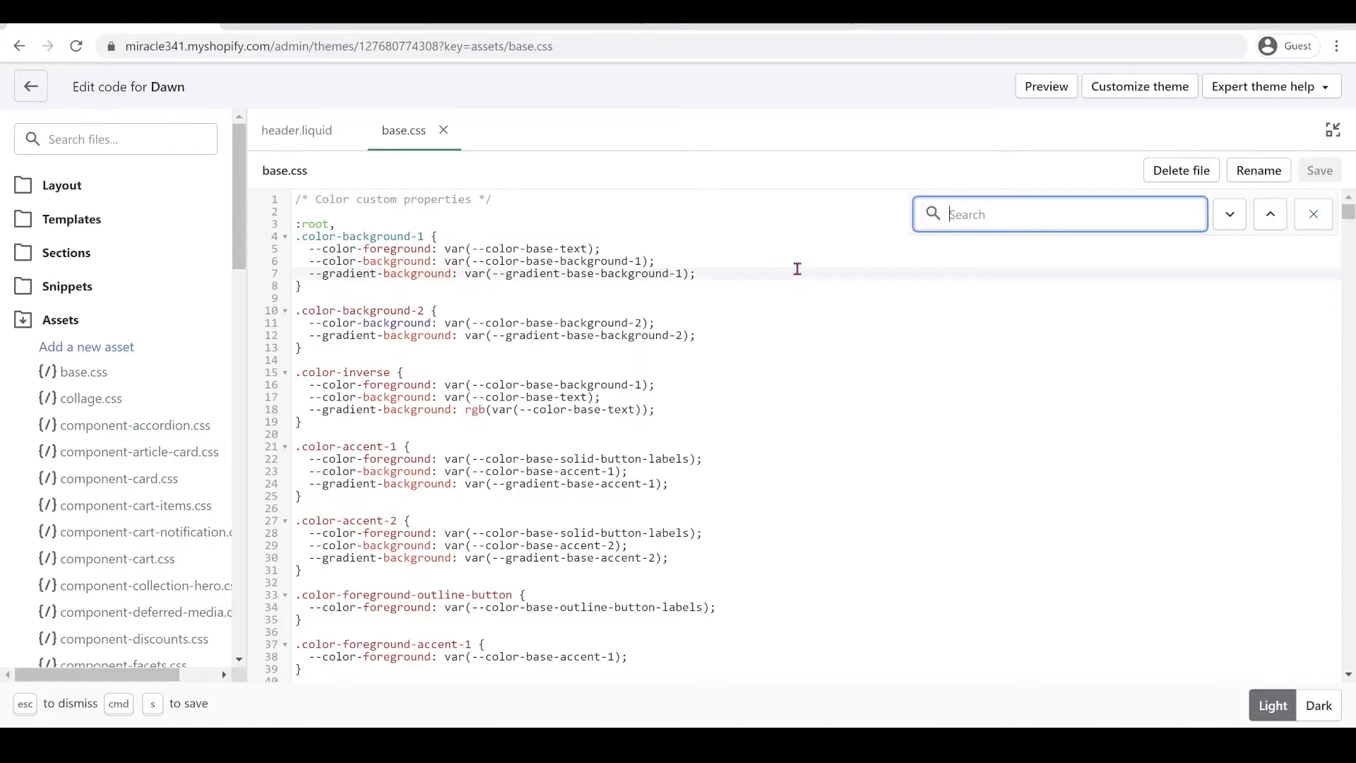
type("header")
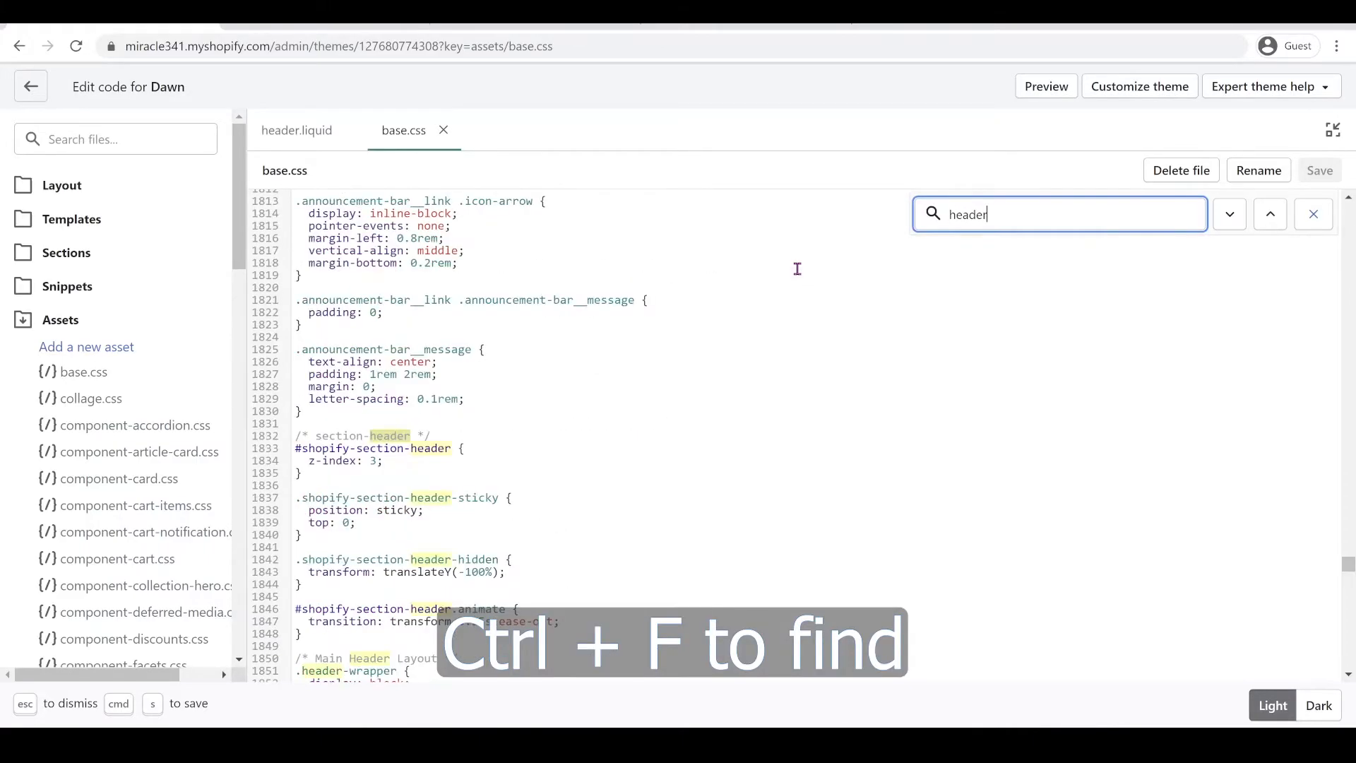
type("-wrapp")
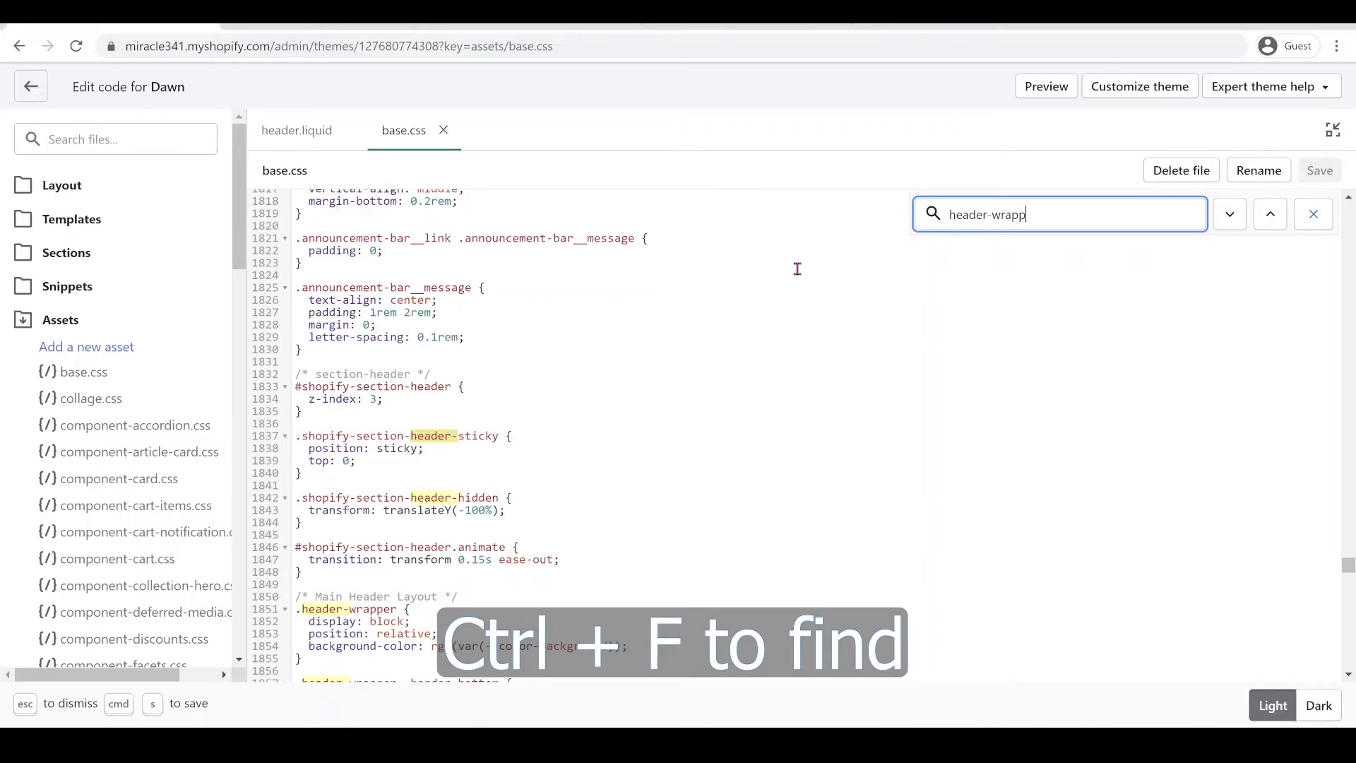
left_click(1228, 213)
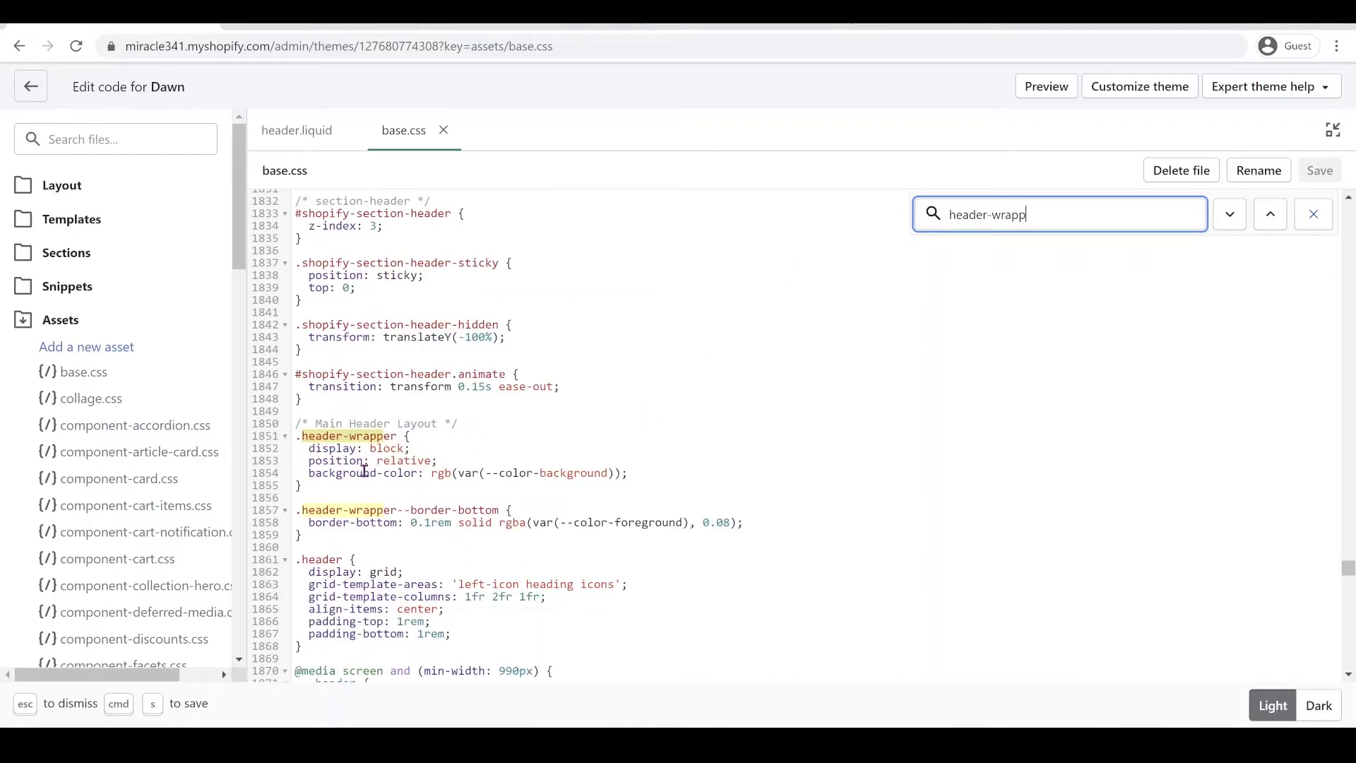
Delete the background-color line from .header-wrapper, save base.css and return to the customizer
left_click(458, 472)
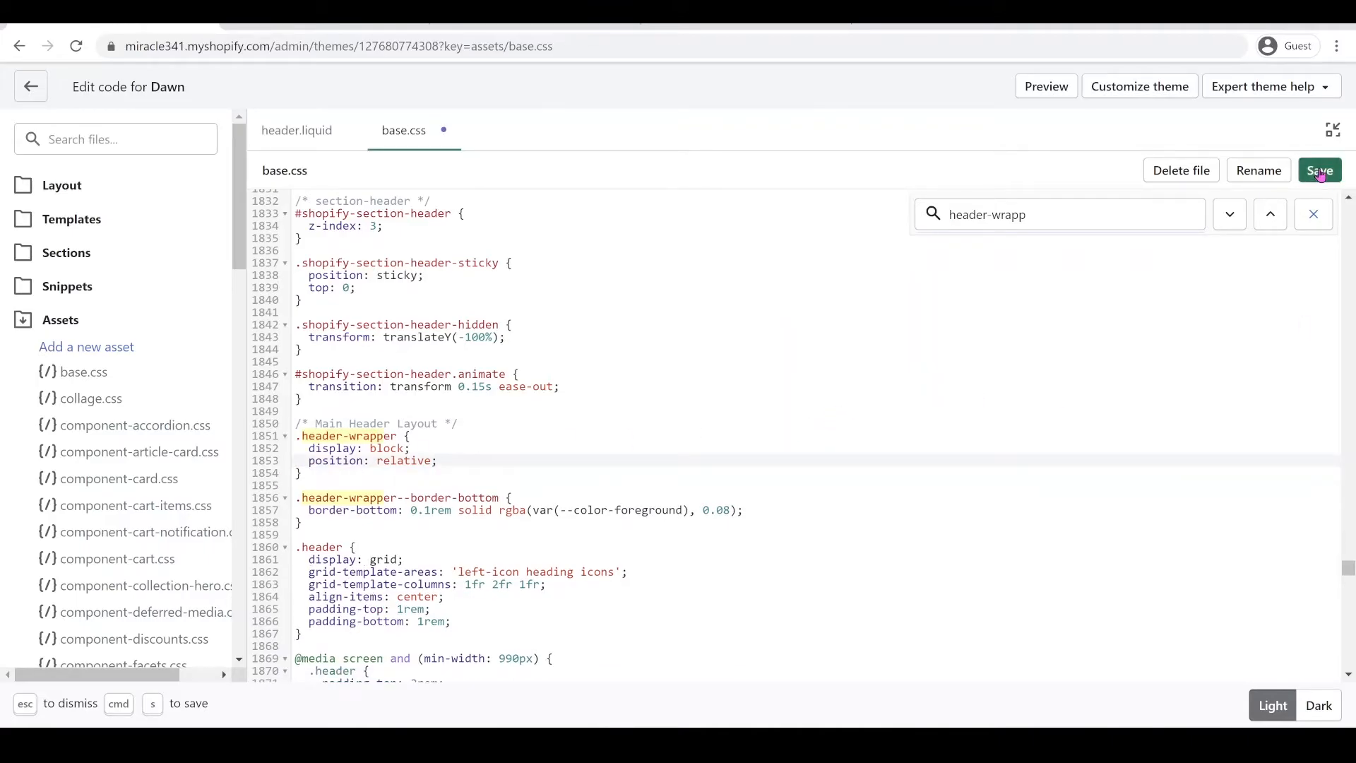
left_click(1318, 170)
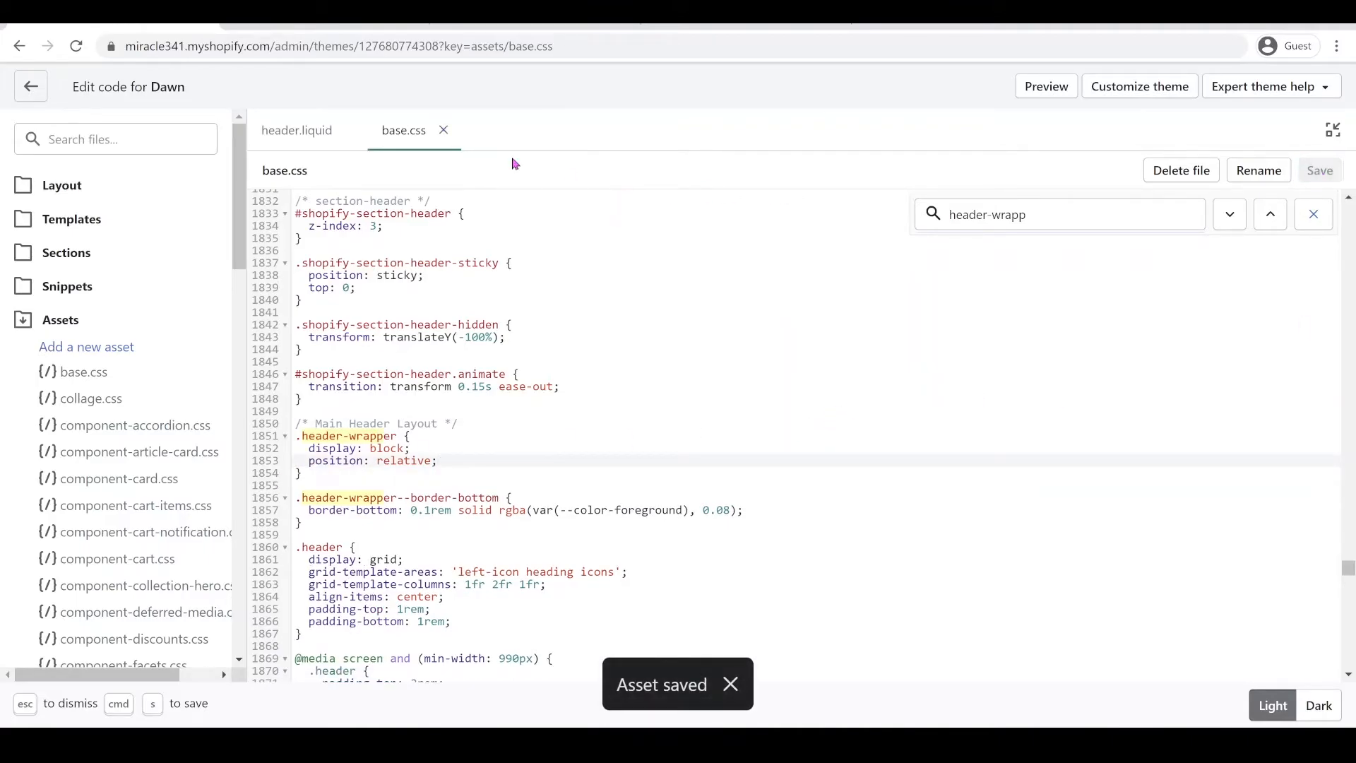
left_click(1139, 87)
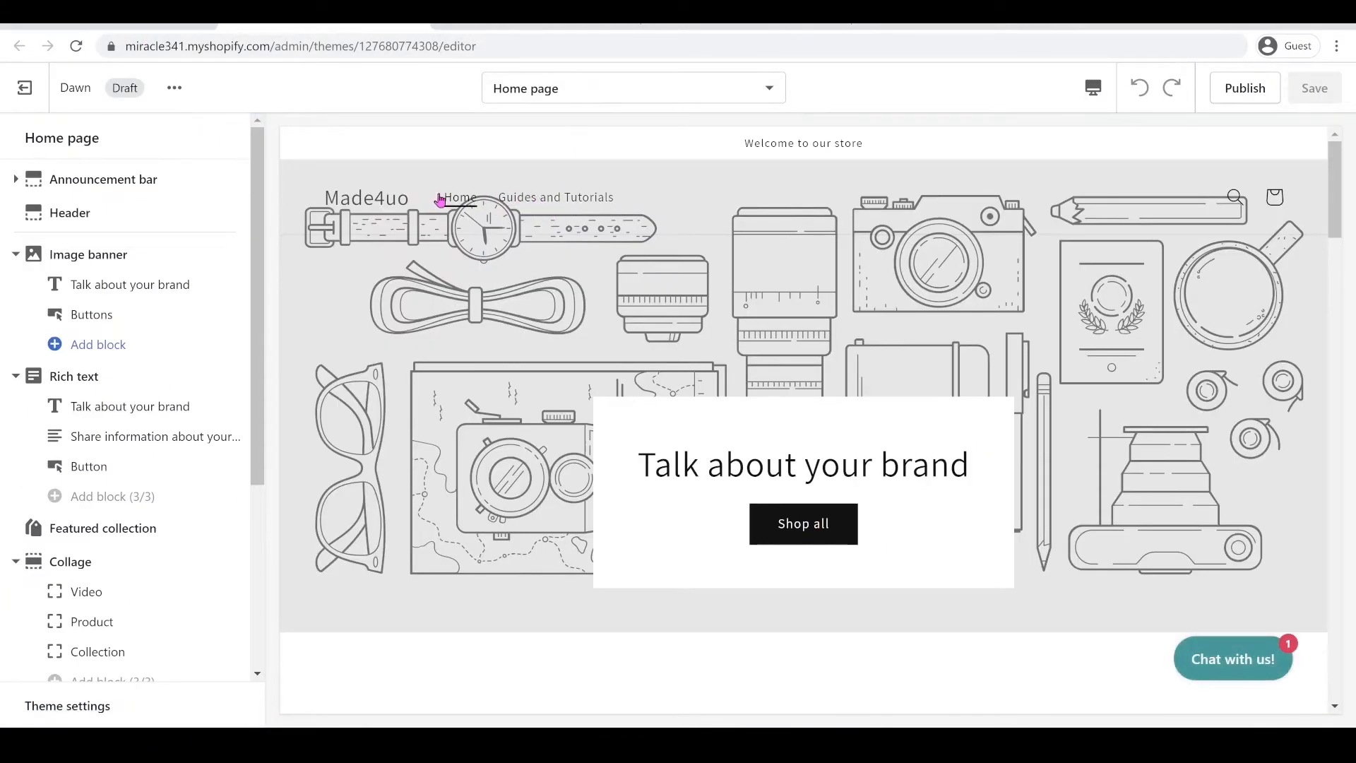
mouse_move(726, 137)
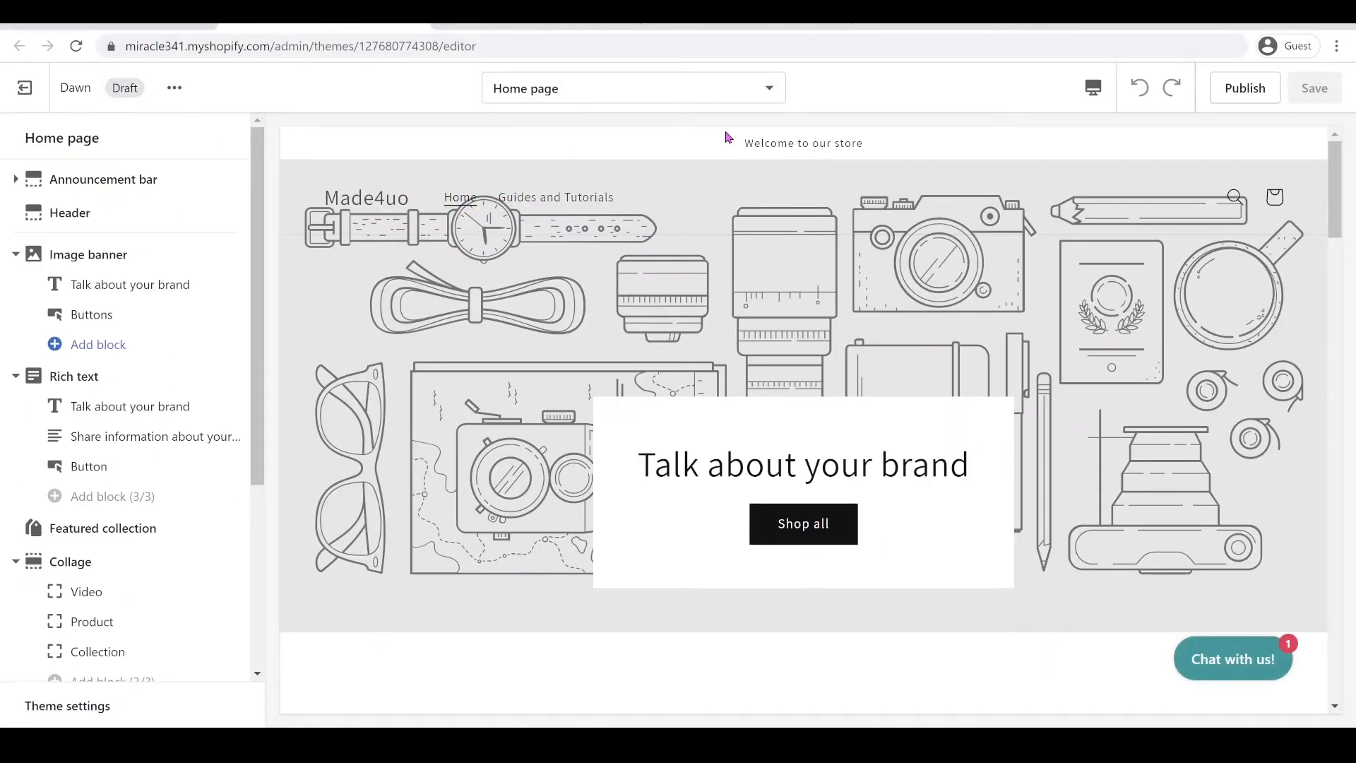
mouse_move(633, 154)
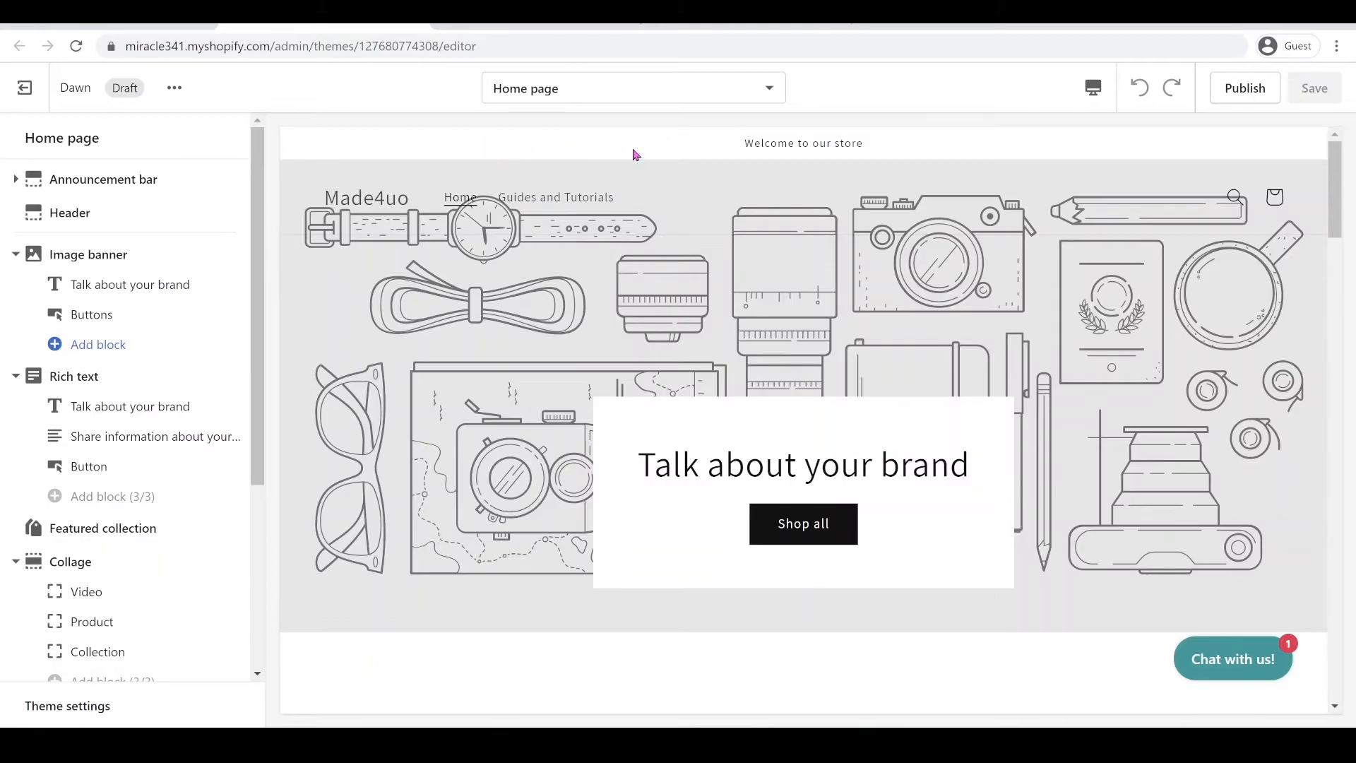
mouse_move(663, 171)
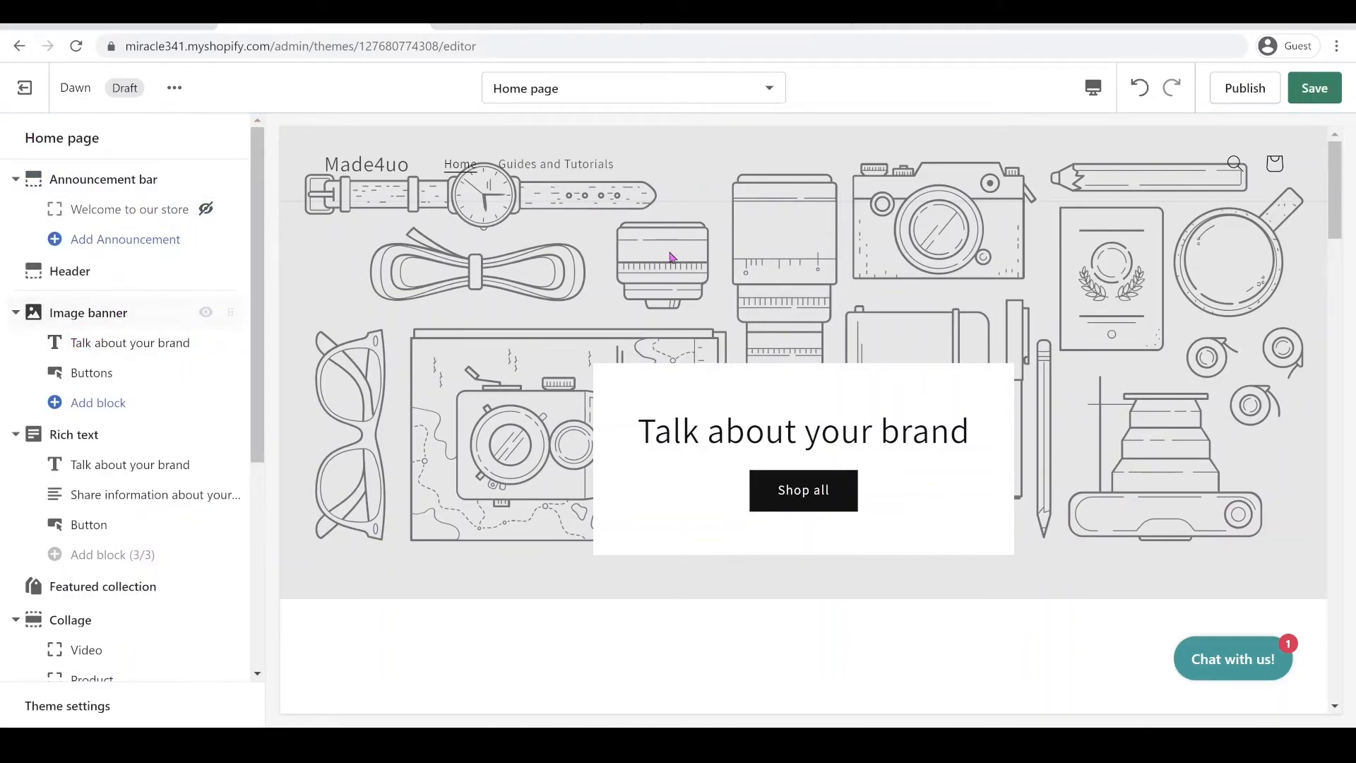
mouse_move(130, 342)
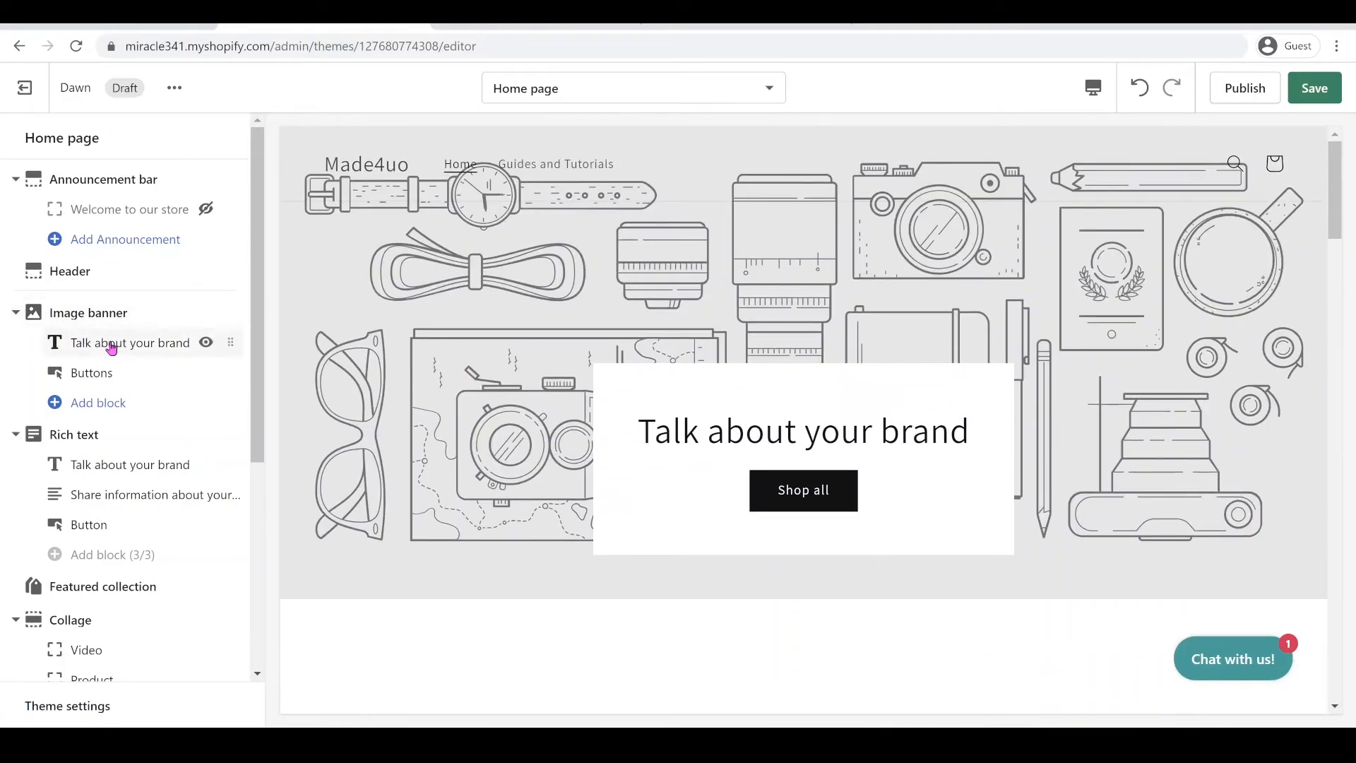
Set the Image banner's first image to the woman-at-laptop photo and save the theme
left_click(88, 312)
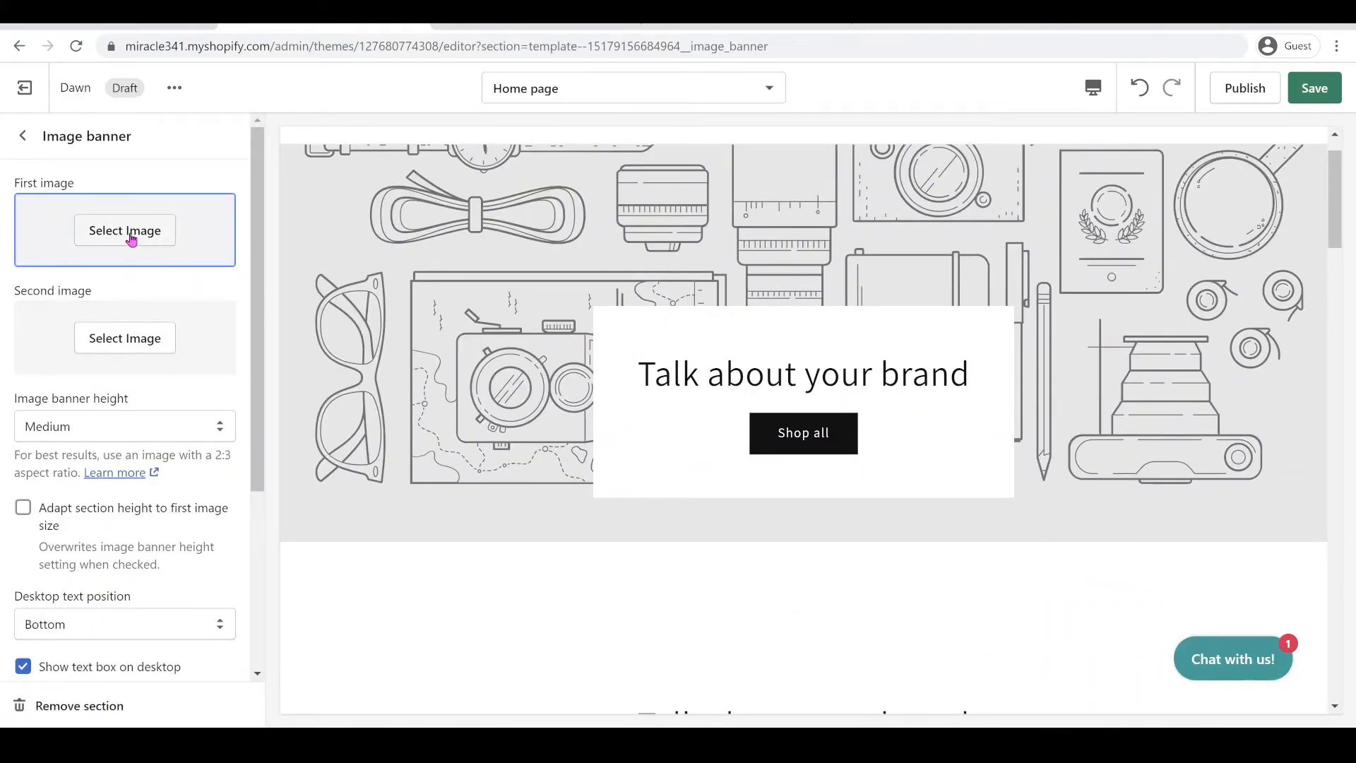
left_click(124, 231)
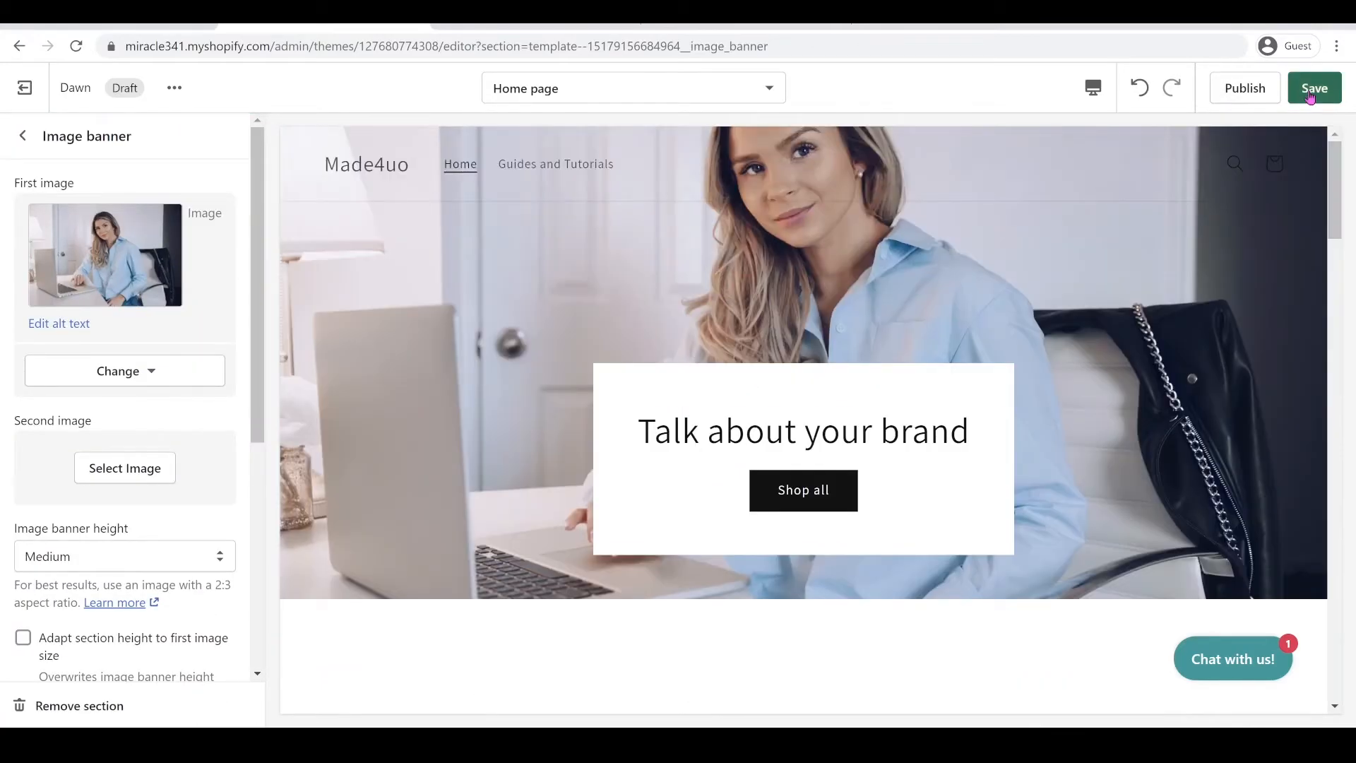
left_click(1314, 88)
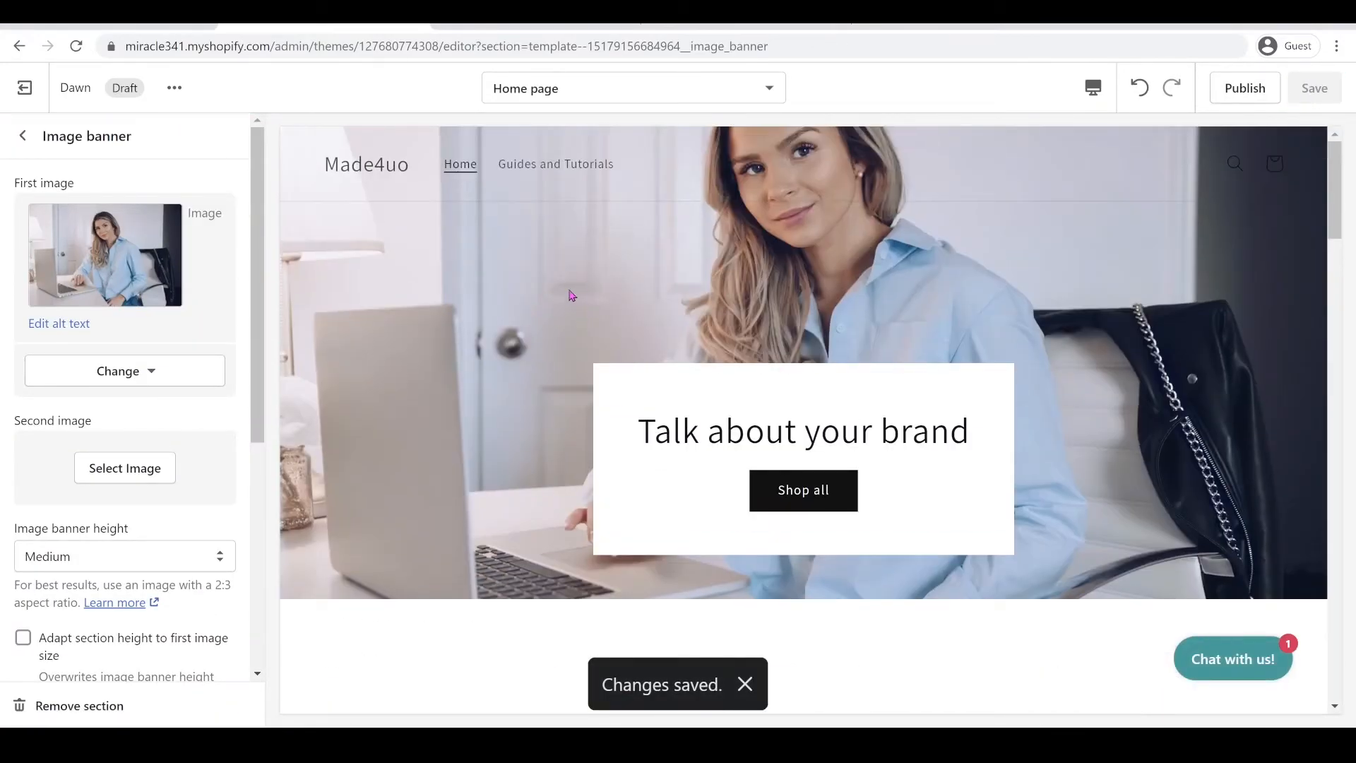
scroll("down", 3)
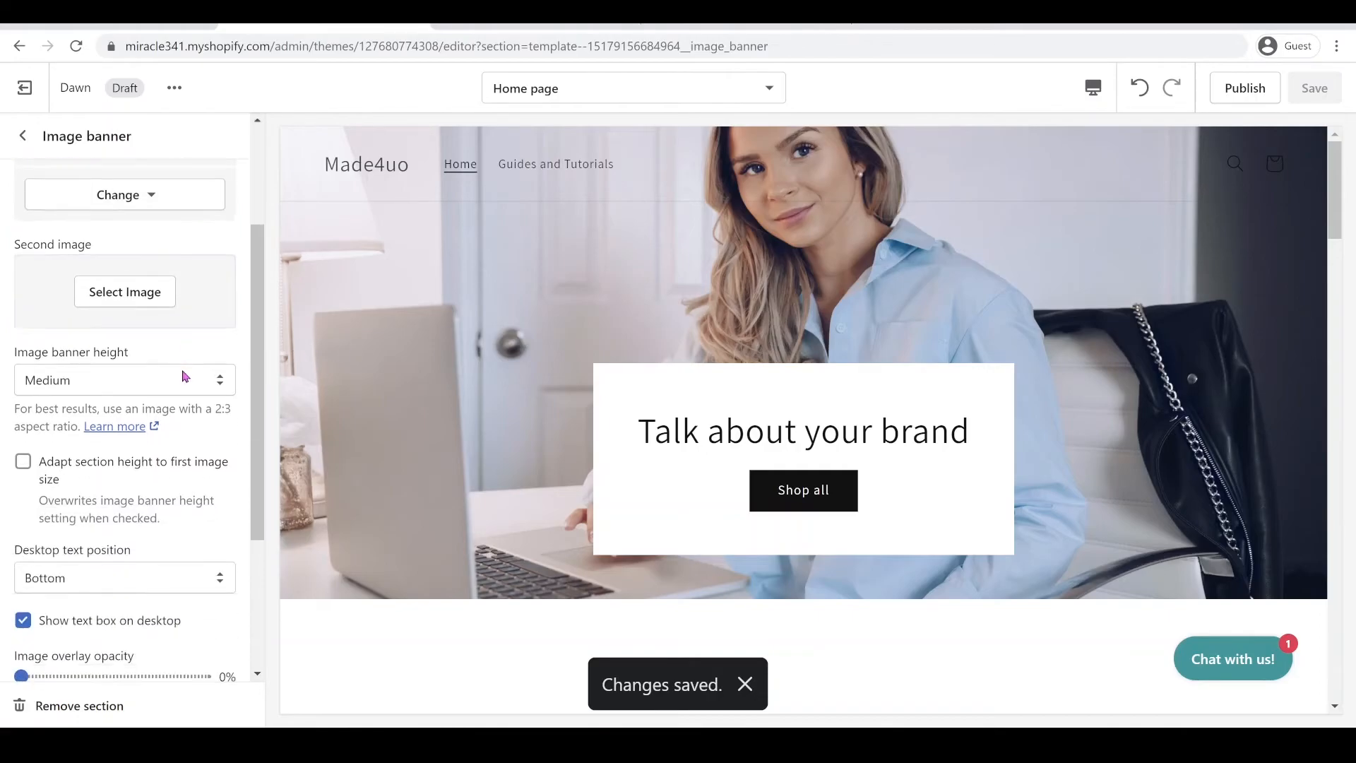
scroll("down", 3)
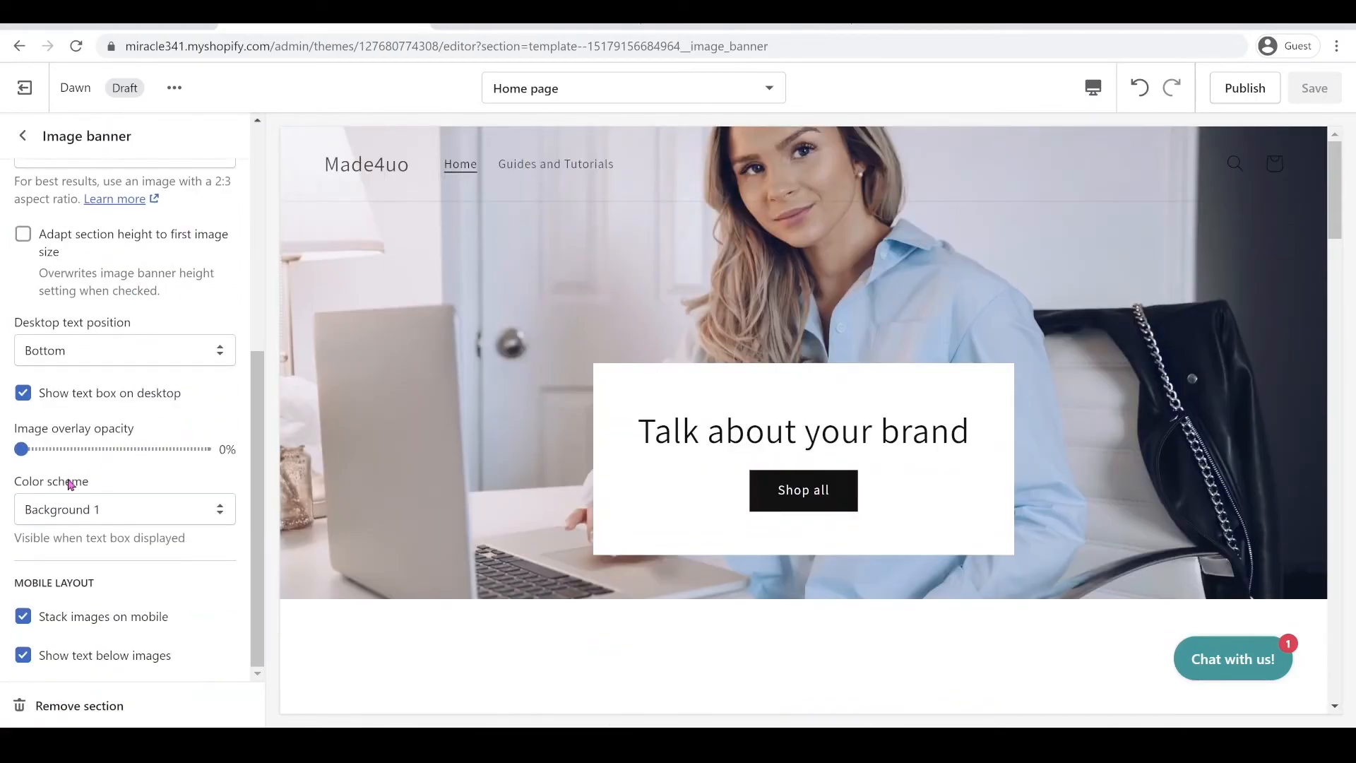
scroll("up", 3)
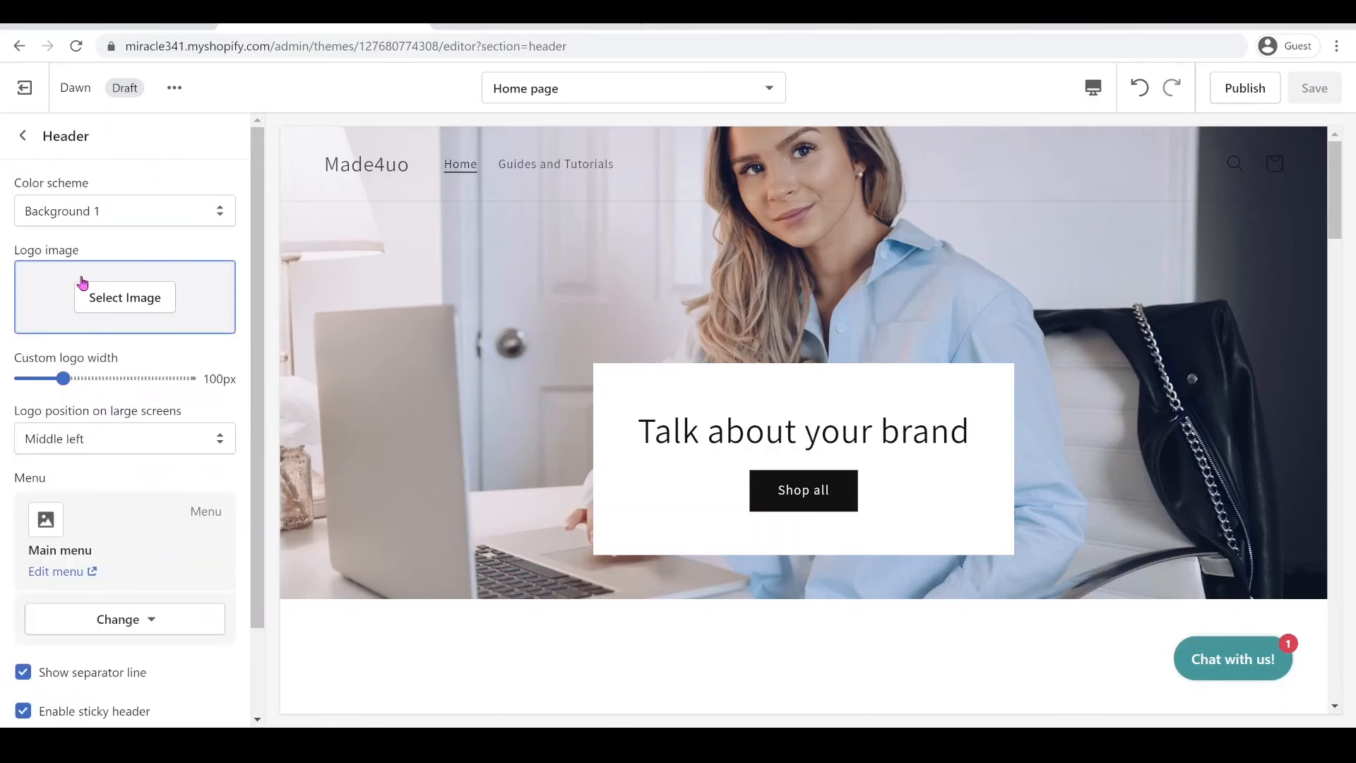
Turn off the header's Show separator line option and save the change
scroll("down", 3)
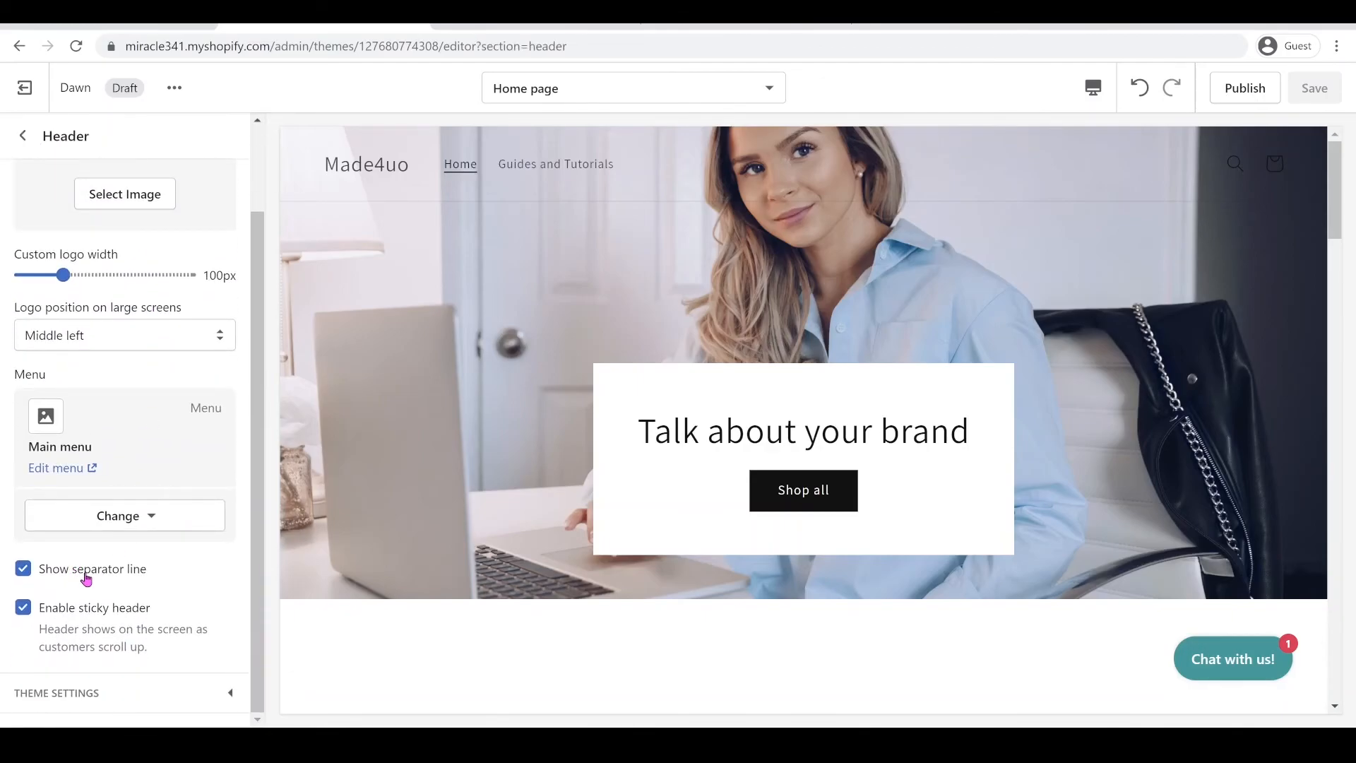
left_click(23, 569)
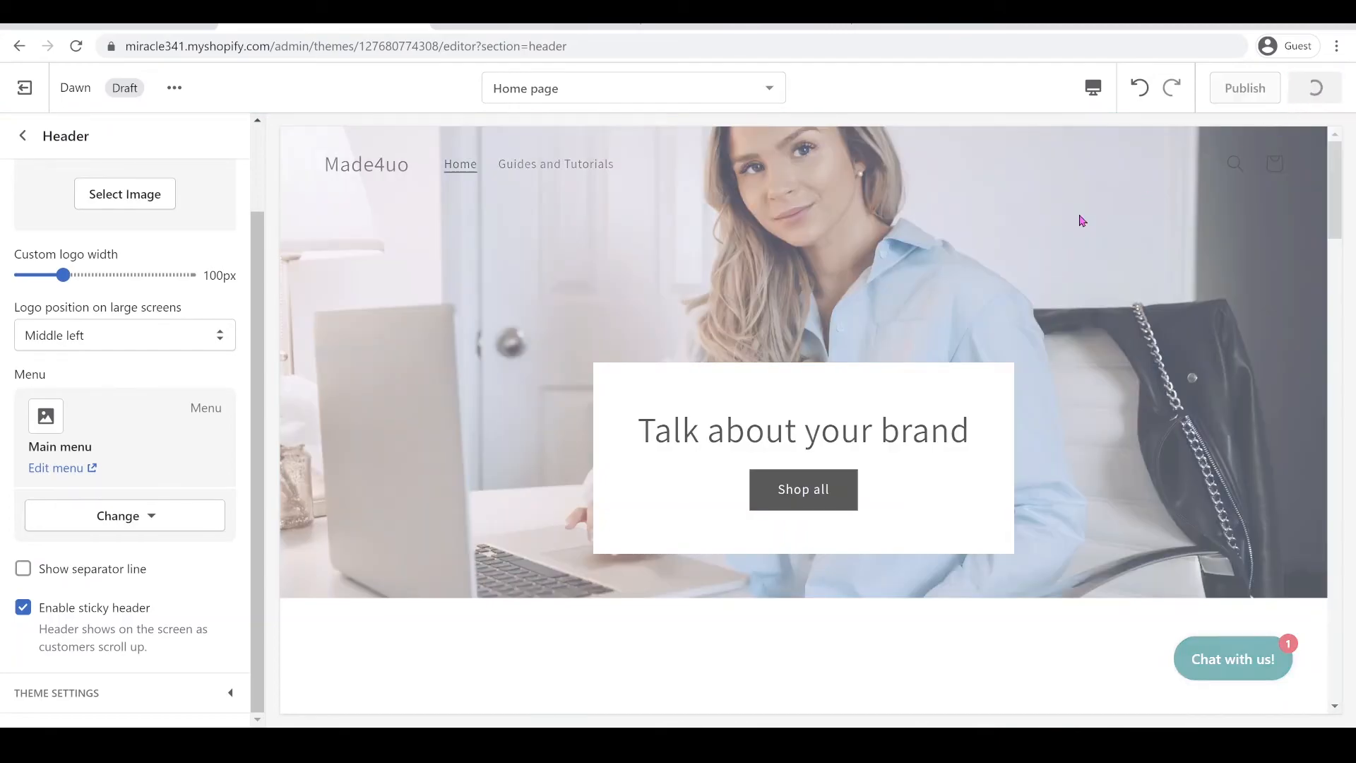
left_click(1314, 88)
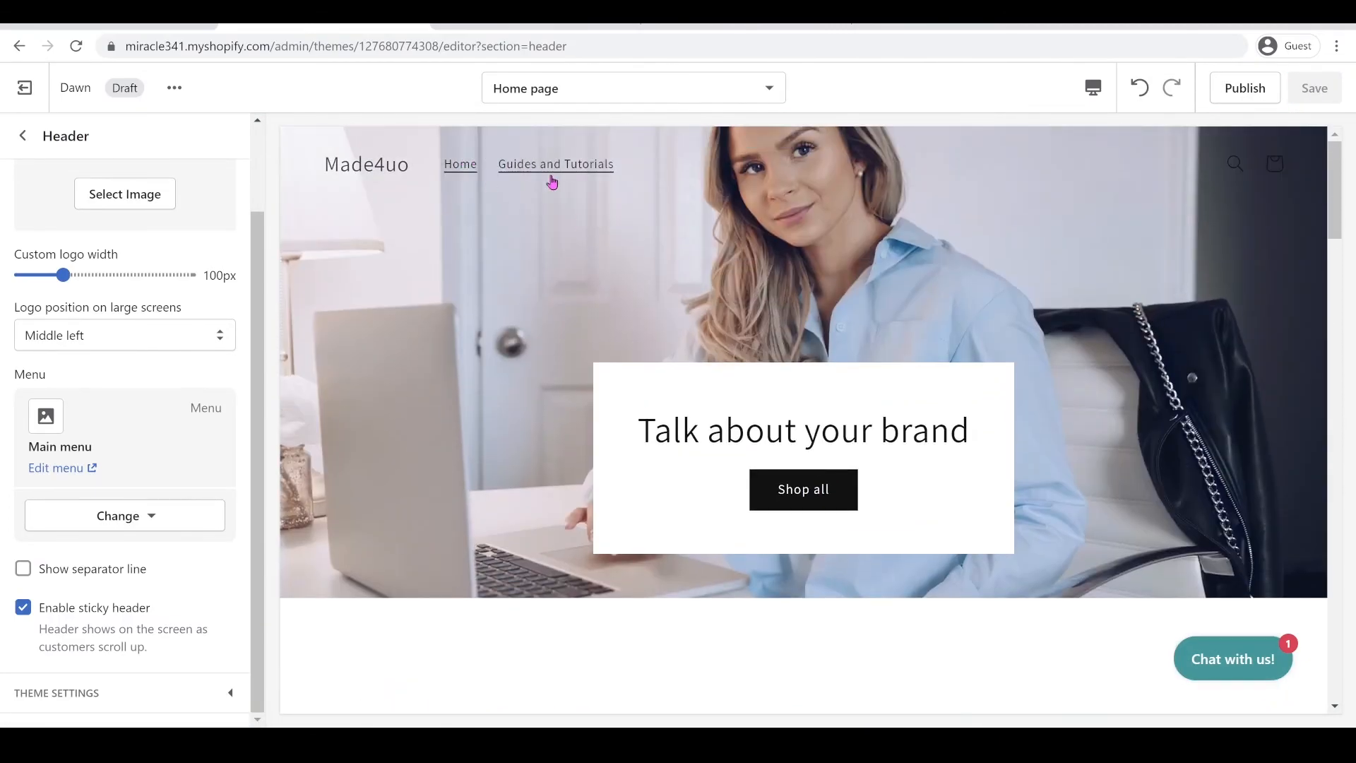
Preview the Guides and Tutorials blog page from the header menu
left_click(557, 164)
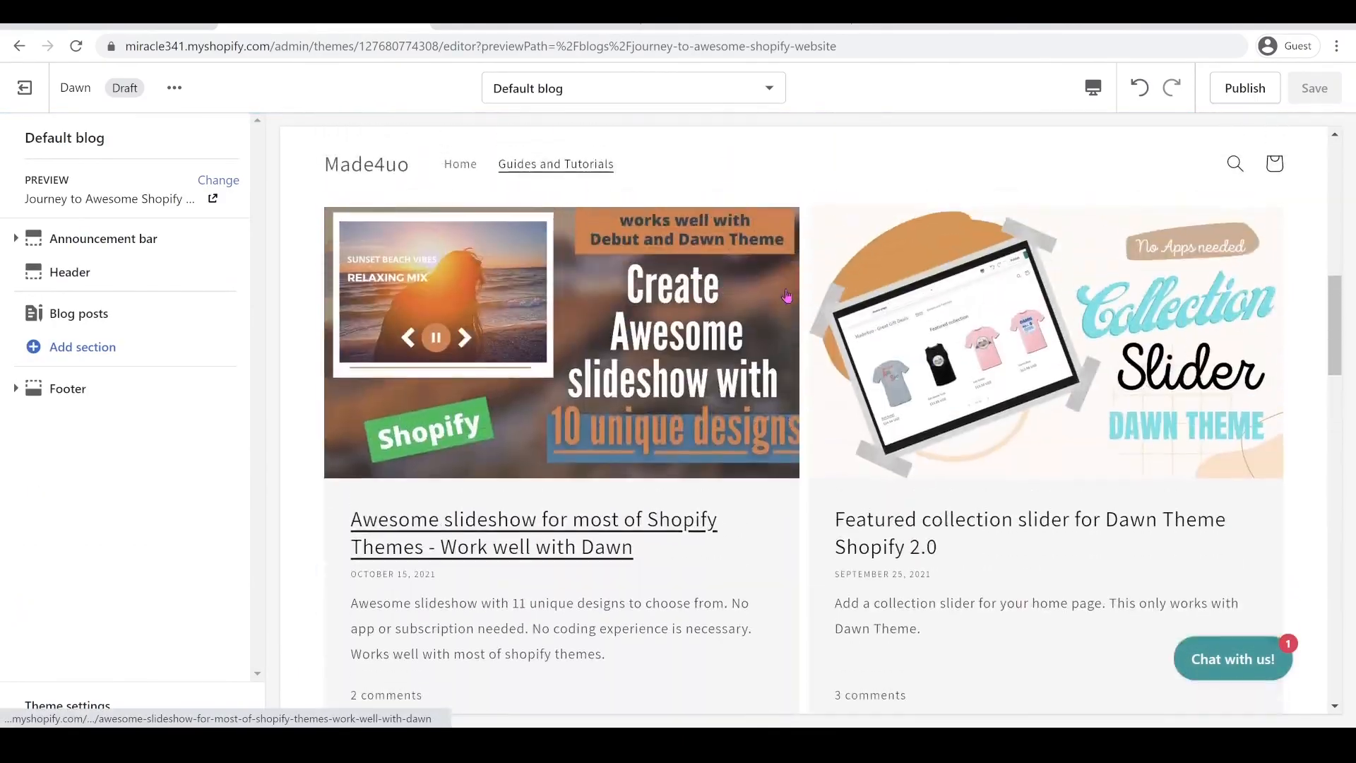
scroll("down", 3)
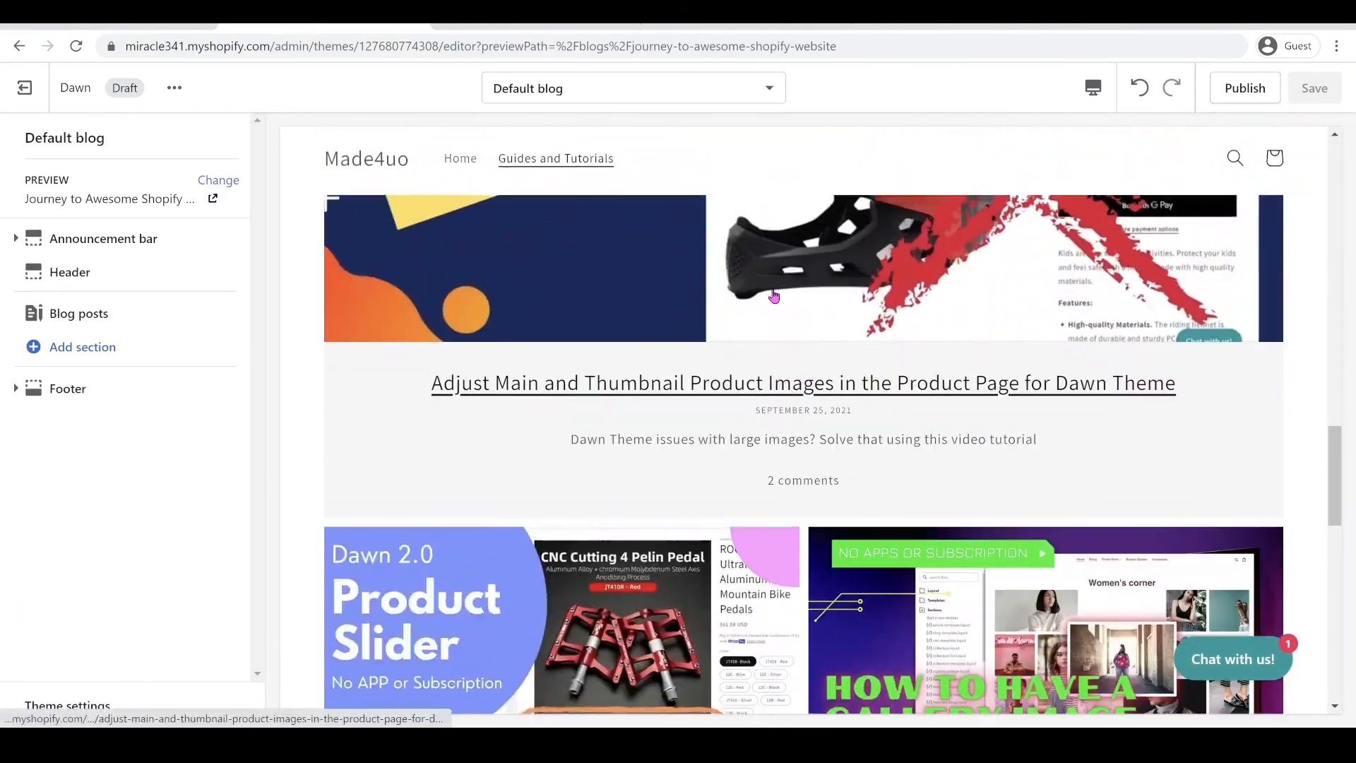